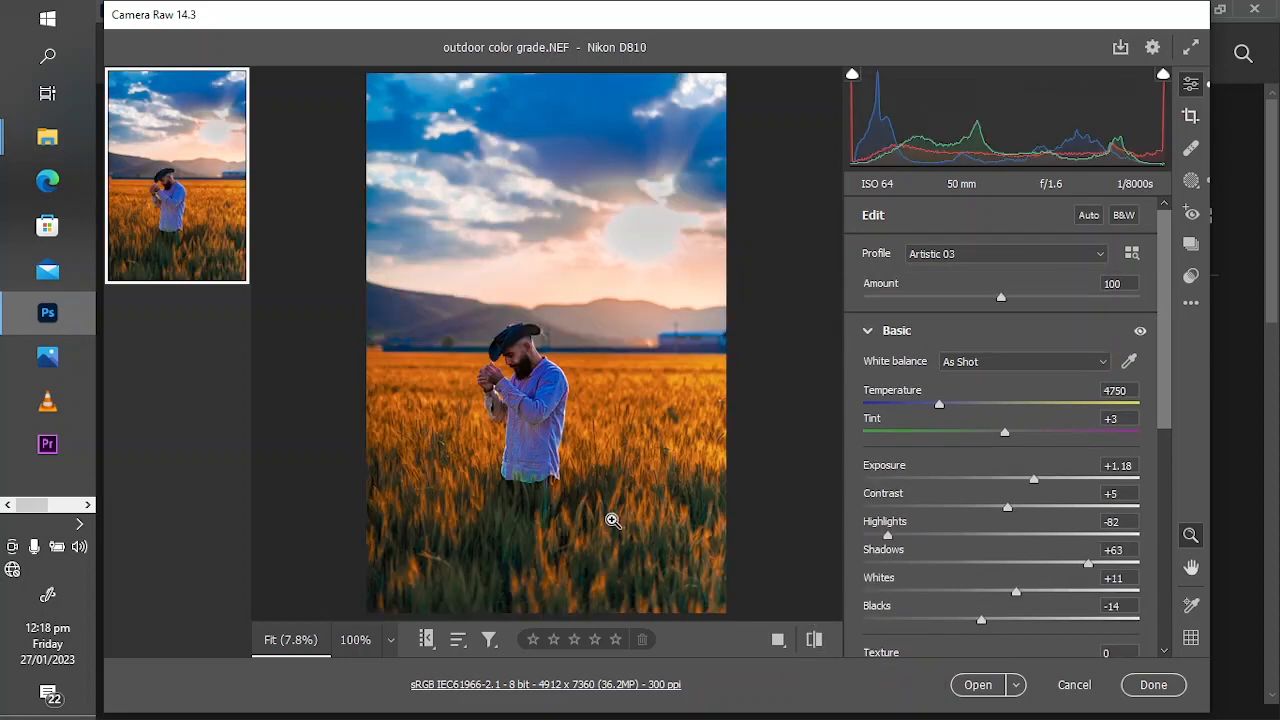
pyautogui.moveTo(612, 520)
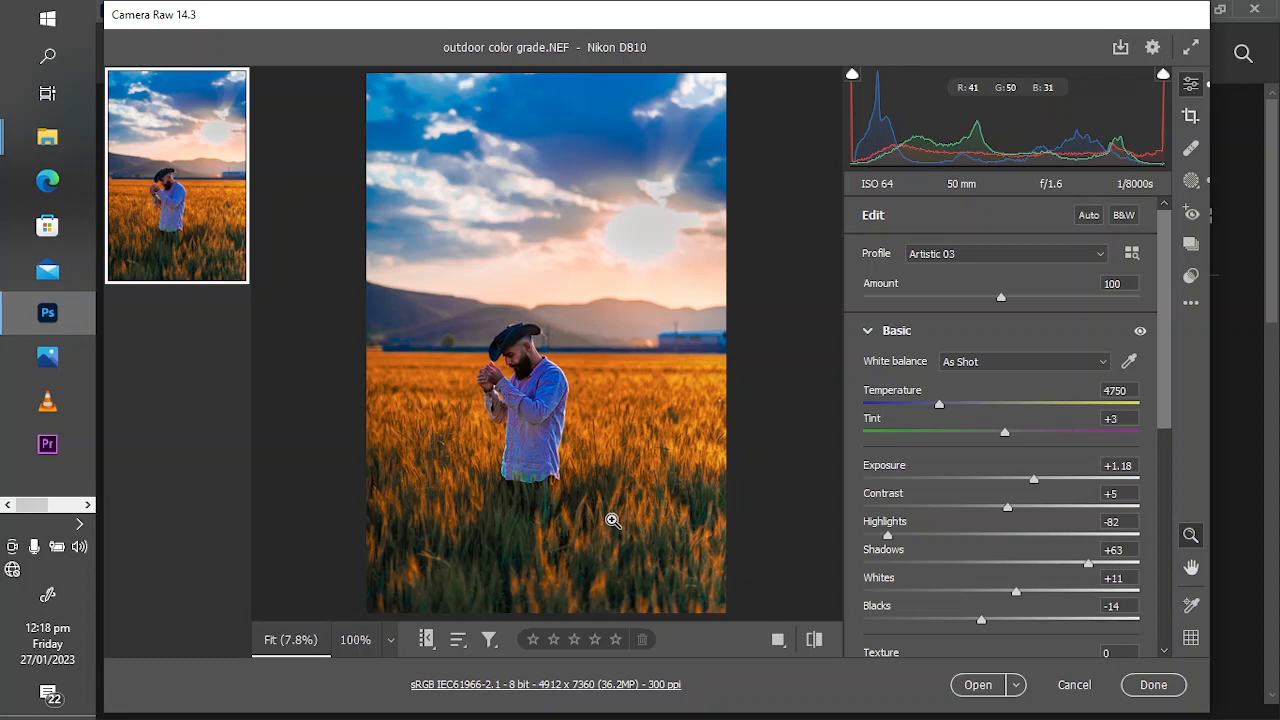
pyautogui.moveTo(618, 520)
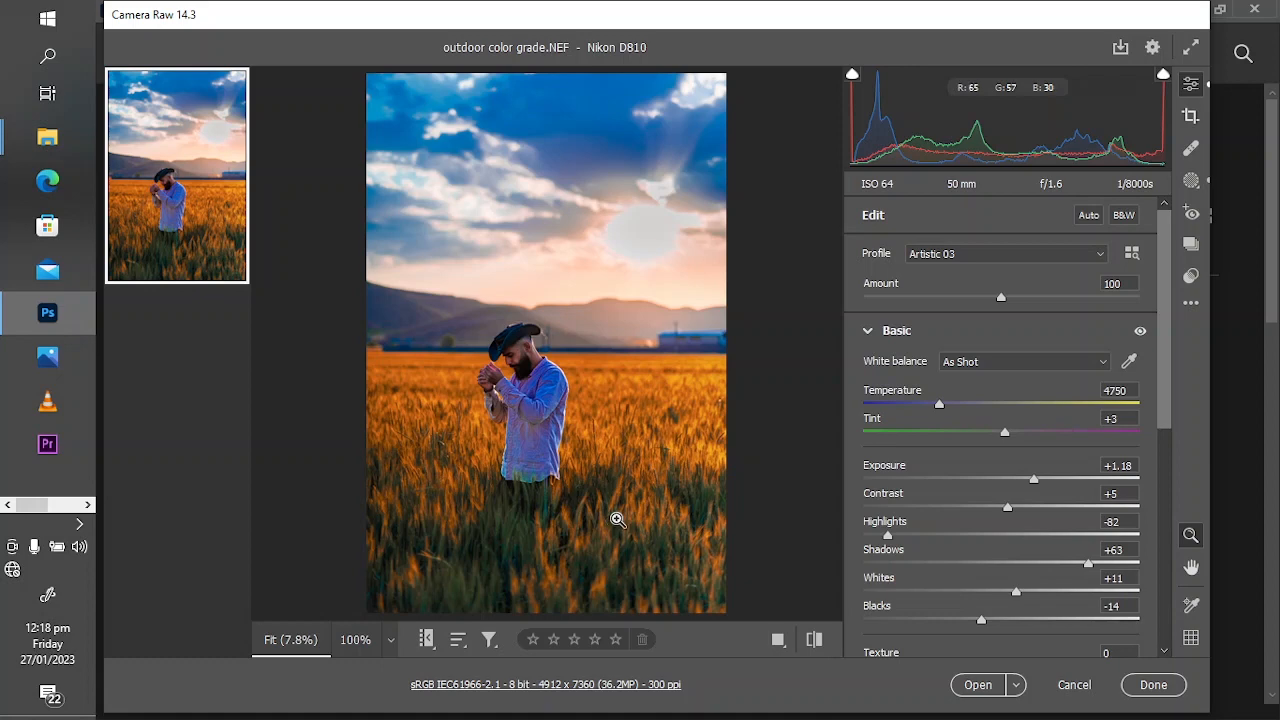
pyautogui.moveTo(612, 516)
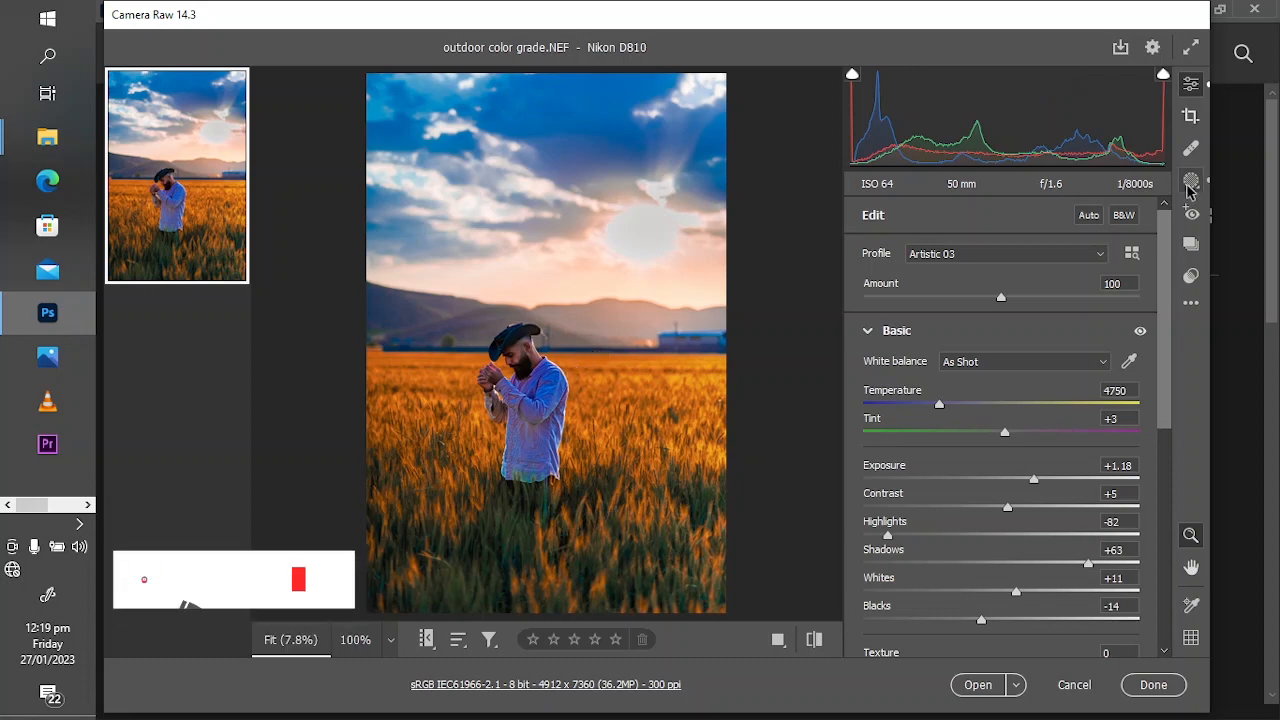
pyautogui.moveTo(1190, 182)
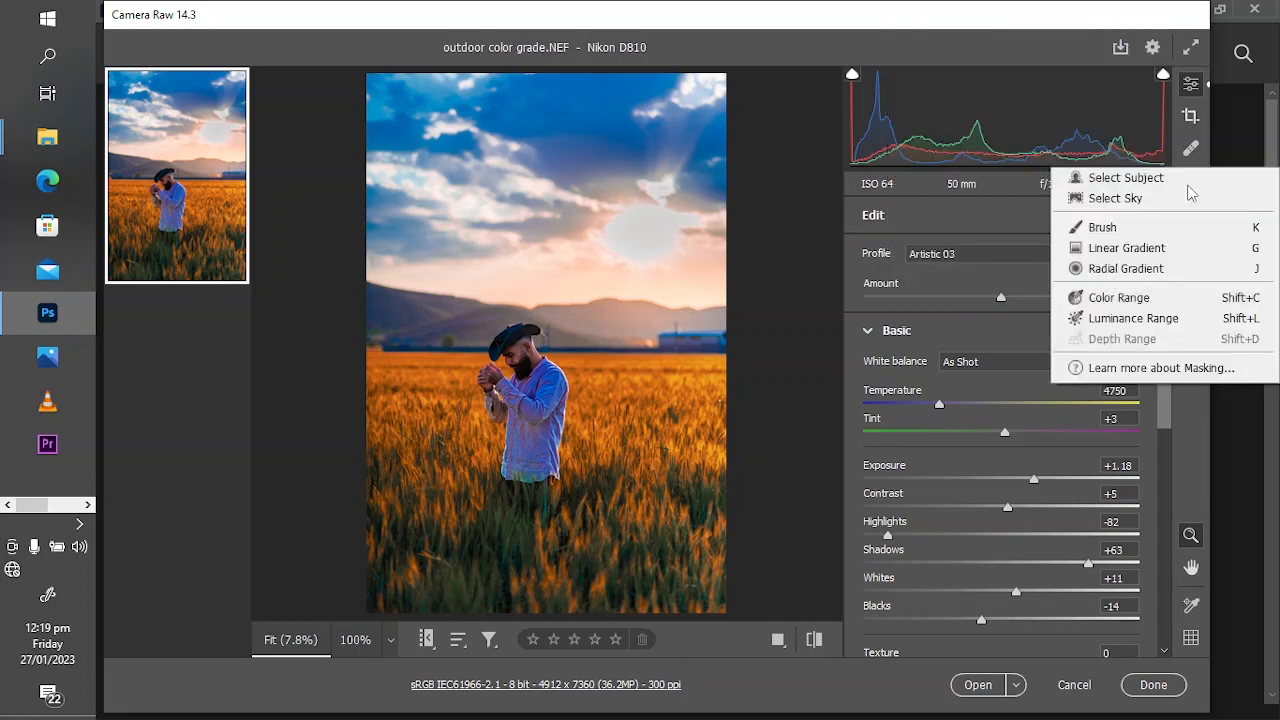
pyautogui.moveTo(1128, 180)
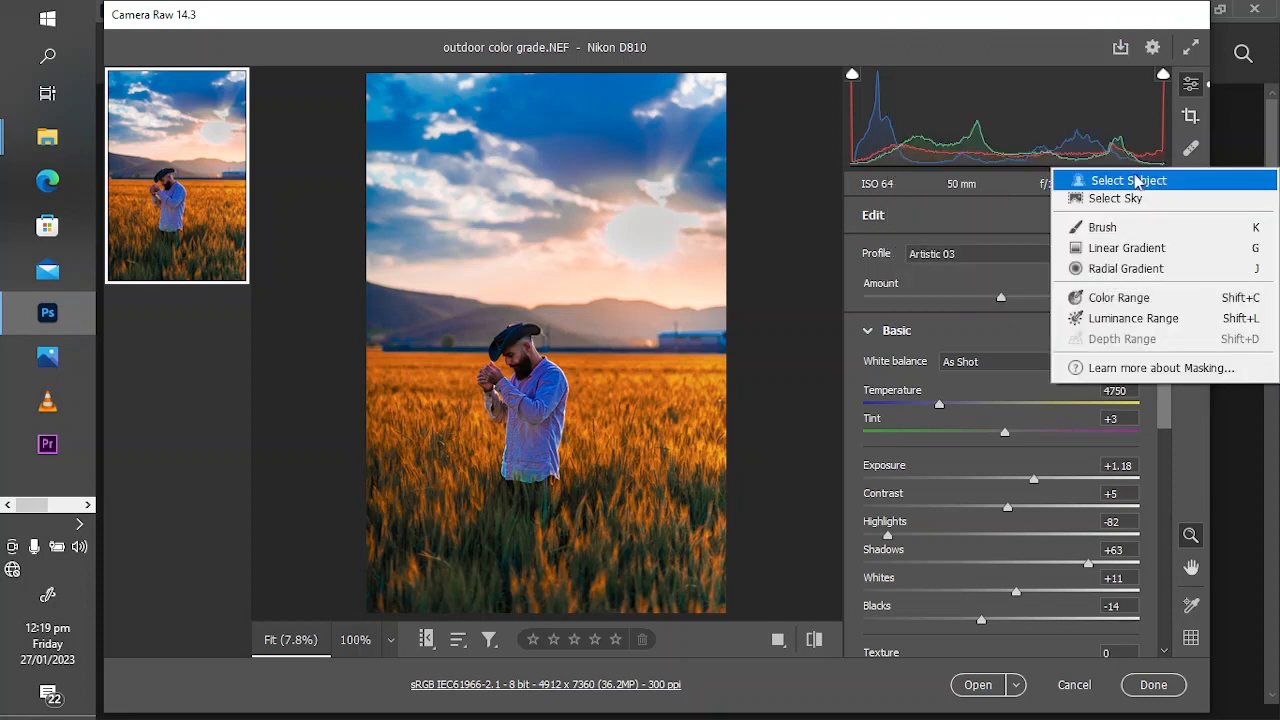
pyautogui.moveTo(1120, 300)
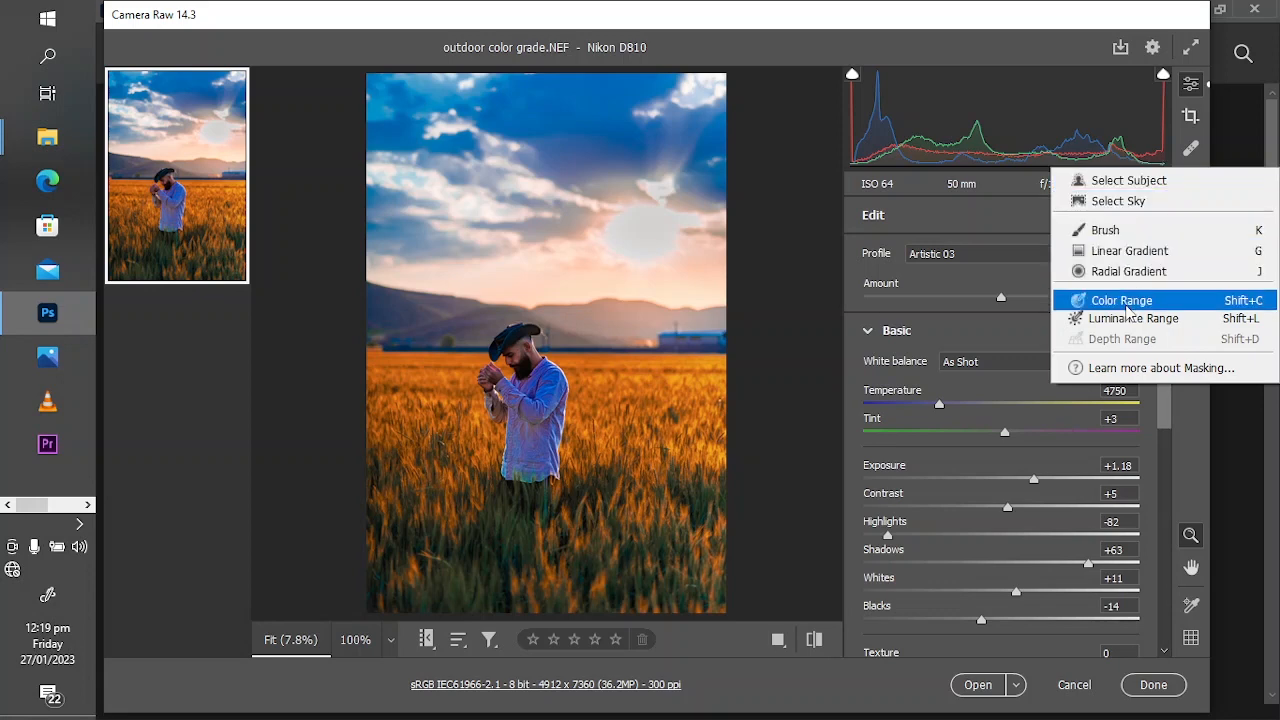
pyautogui.moveTo(1128, 180)
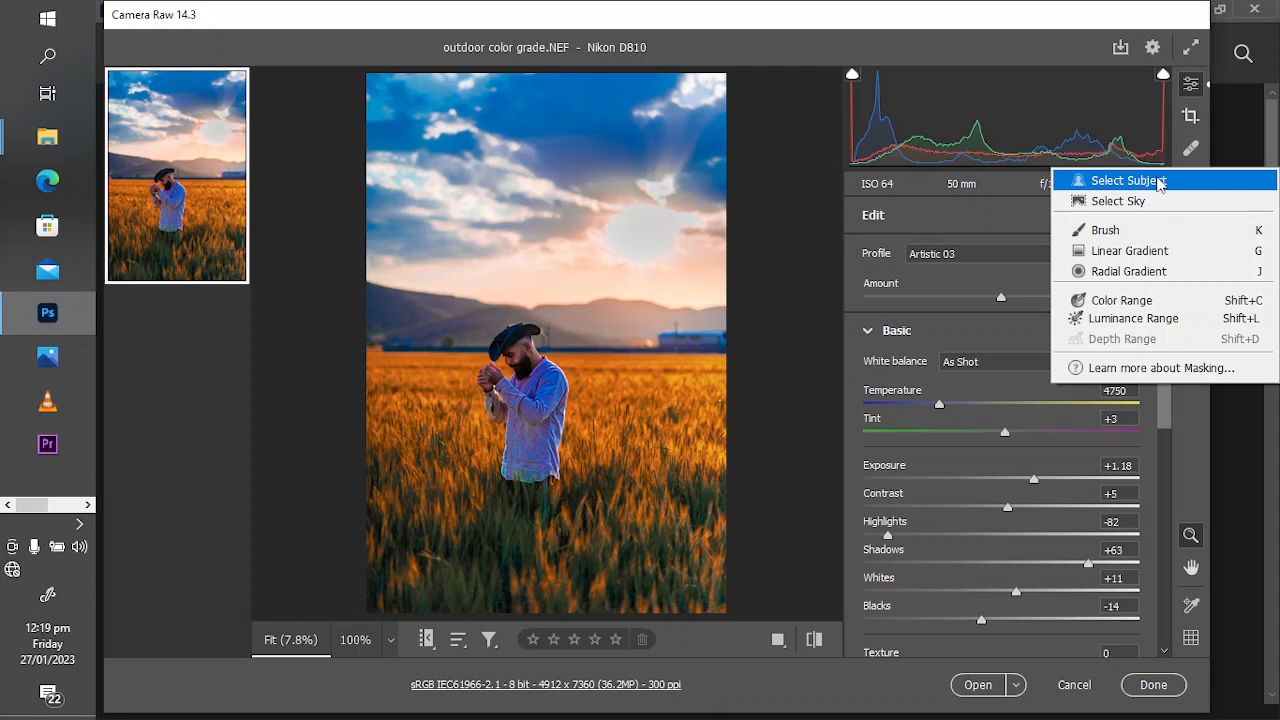
pyautogui.moveTo(1118, 200)
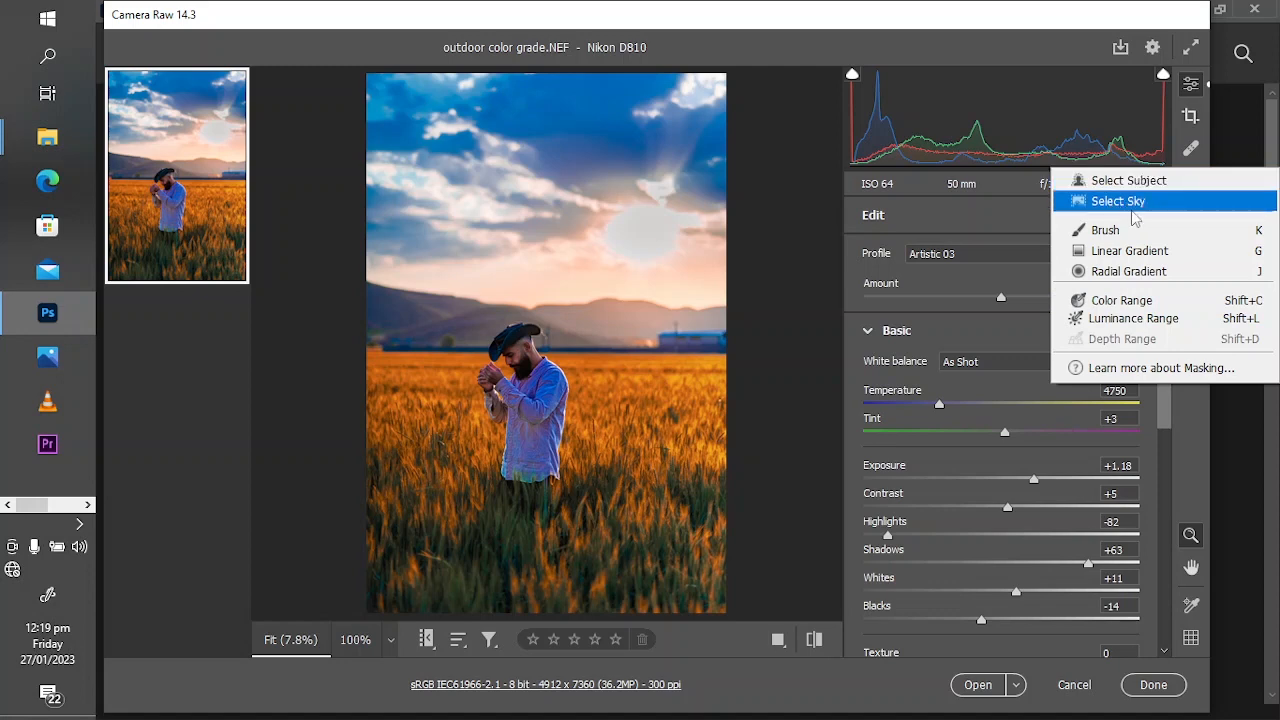
pyautogui.moveTo(1104, 230)
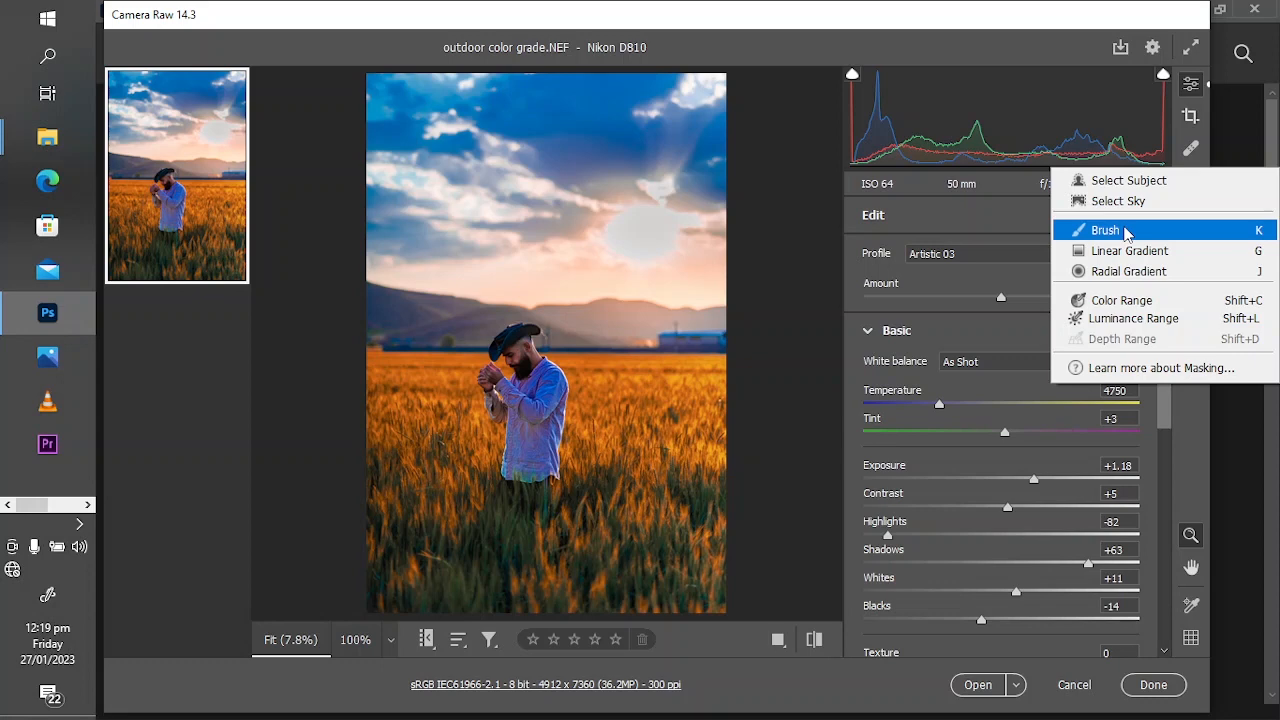
pyautogui.moveTo(1128, 180)
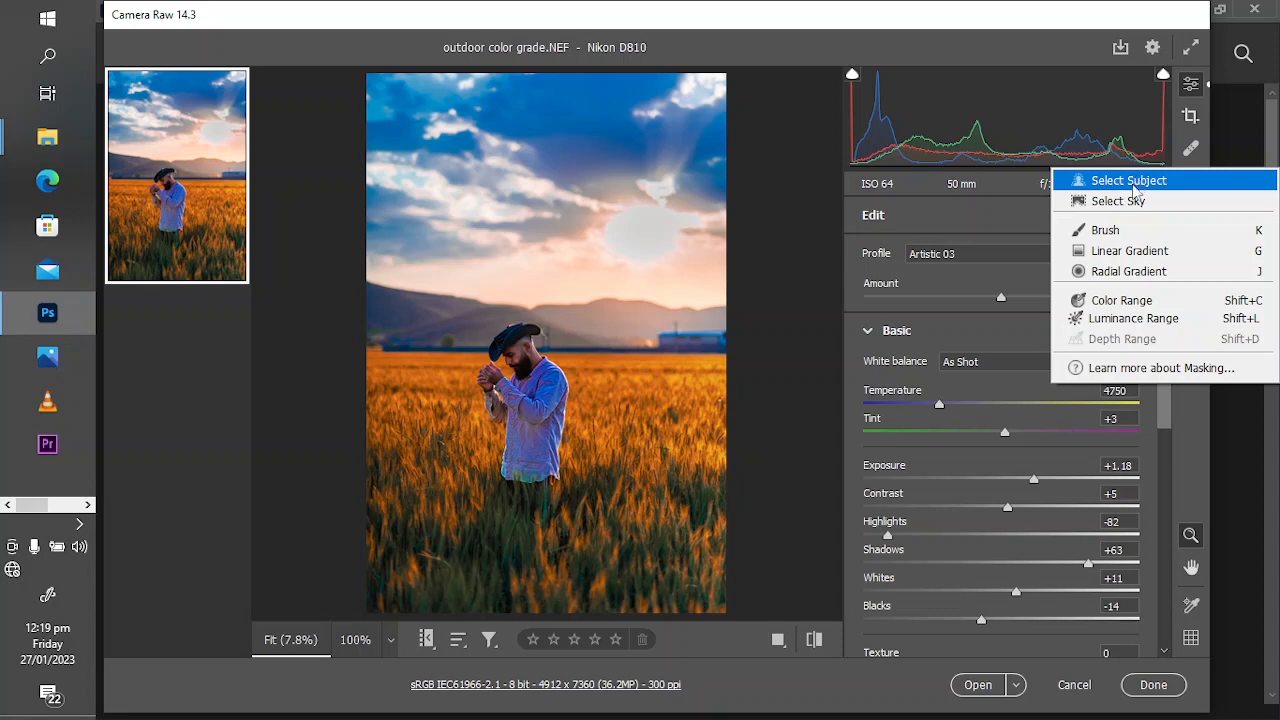
# Step: Mask the man with Select Subject as Mask 3 and review its Light, Color and Effects sections
pyautogui.click(1128, 180)
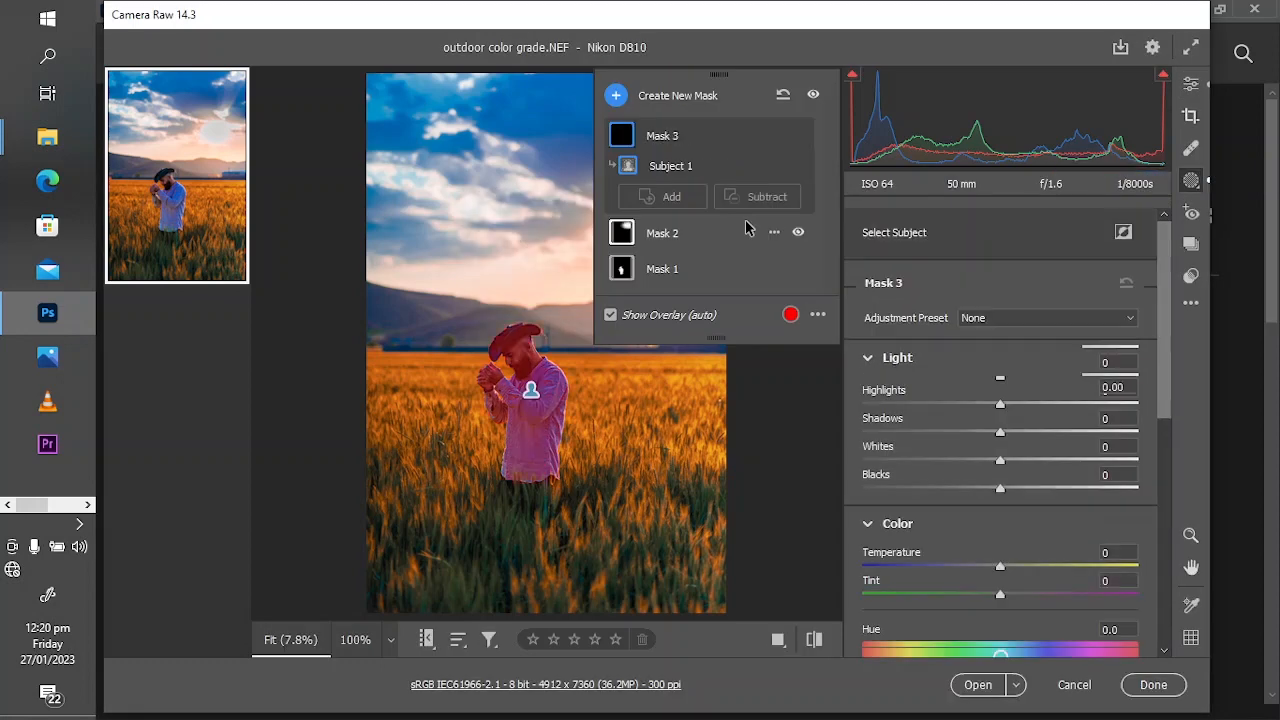
pyautogui.click(670, 164)
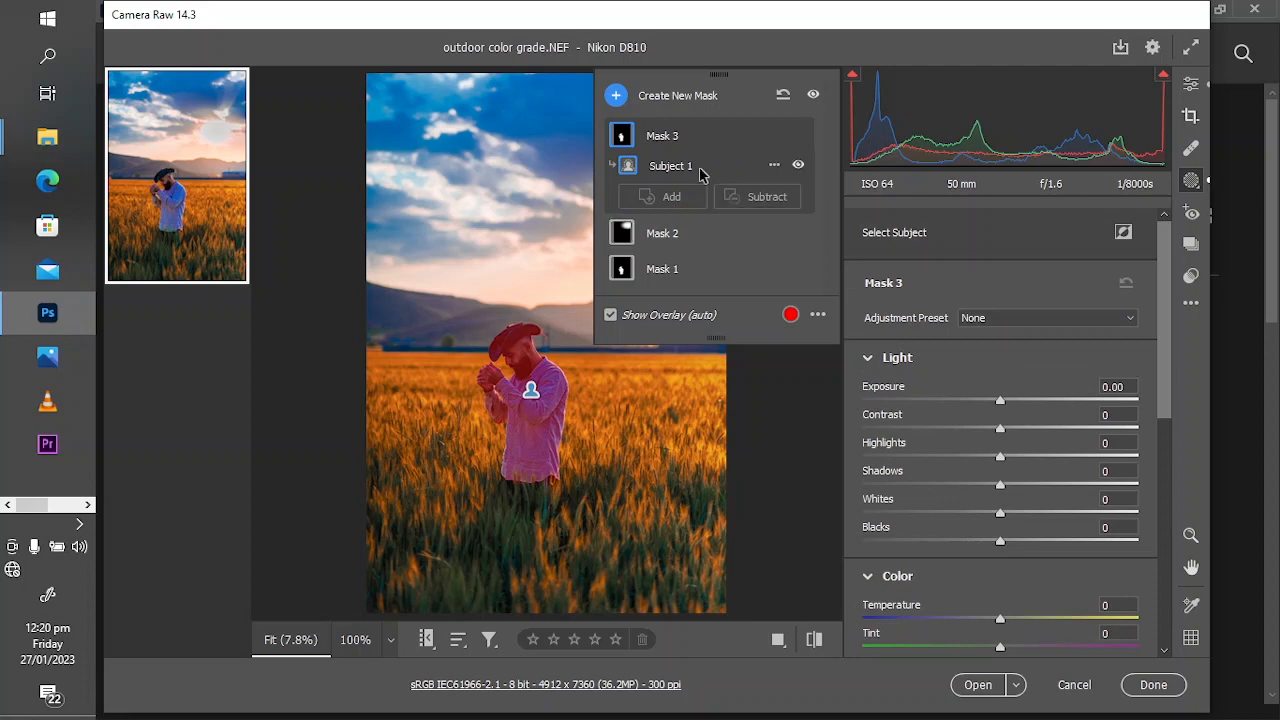
pyautogui.moveTo(664, 176)
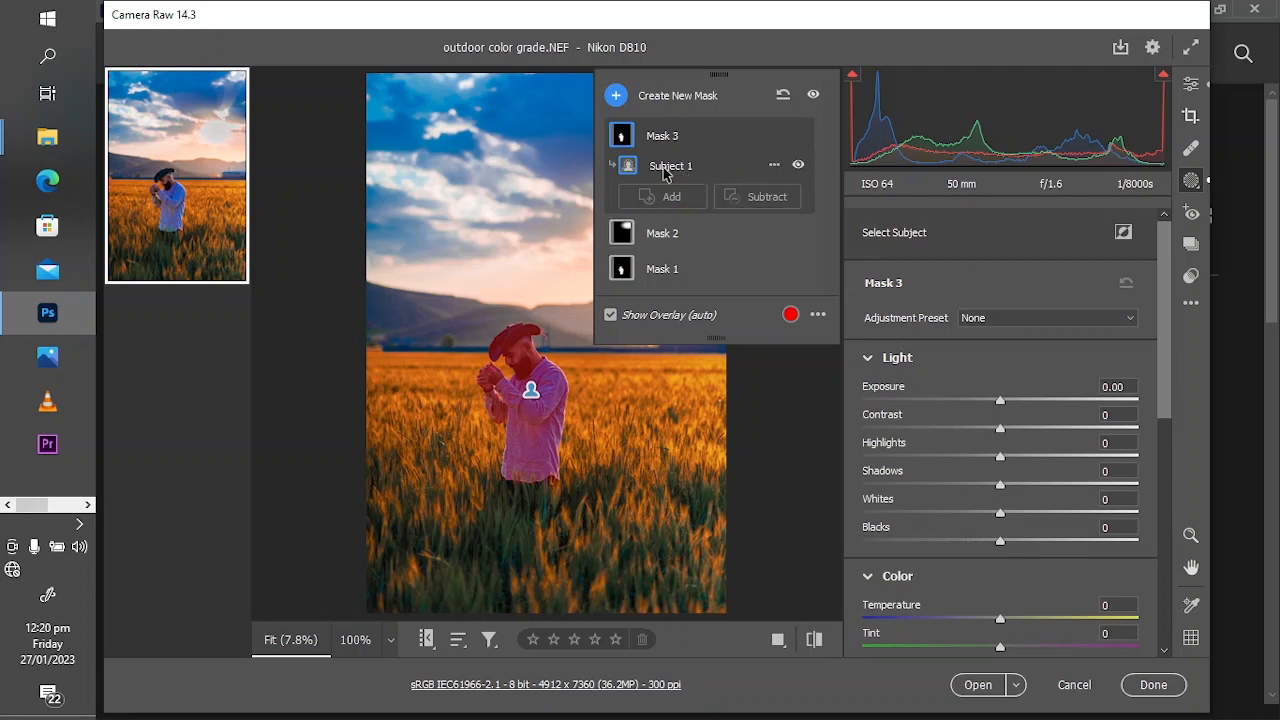
pyautogui.scroll(-3)
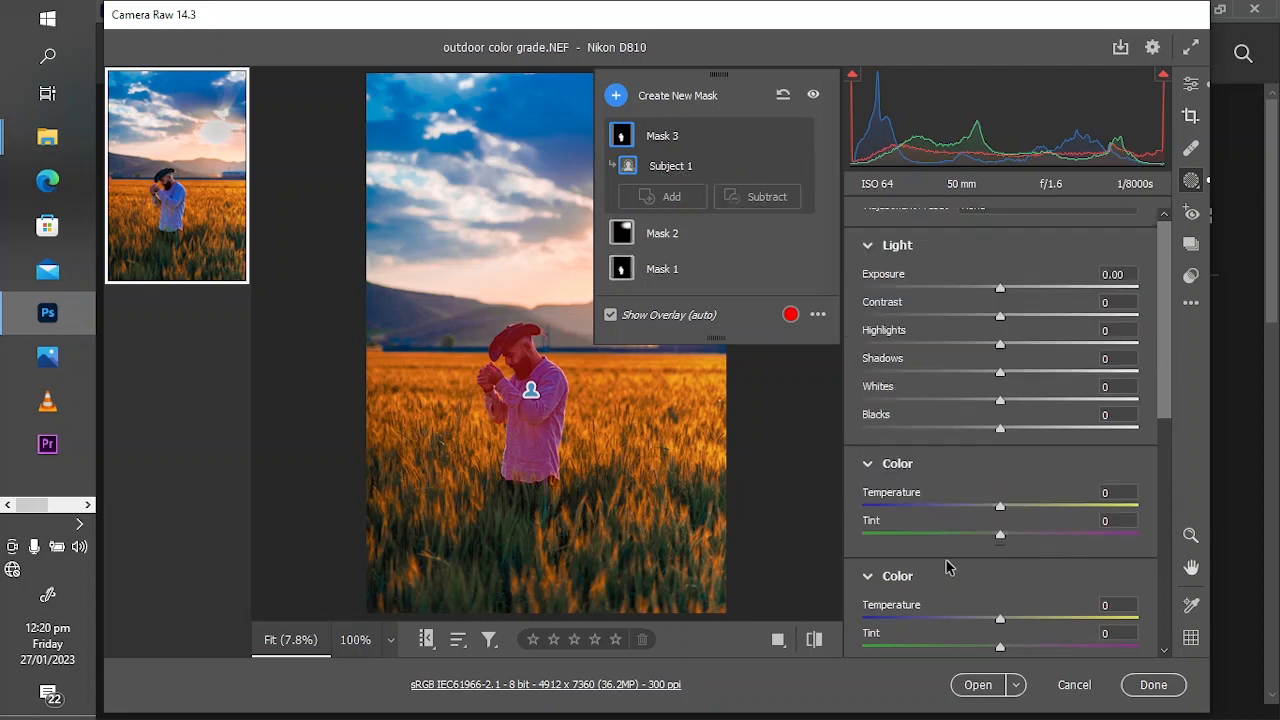
pyautogui.scroll(3)
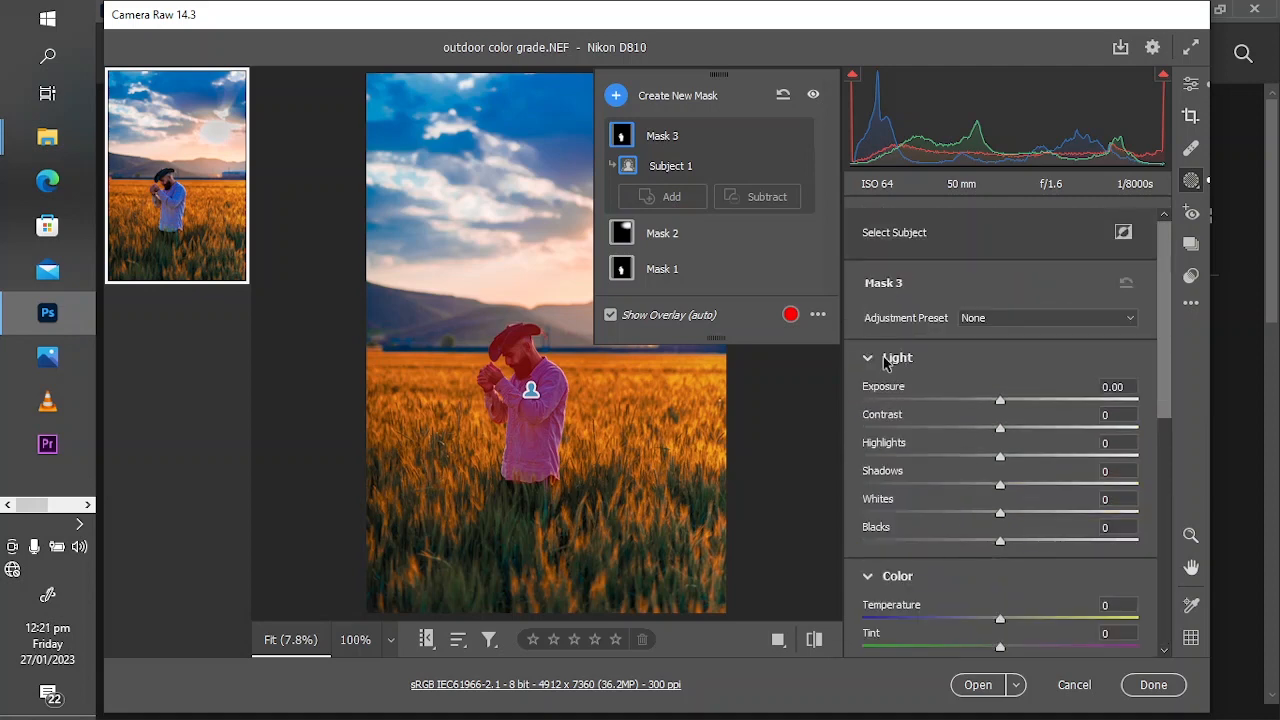
pyautogui.moveTo(676, 416)
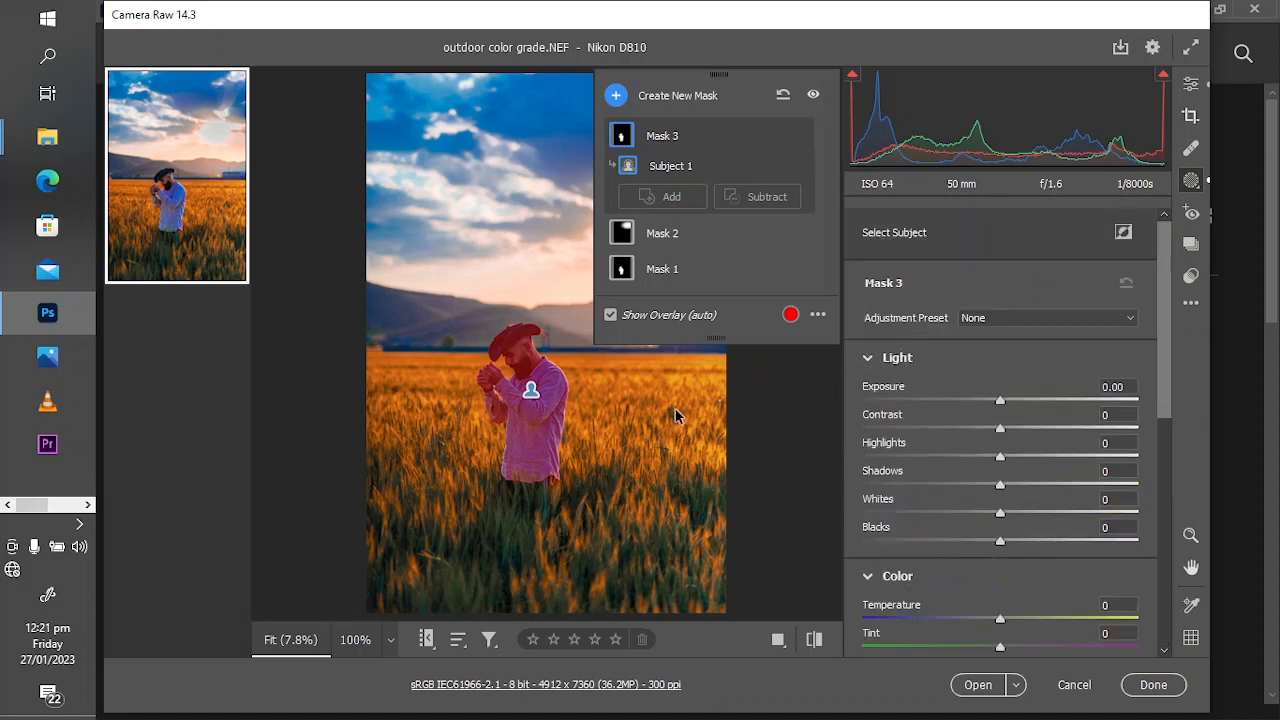
pyautogui.scroll(-3)
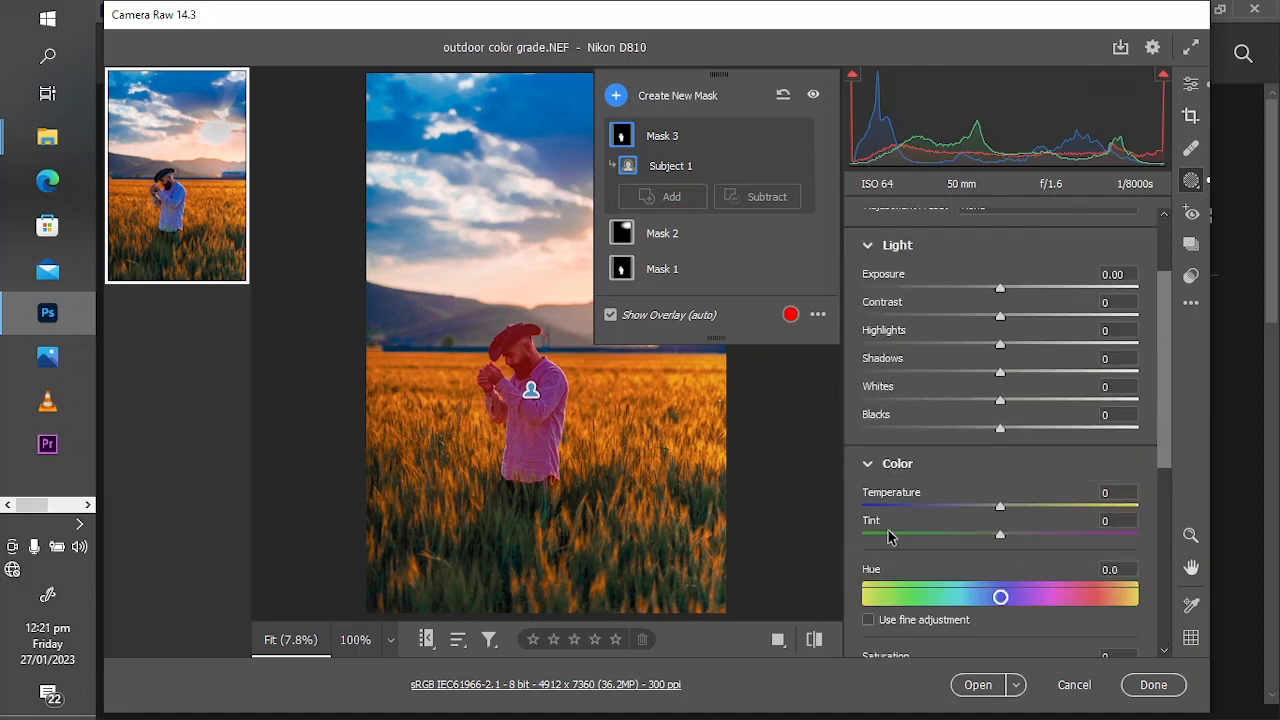
pyautogui.scroll(-3)
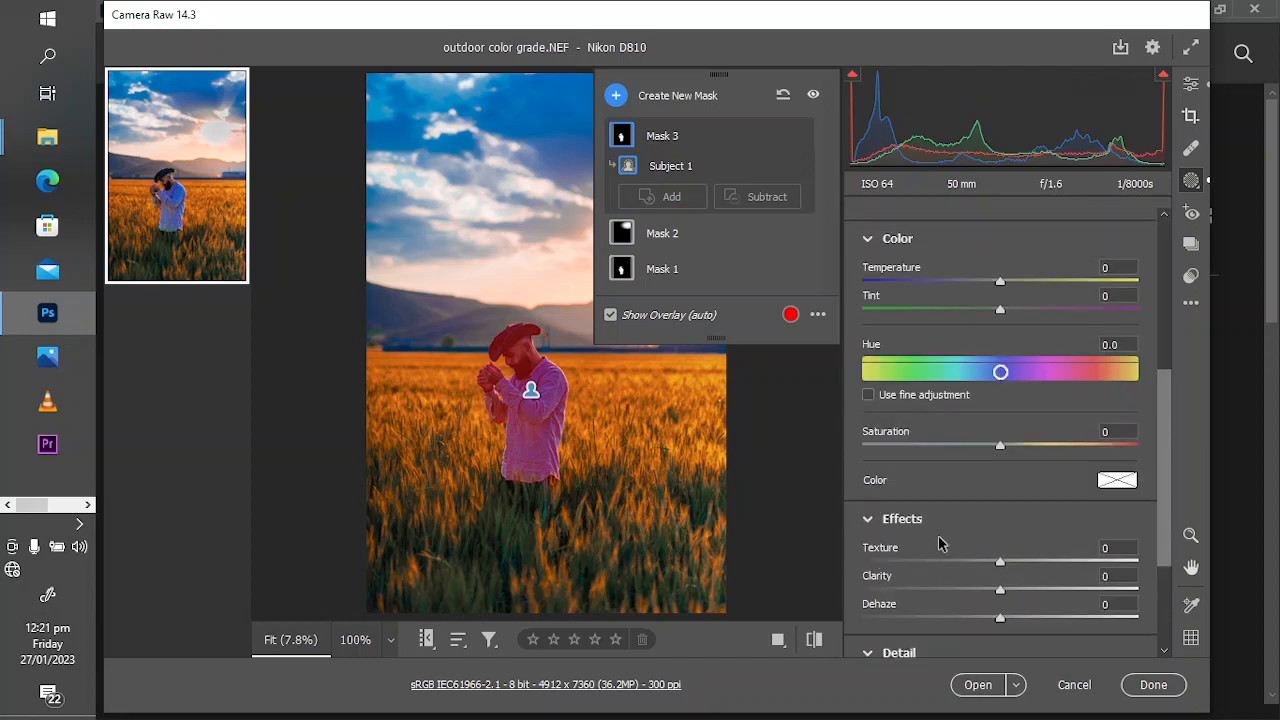
pyautogui.scroll(3)
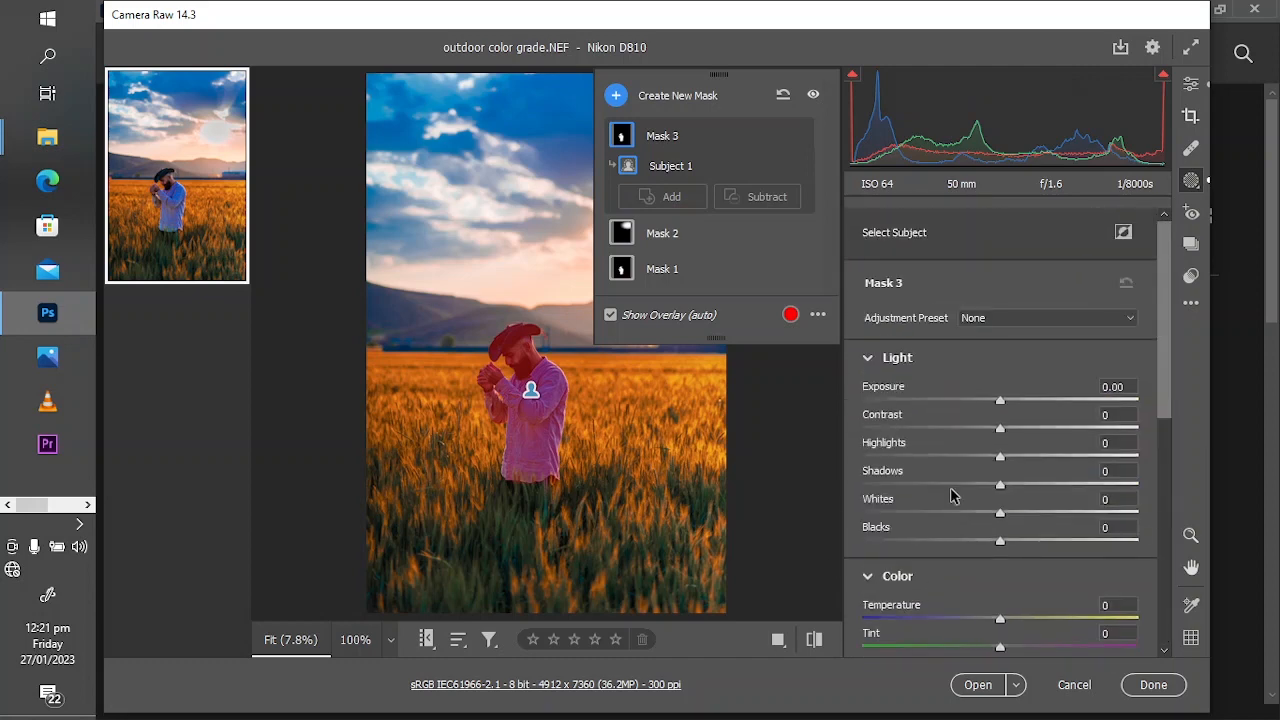
pyautogui.moveTo(312, 388)
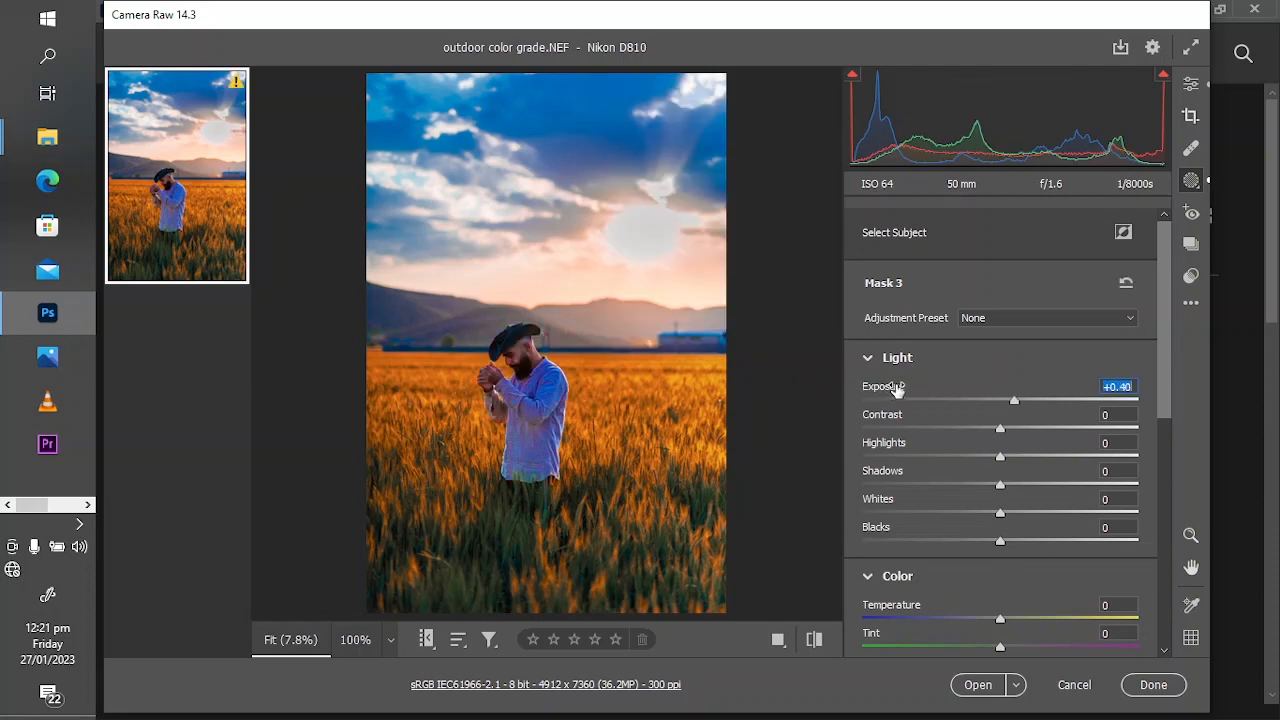
# Step: Give Mask 3 Exposure +0.20, Contrast +2, Texture +4, Clarity +2, Dehaze +2, Sharpness +9, Noise Reduction +2
pyautogui.moveTo(1014, 400); pyautogui.dragTo(1010, 400)
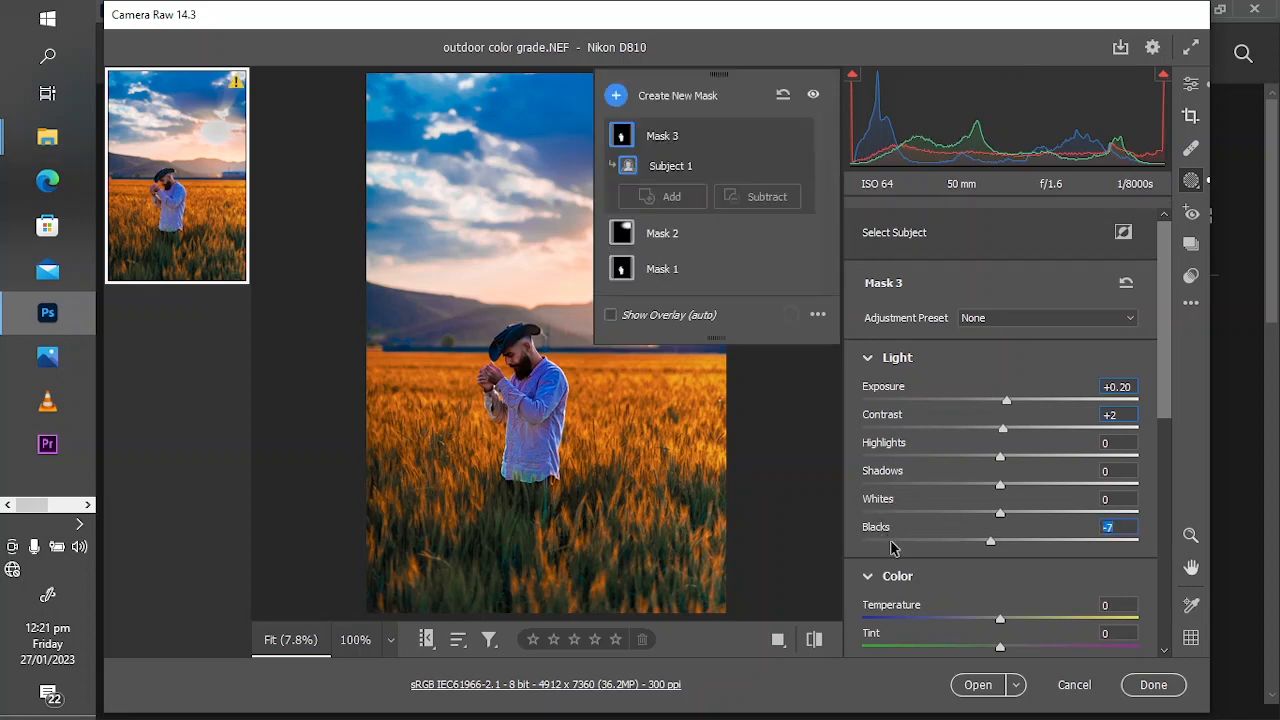
pyautogui.scroll(-3)
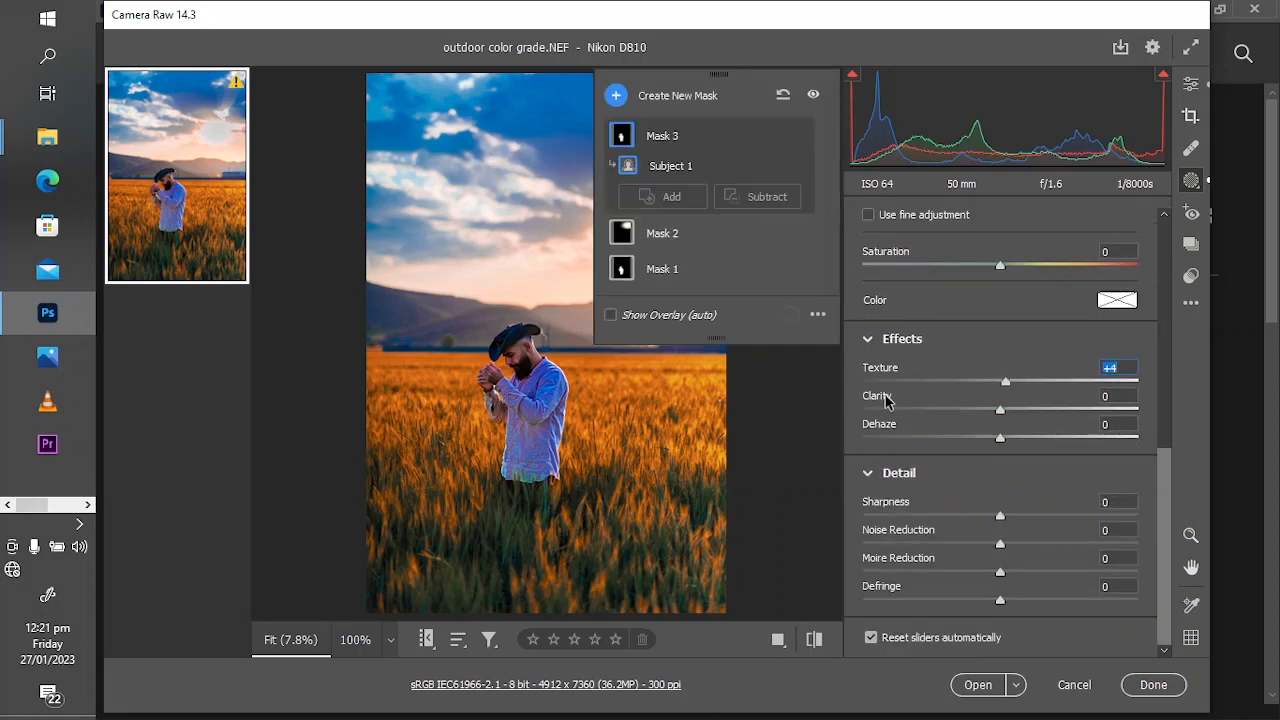
pyautogui.click(1002, 410)
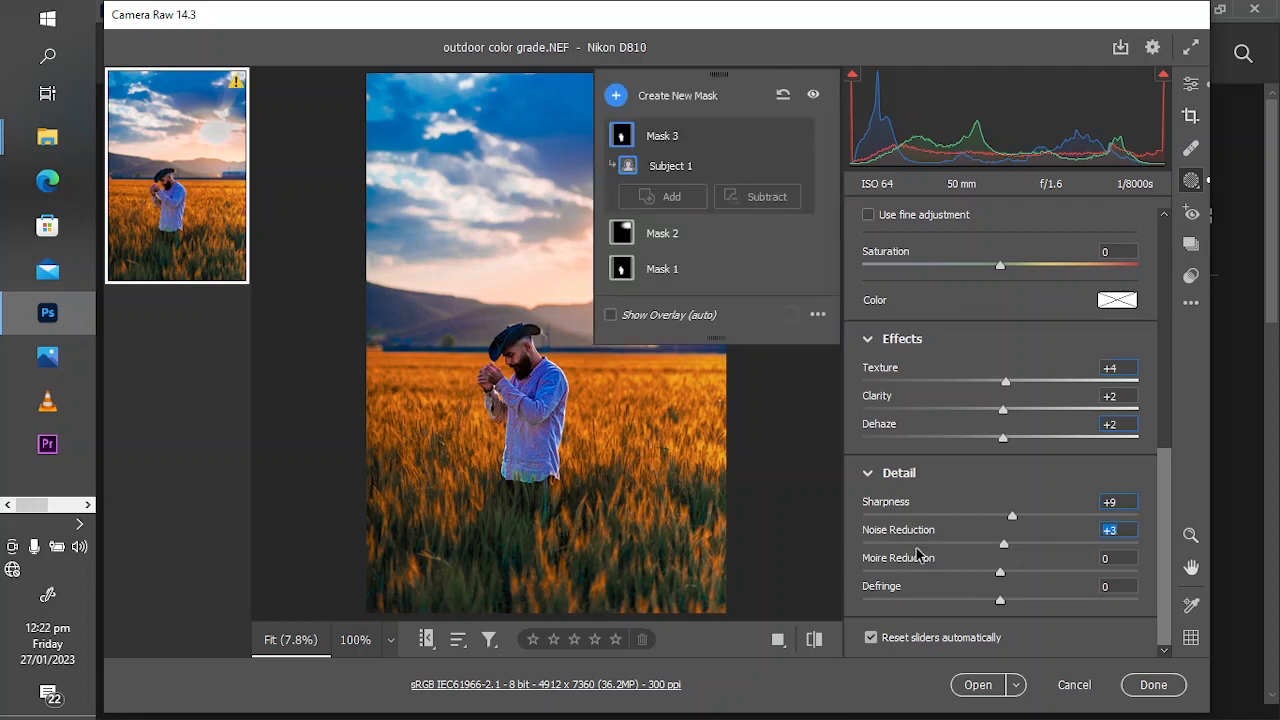
# Step: Warm Mask 3 up to +44, then settle its Temperature at +6 and Tint at +3
pyautogui.click(660, 136)
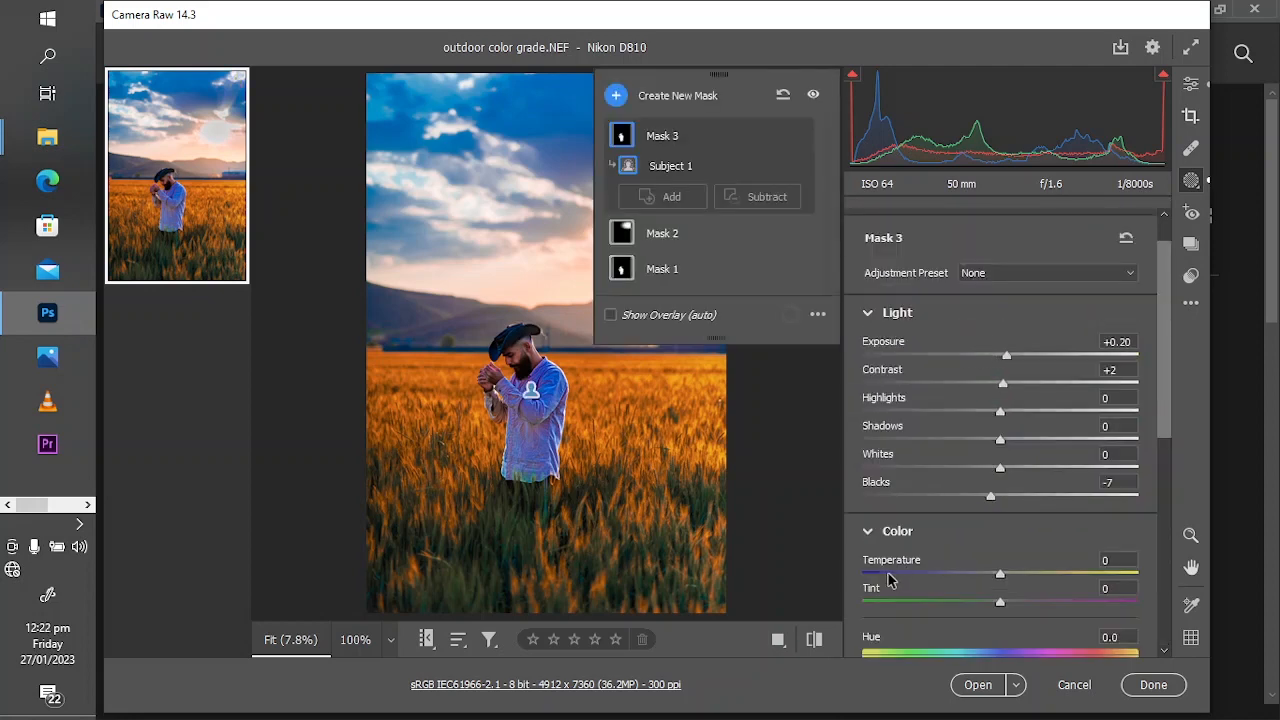
pyautogui.moveTo(1000, 572); pyautogui.dragTo(1036, 572)
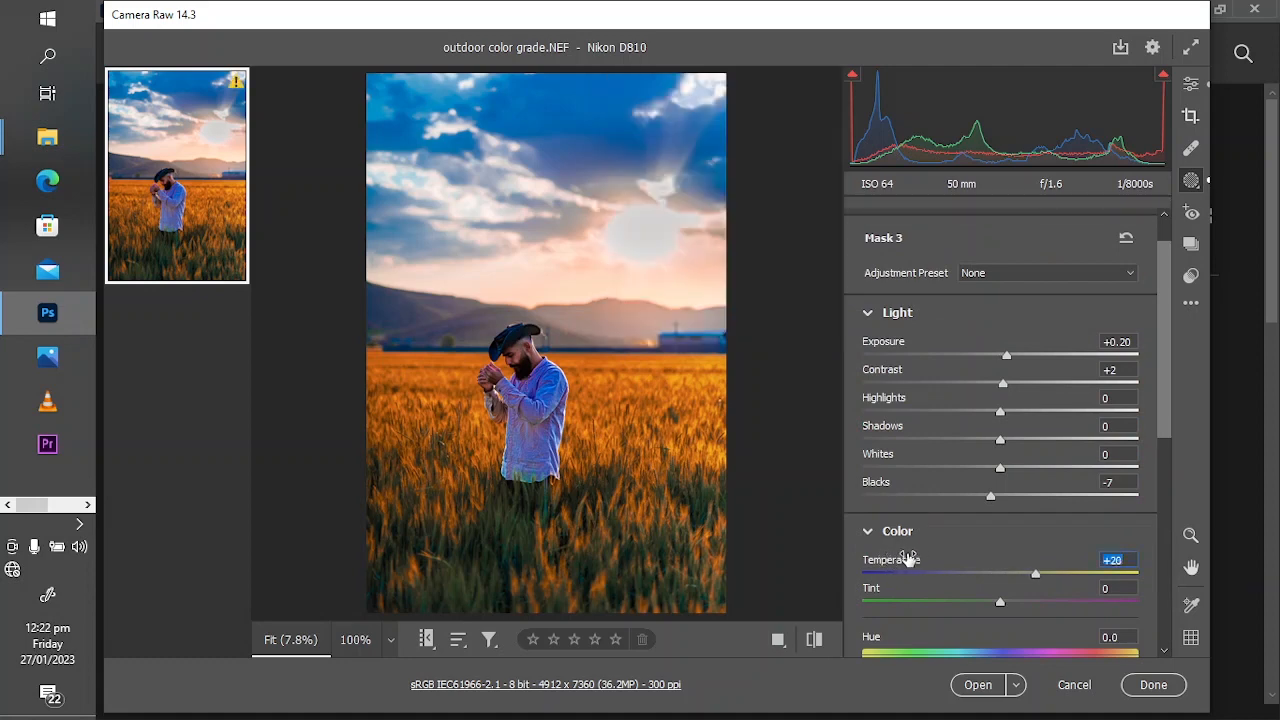
pyautogui.moveTo(1036, 572); pyautogui.dragTo(1078, 572)
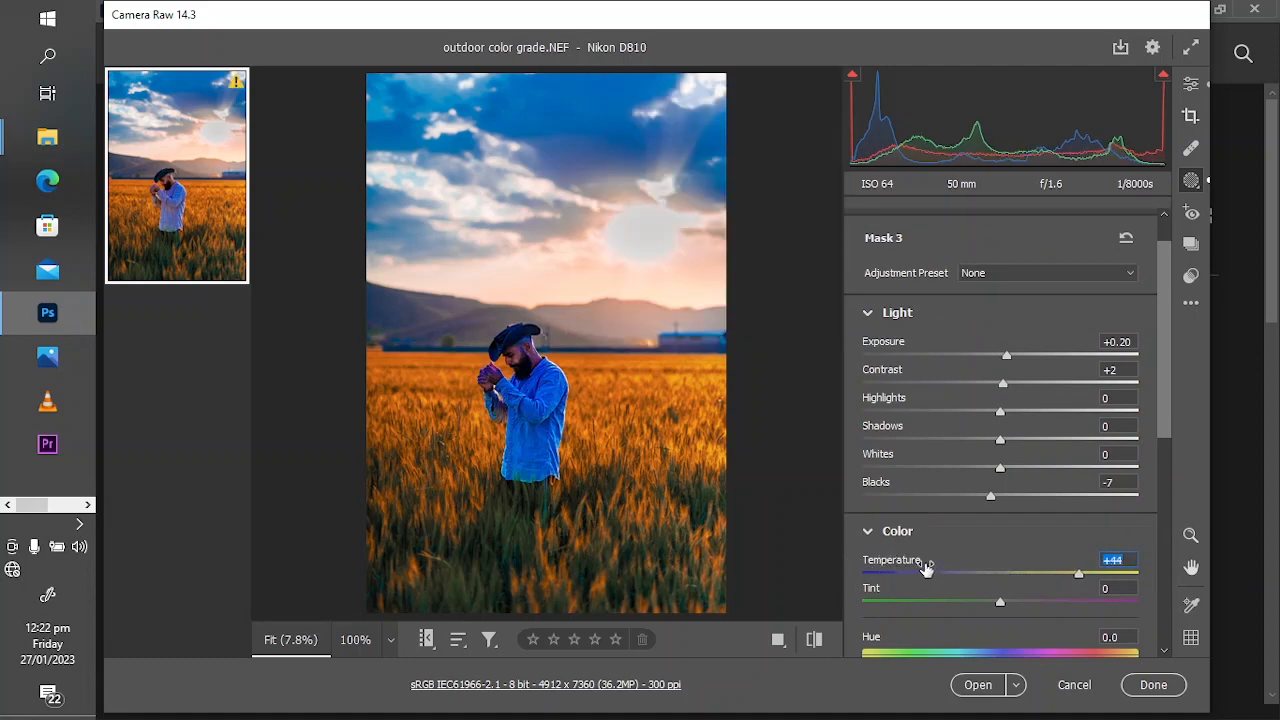
pyautogui.moveTo(1078, 572); pyautogui.dragTo(1014, 572)
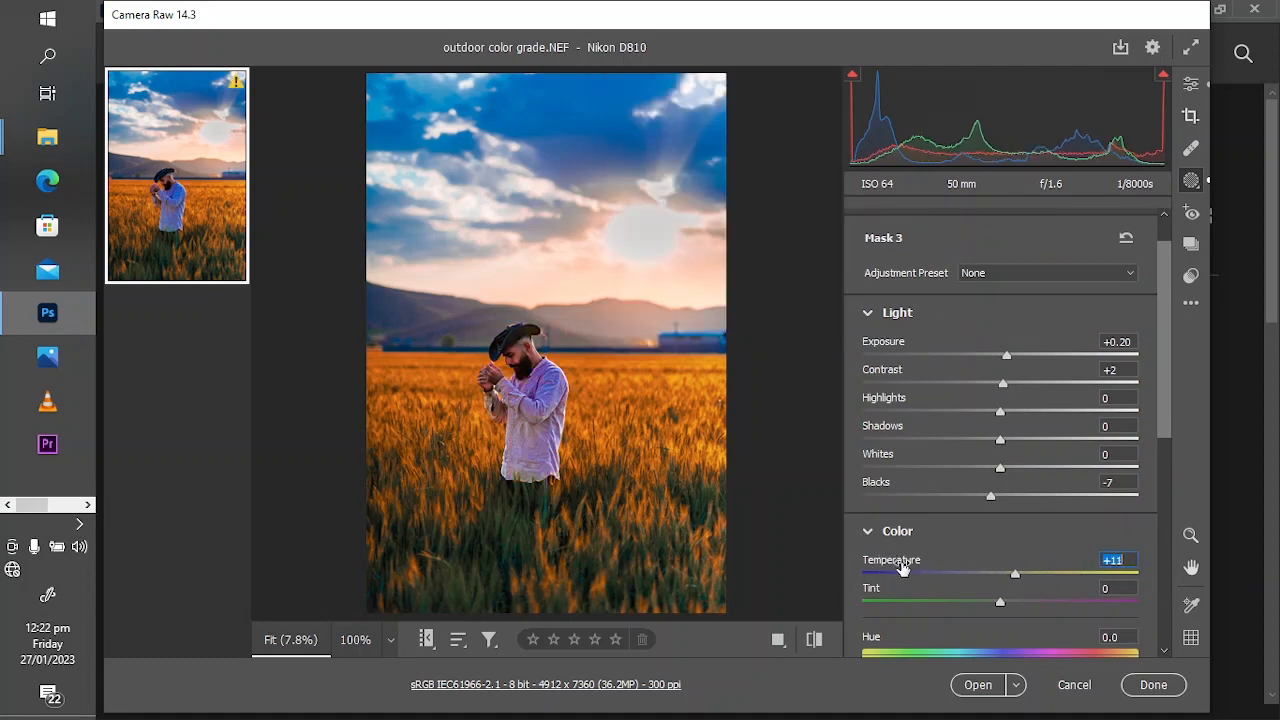
pyautogui.moveTo(1014, 572); pyautogui.dragTo(1008, 572)
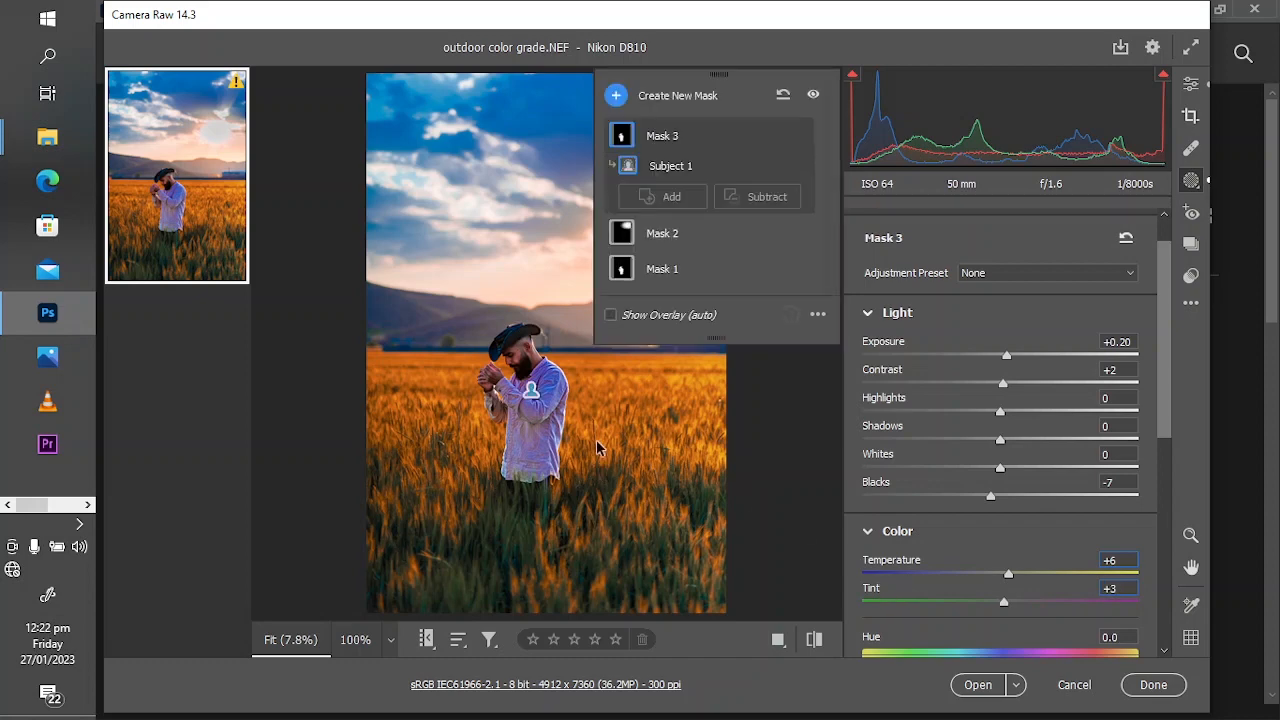
pyautogui.moveTo(616, 440)
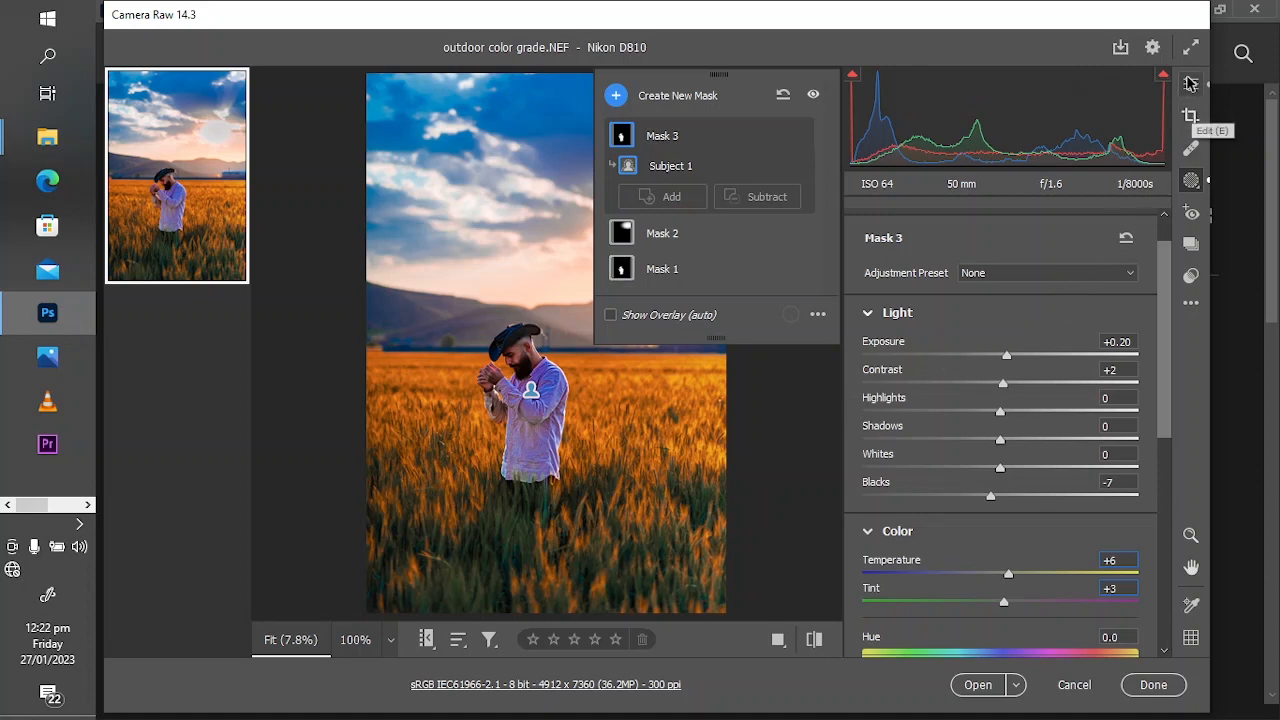
# Step: Leave masking for the global Edit panel and expand the Color Mixer saturation settings
pyautogui.click(1190, 84)
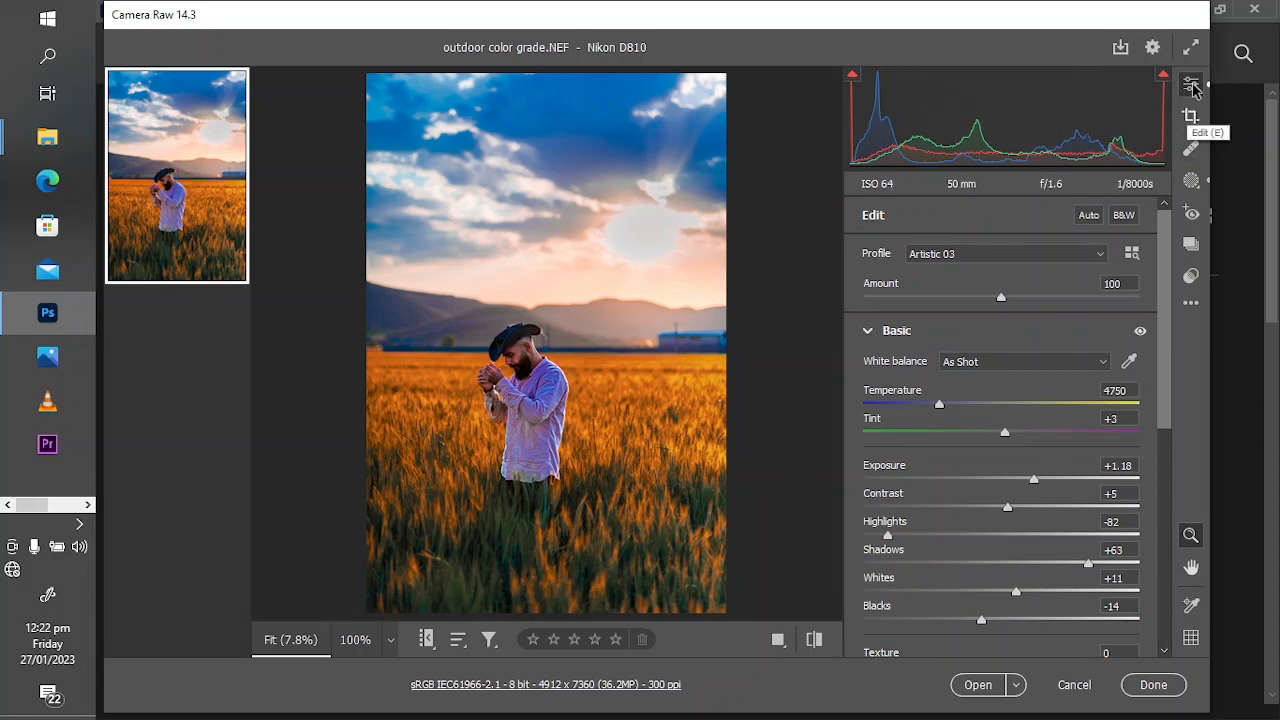
pyautogui.moveTo(908, 472)
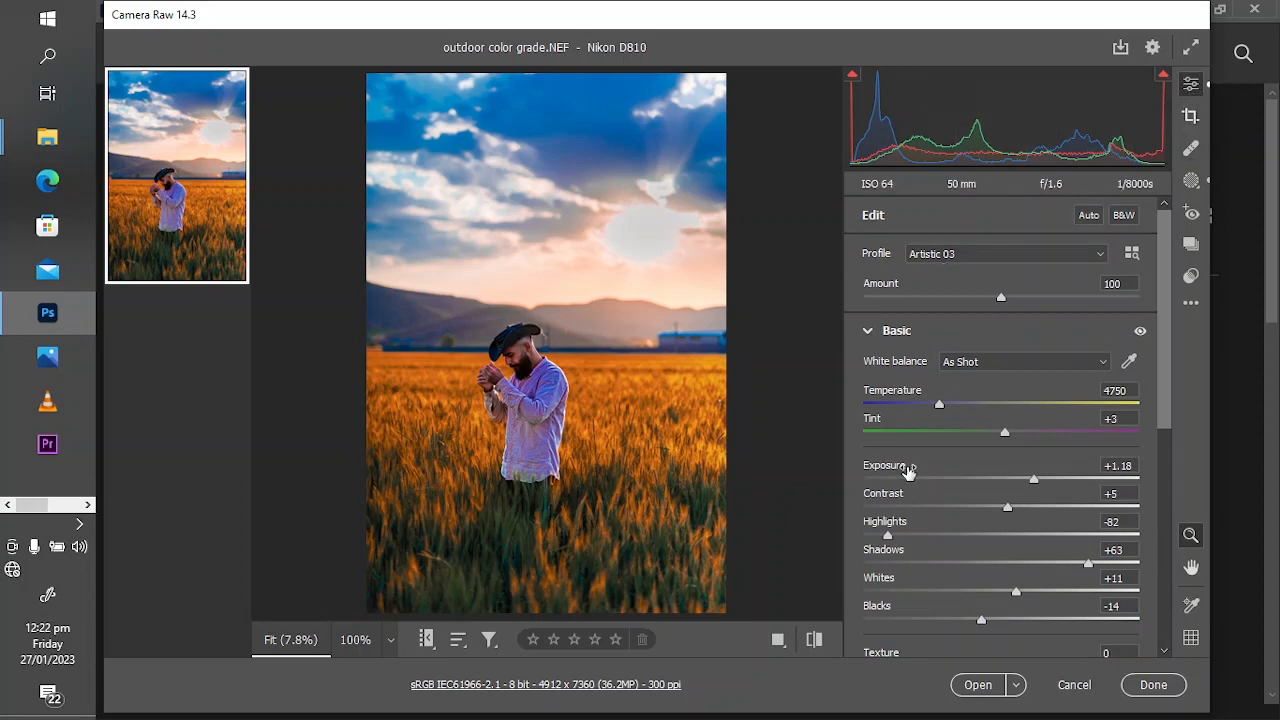
pyautogui.doubleClick(1118, 464)
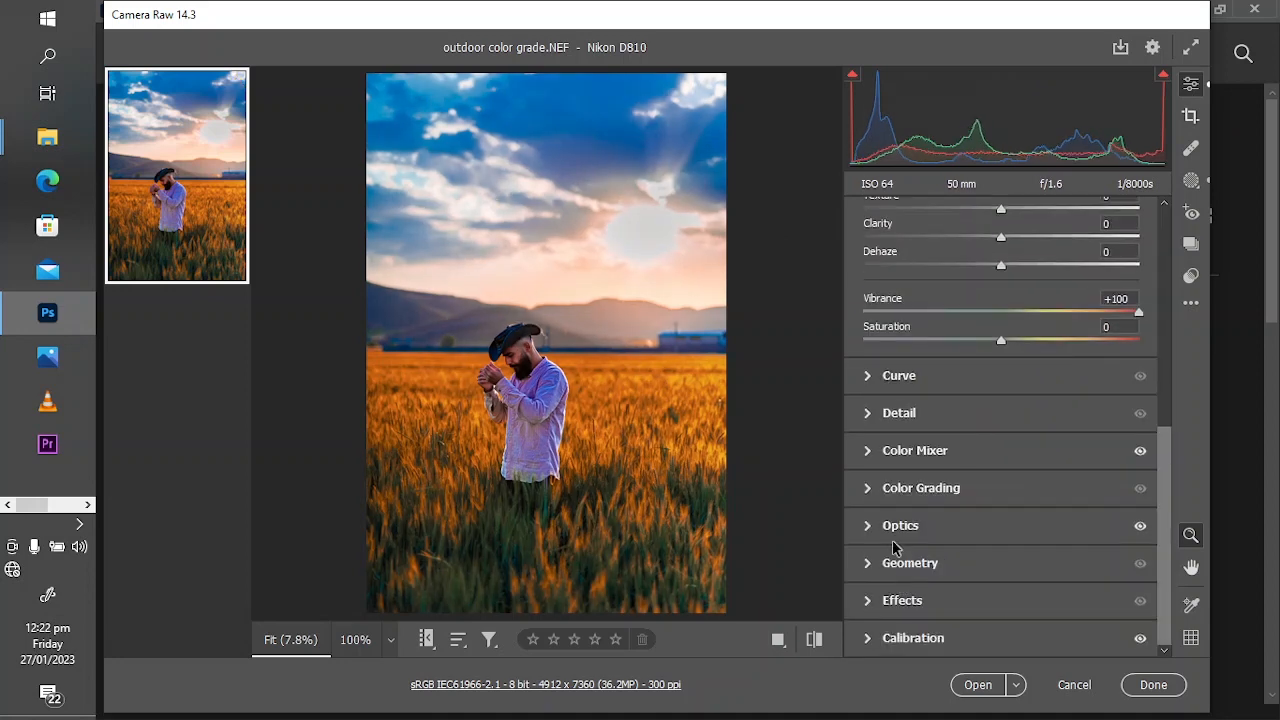
pyautogui.click(868, 488)
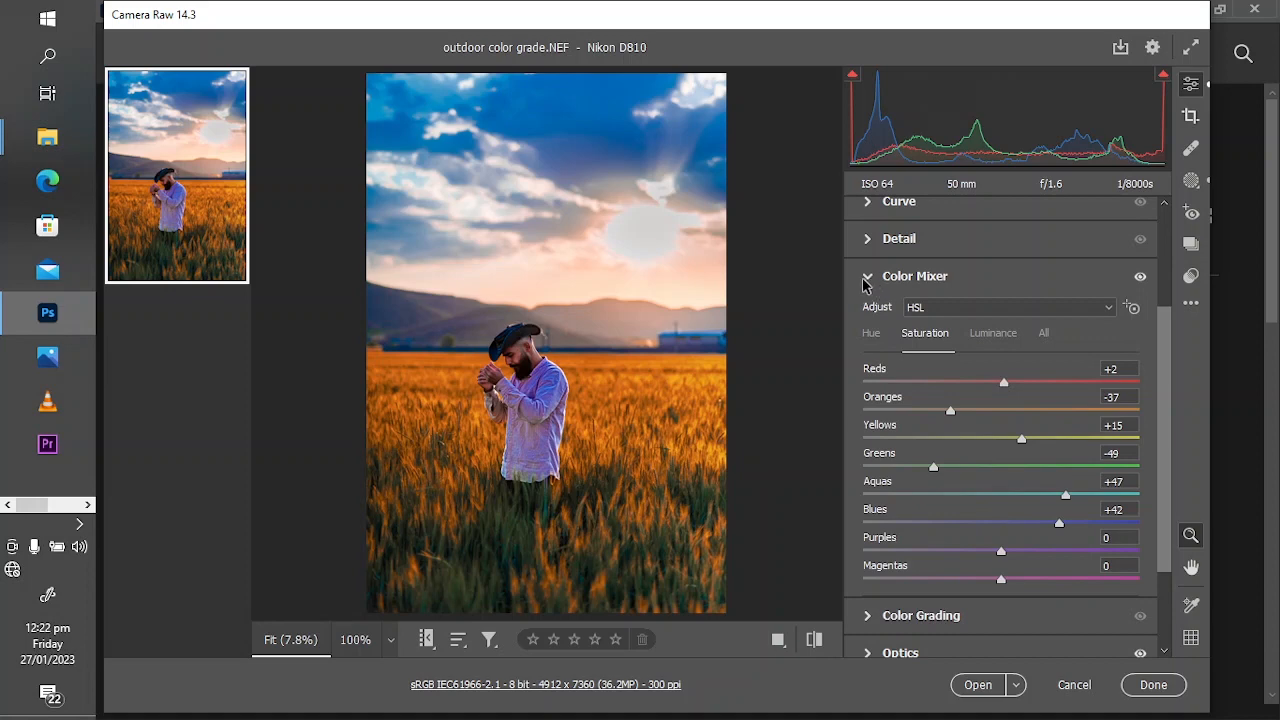
pyautogui.moveTo(950, 400)
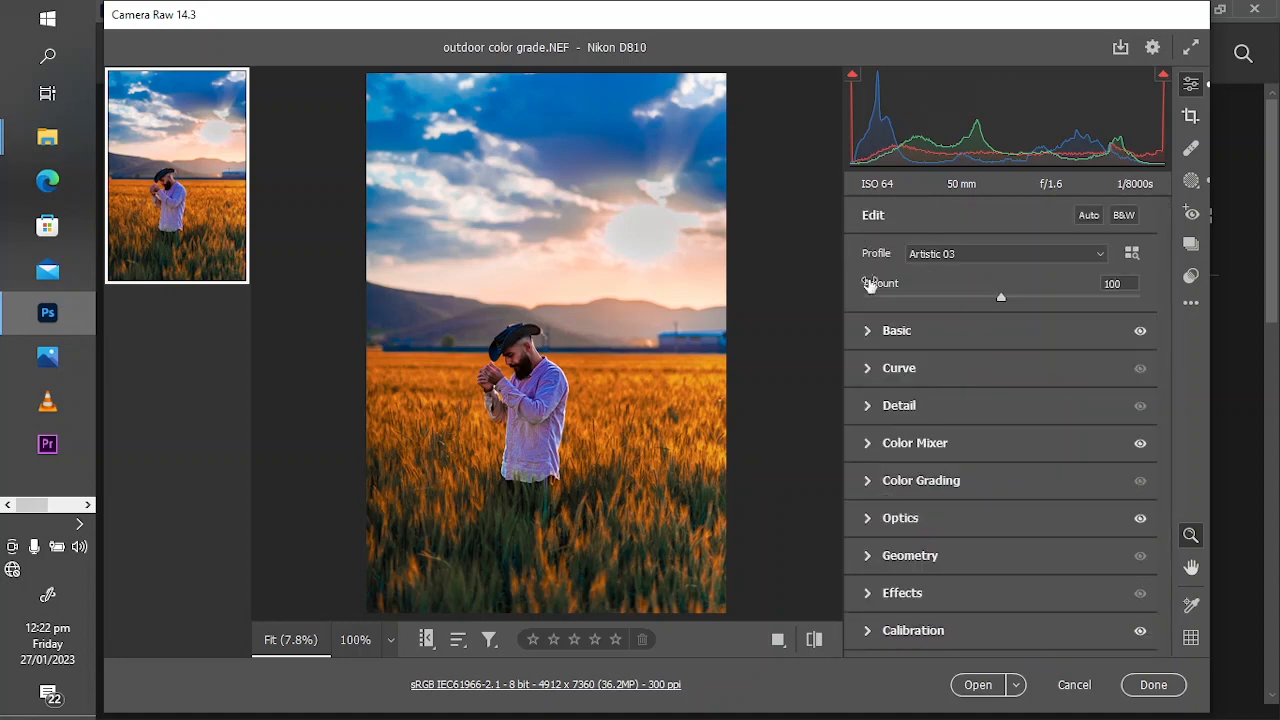
pyautogui.moveTo(566, 364)
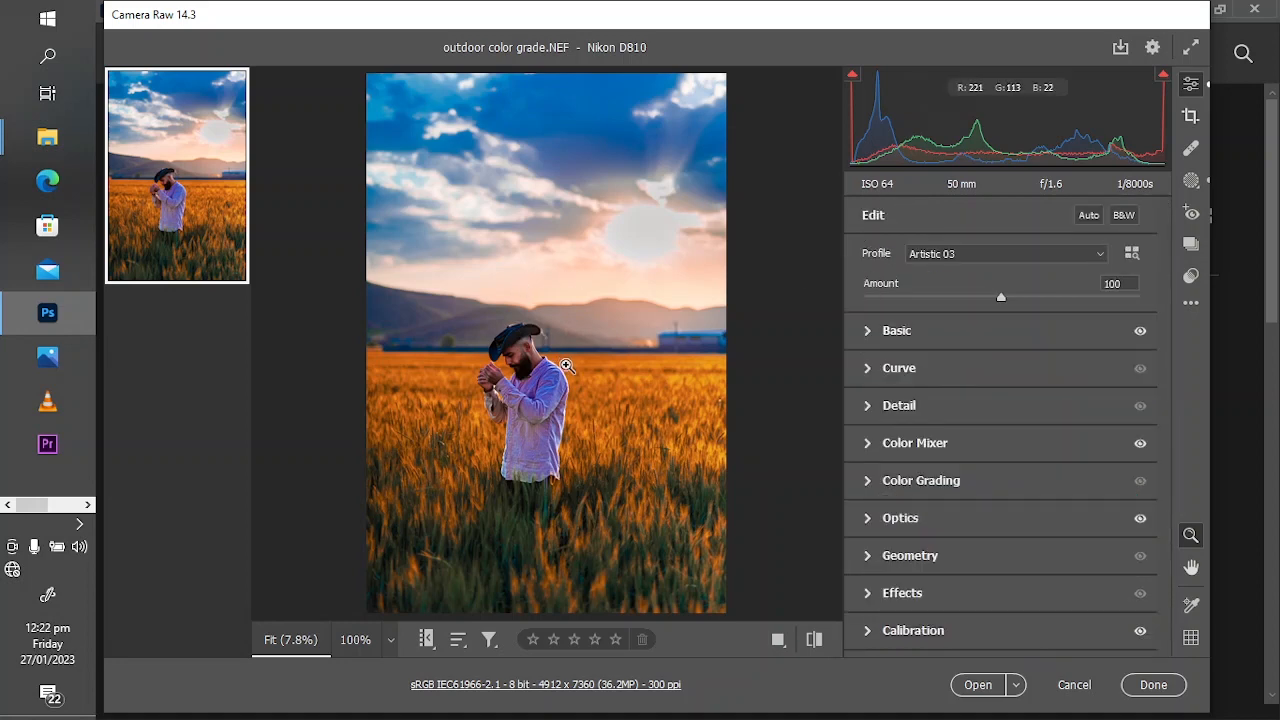
pyautogui.moveTo(660, 256)
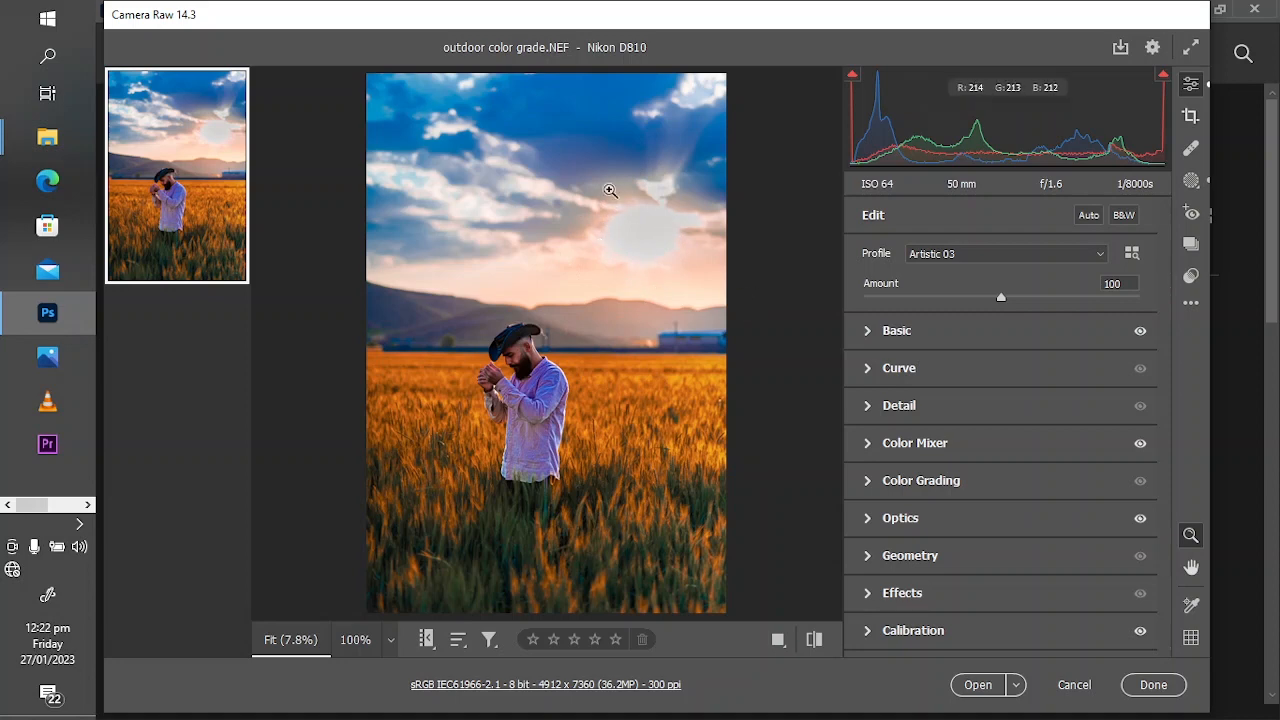
pyautogui.moveTo(718, 250)
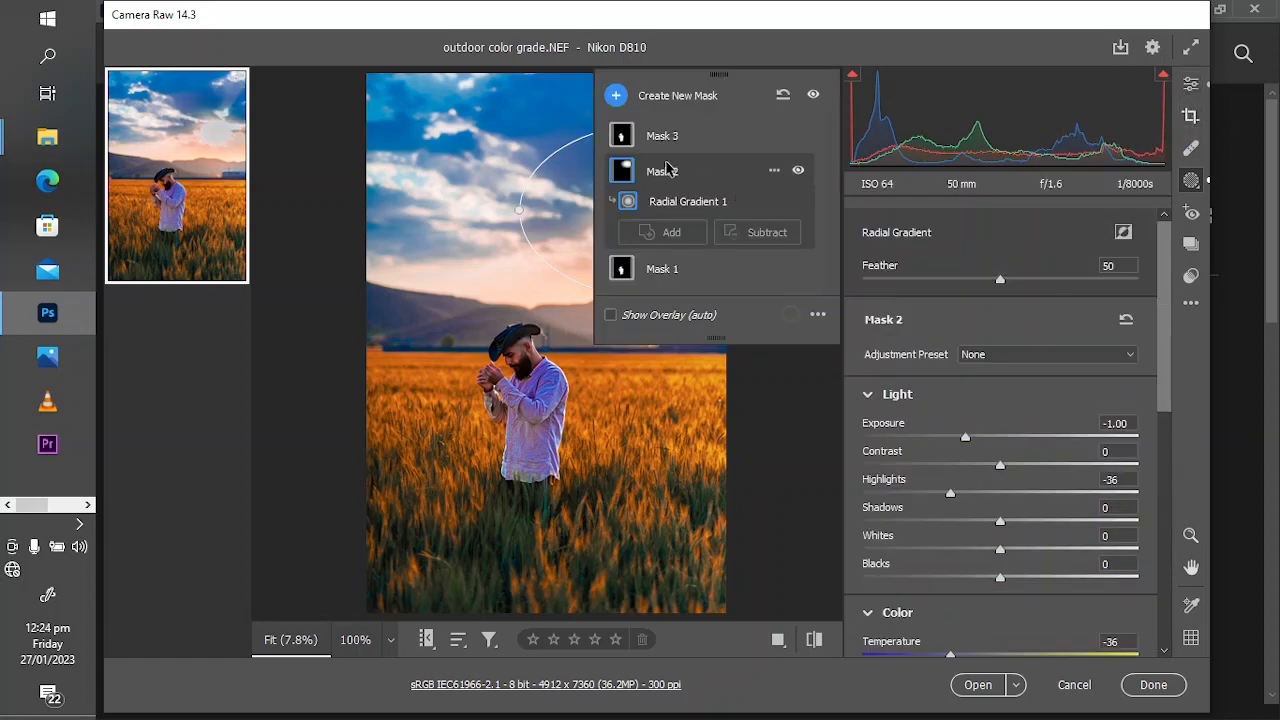
pyautogui.moveTo(918, 300)
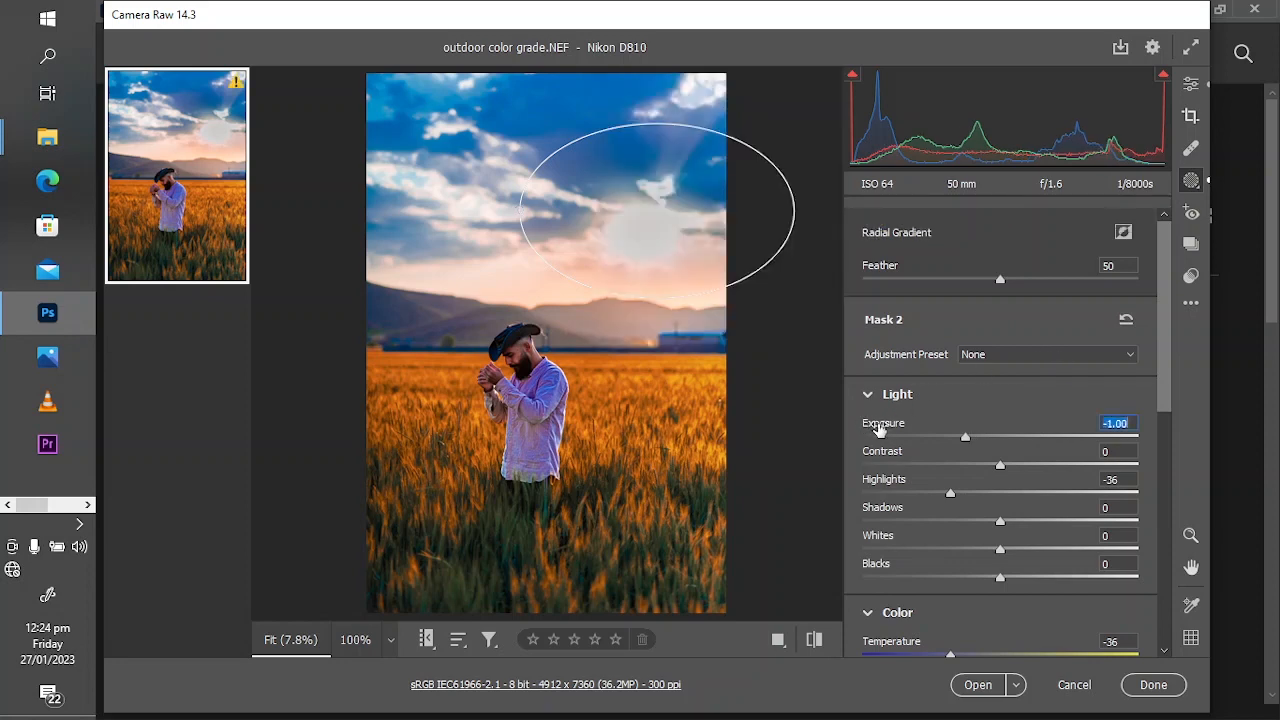
# Step: Darken the sky's radial gradient (Mask 2) to about -0.90 exposure and return to Edit
pyautogui.moveTo(964, 436); pyautogui.dragTo(924, 436)
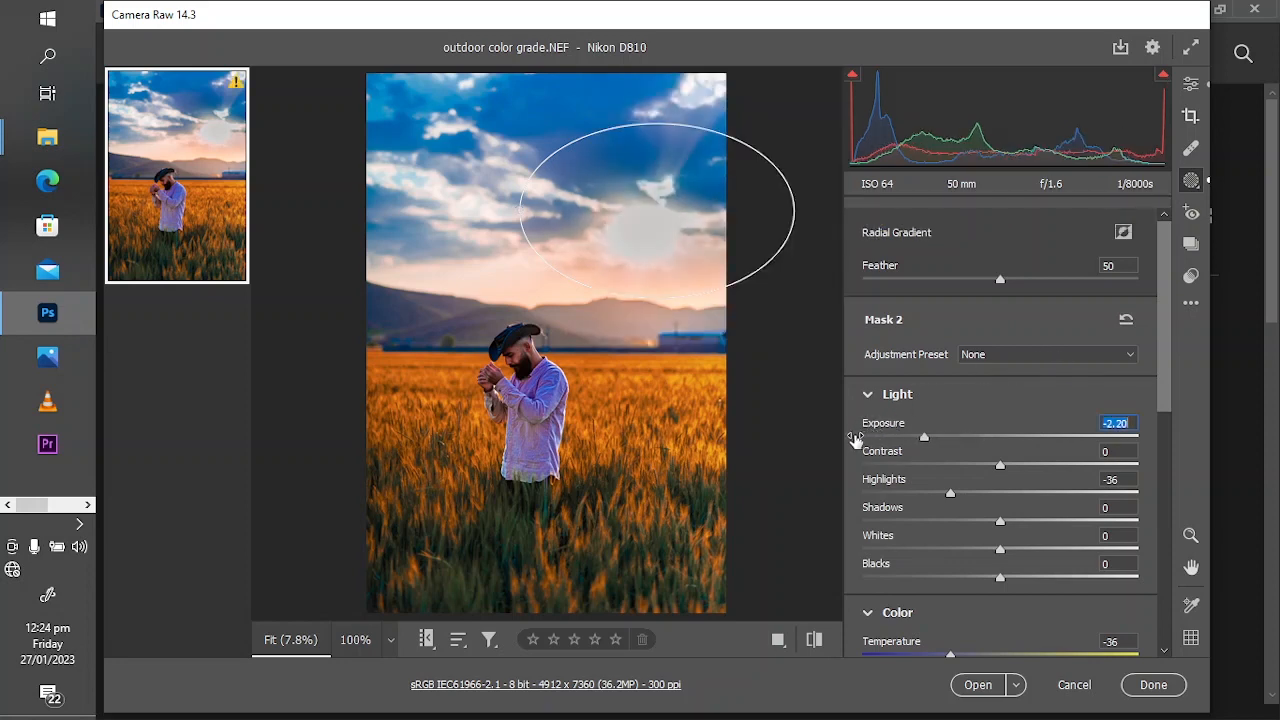
pyautogui.moveTo(924, 436); pyautogui.dragTo(946, 436)
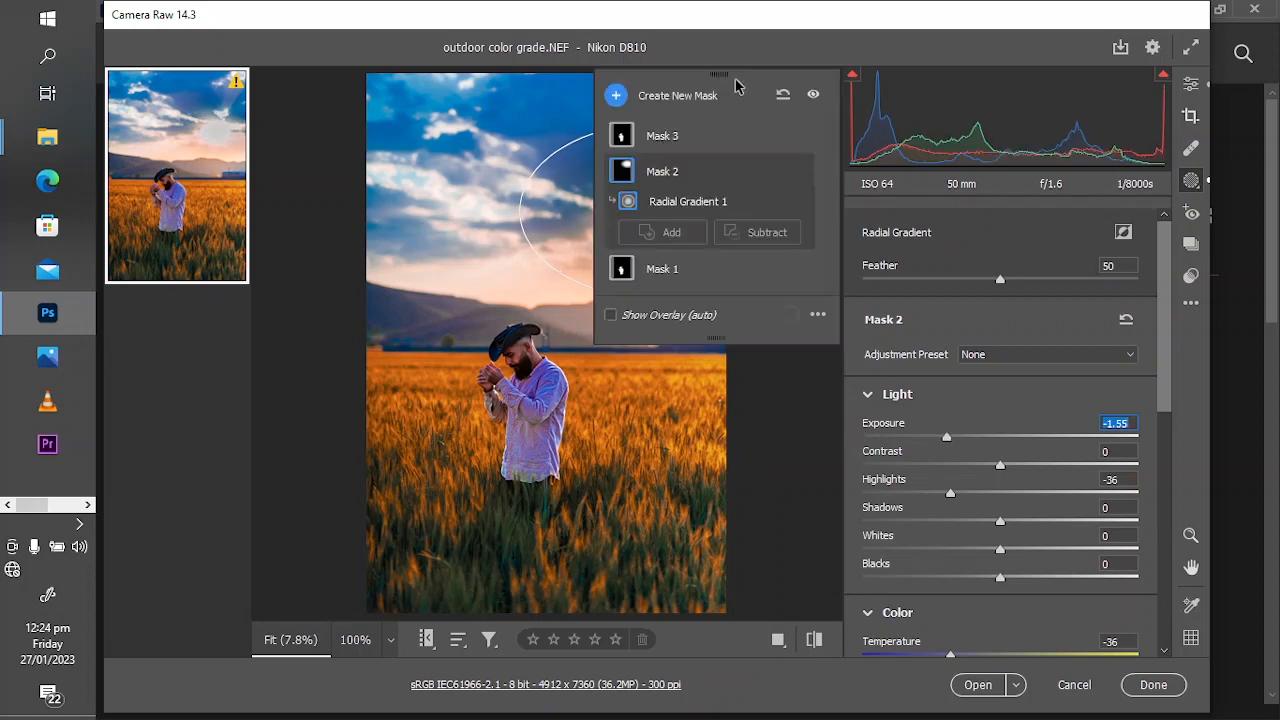
pyautogui.moveTo(1190, 84)
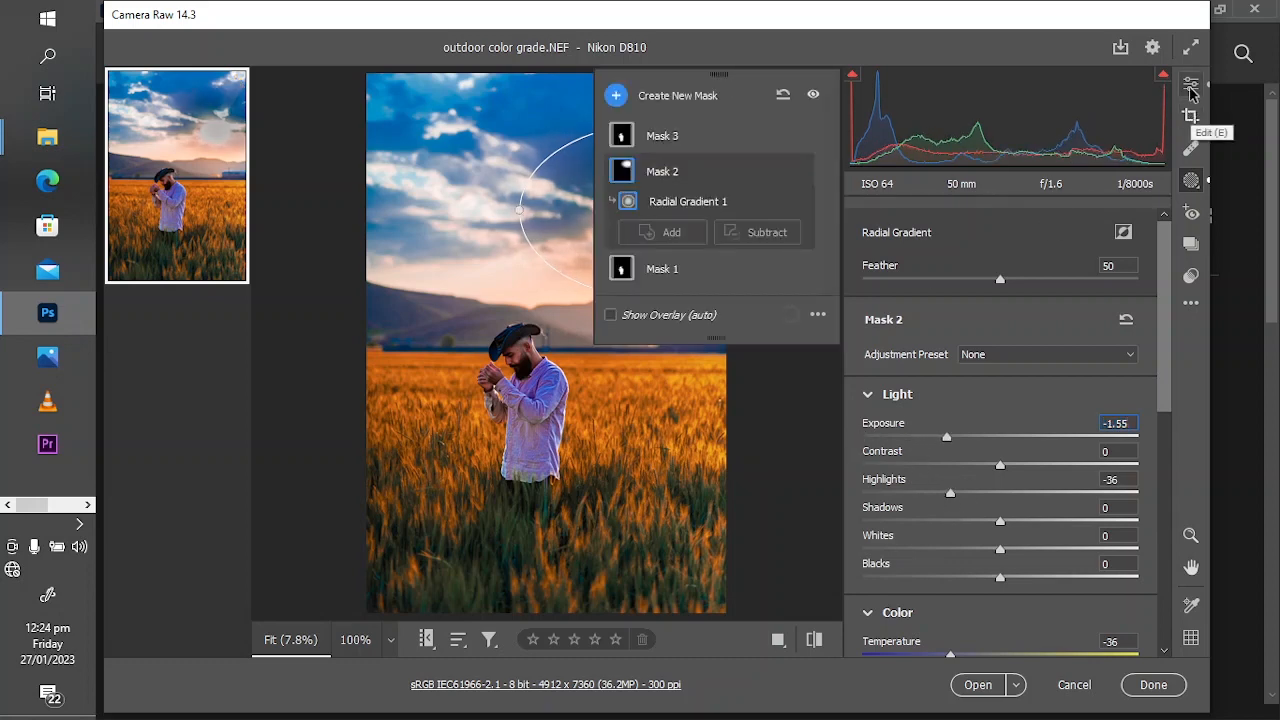
pyautogui.click(1190, 84)
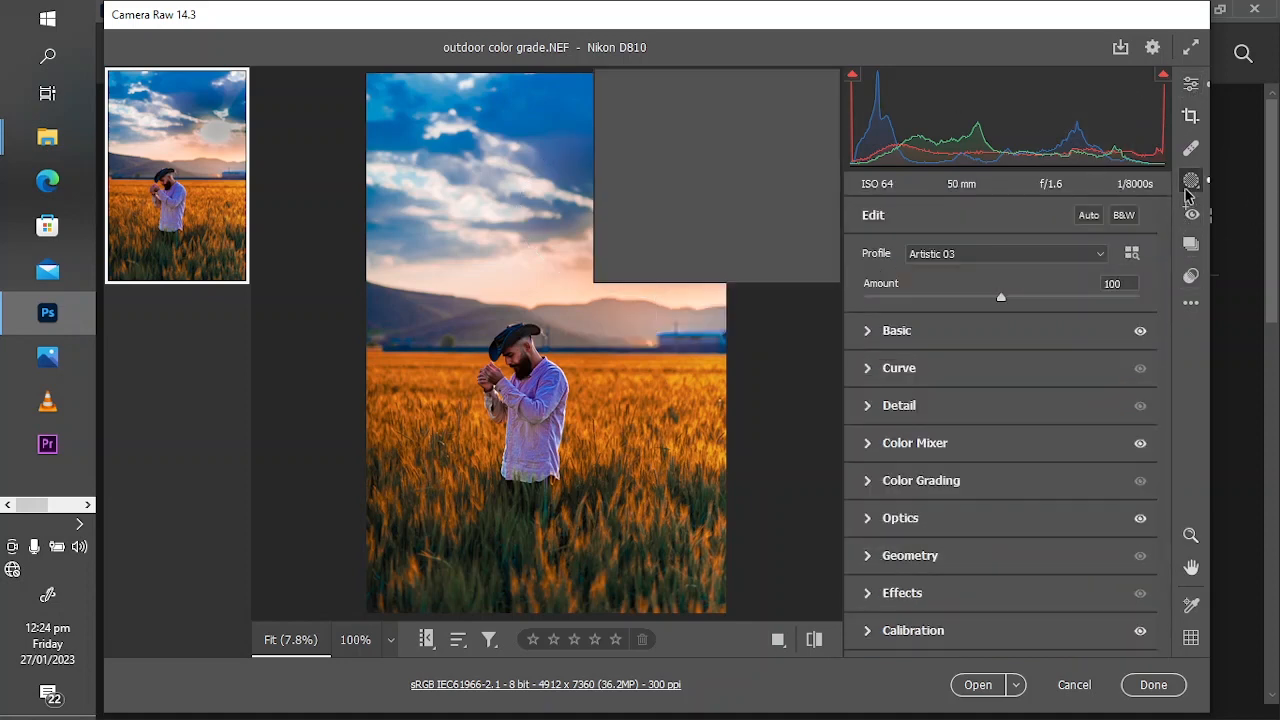
# Step: Recheck Mask 2 in the mask list, then go back to the global edit settings
pyautogui.click(1190, 180)
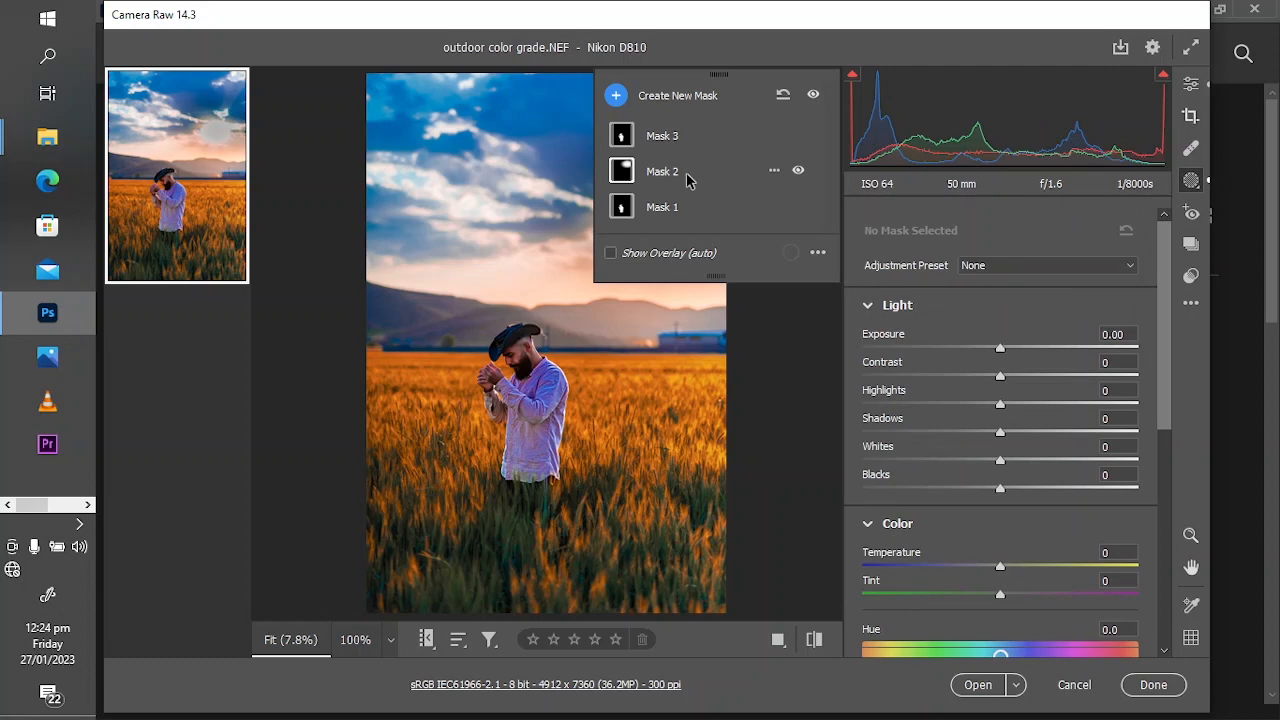
pyautogui.click(662, 172)
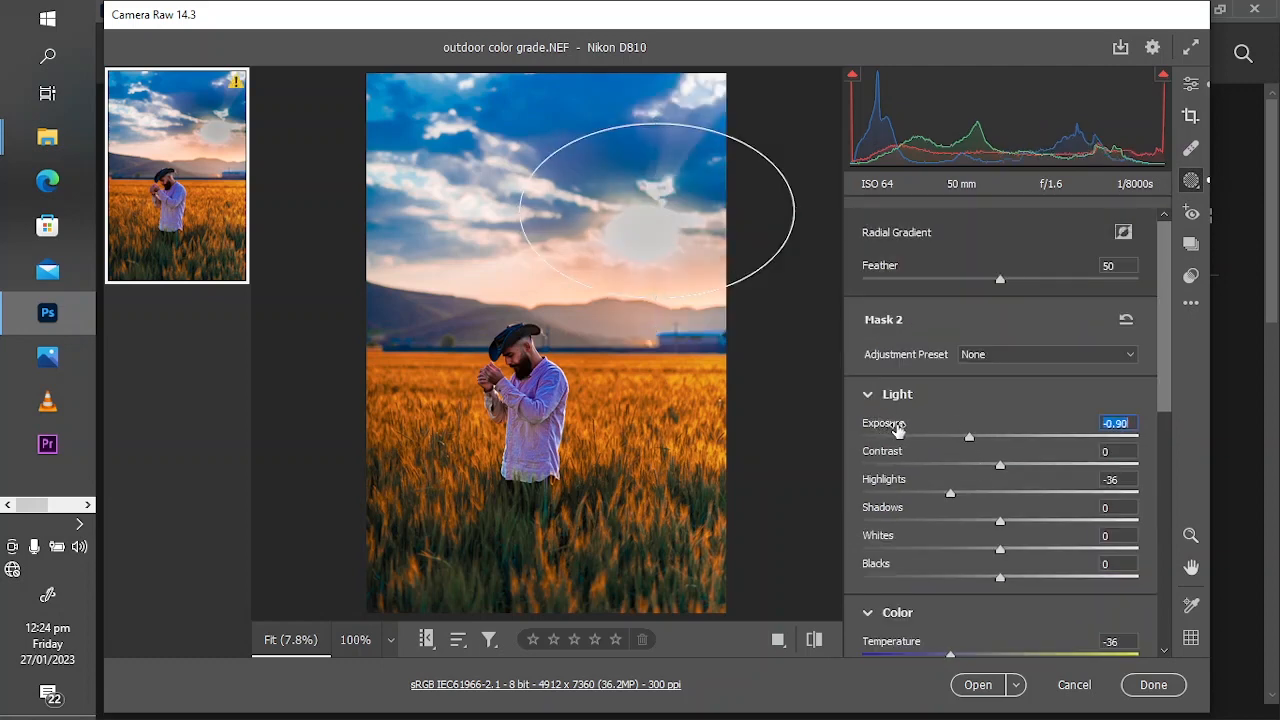
pyautogui.click(1192, 84)
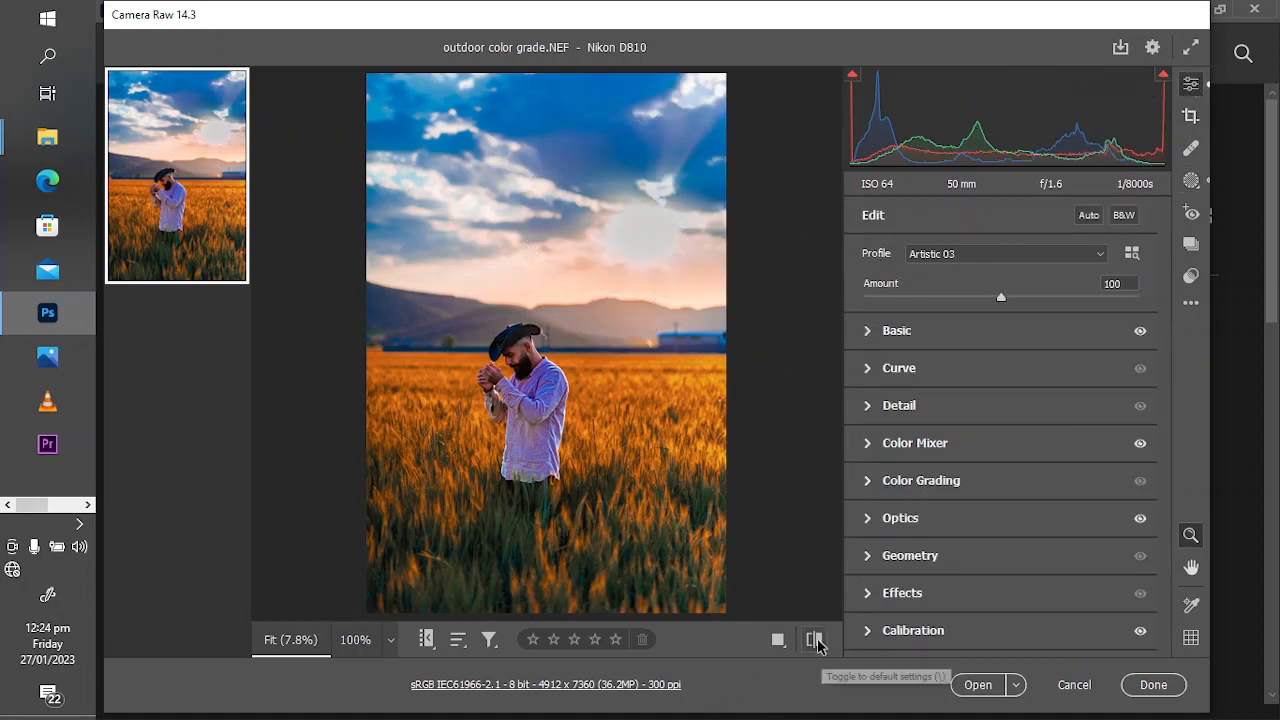
pyautogui.click(816, 640)
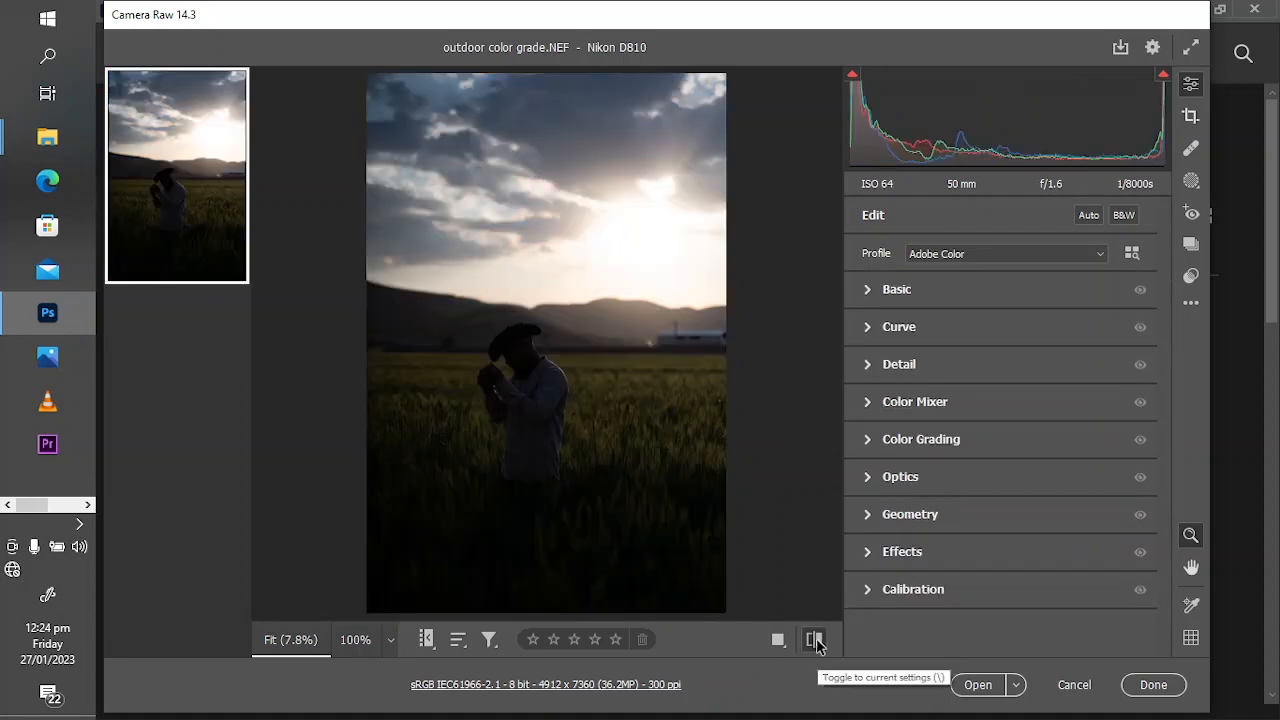
pyautogui.click(896, 288)
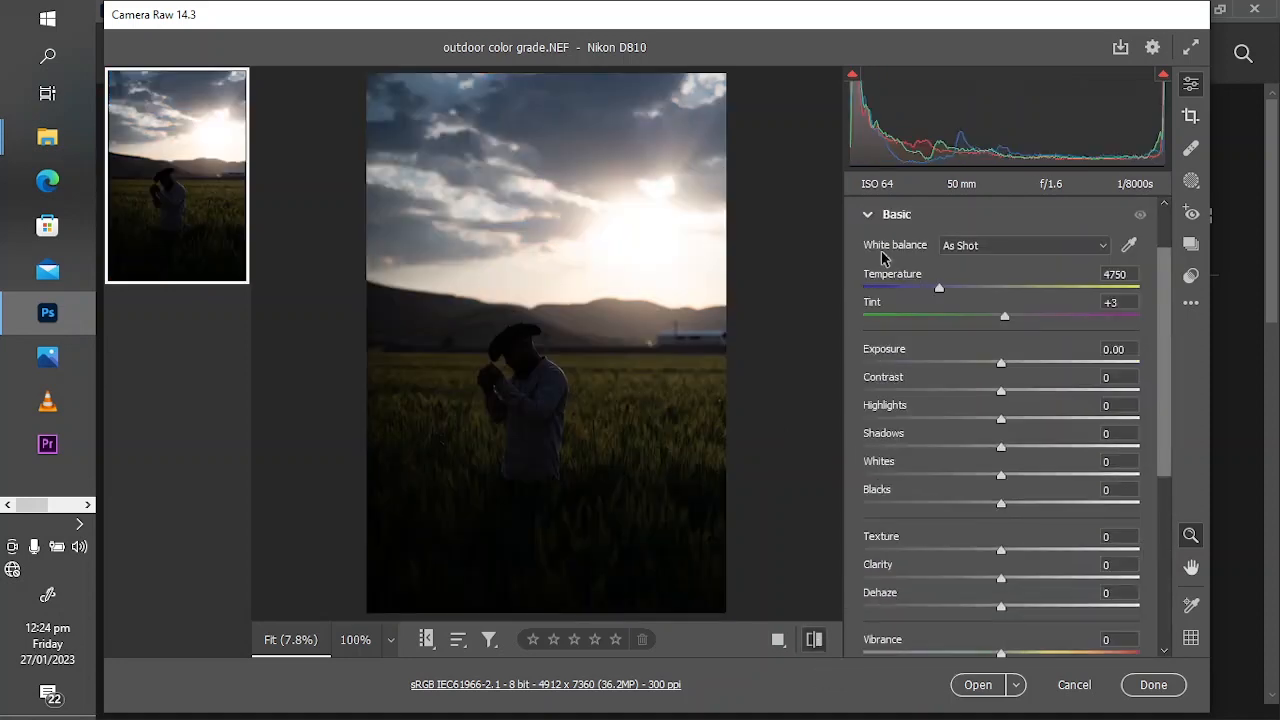
pyautogui.scroll(-3)
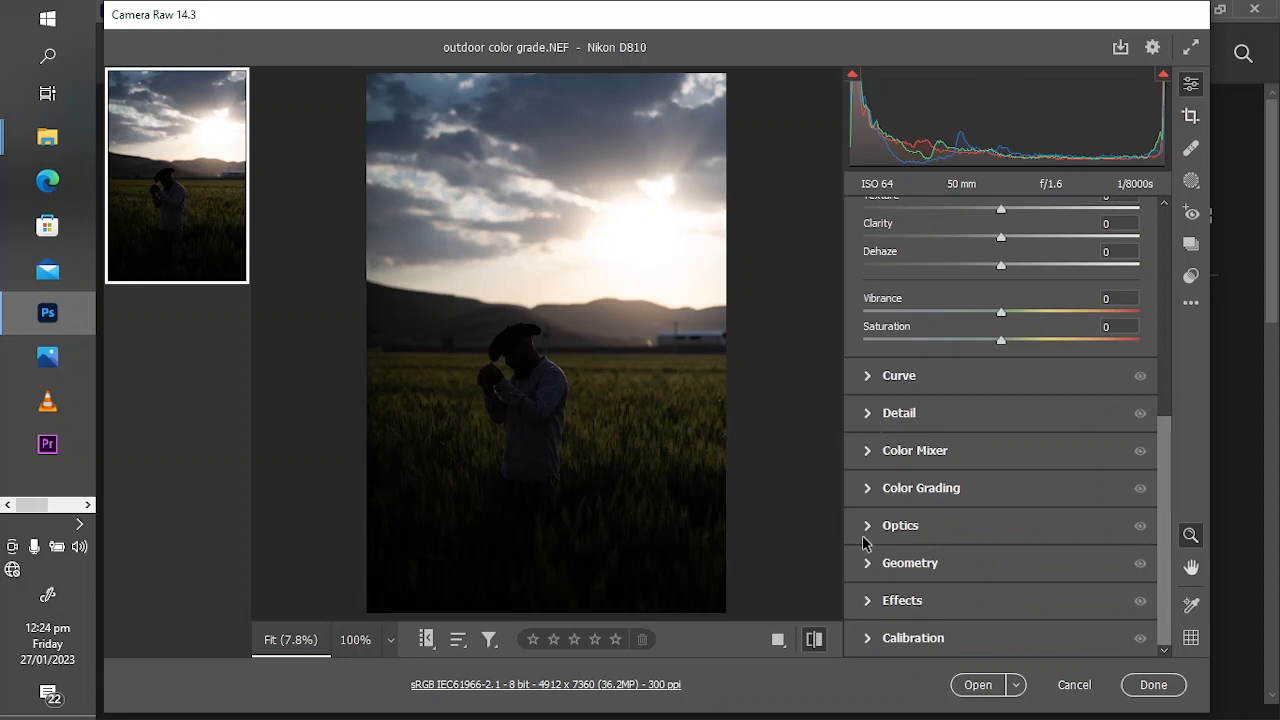
pyautogui.click(868, 524)
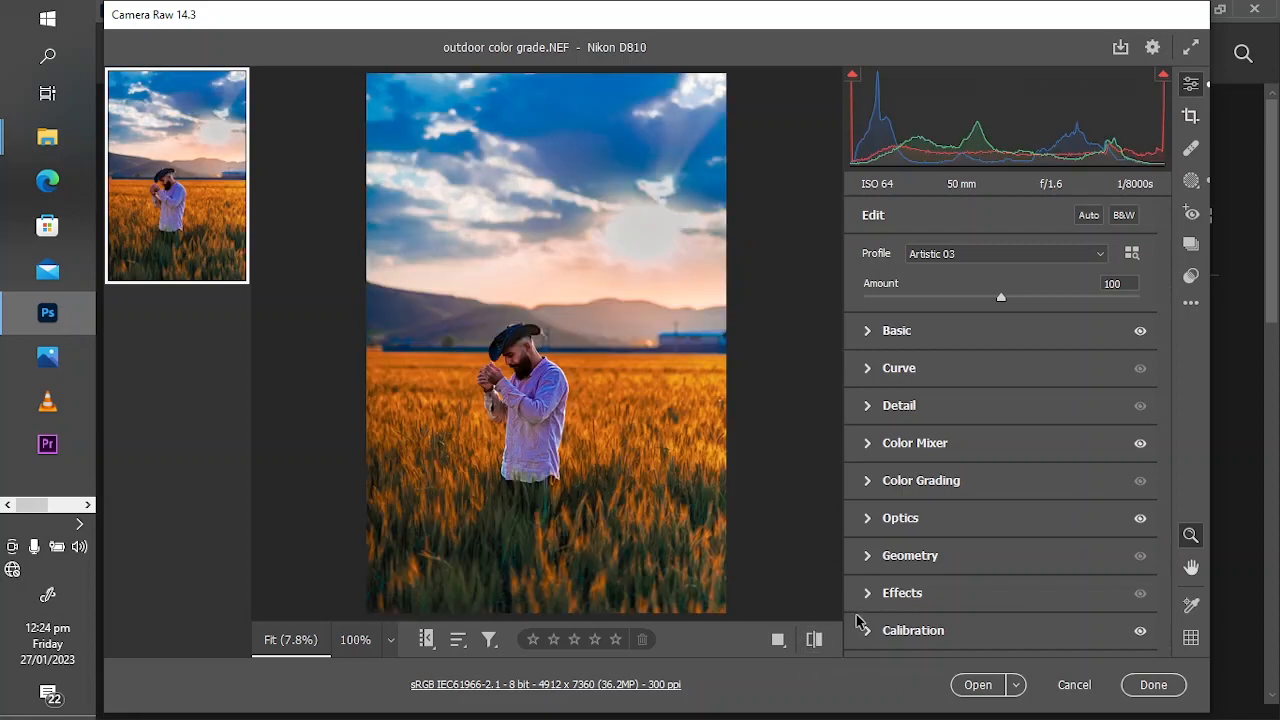
pyautogui.moveTo(860, 592)
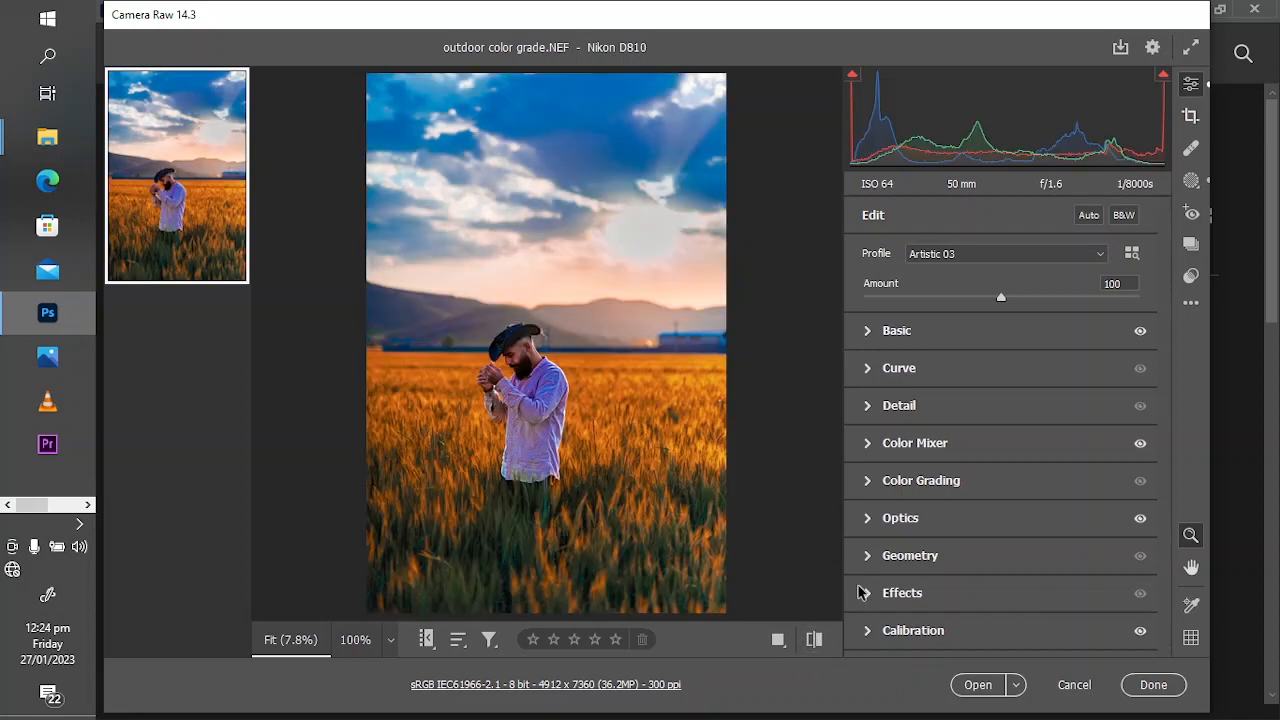
pyautogui.moveTo(486, 320)
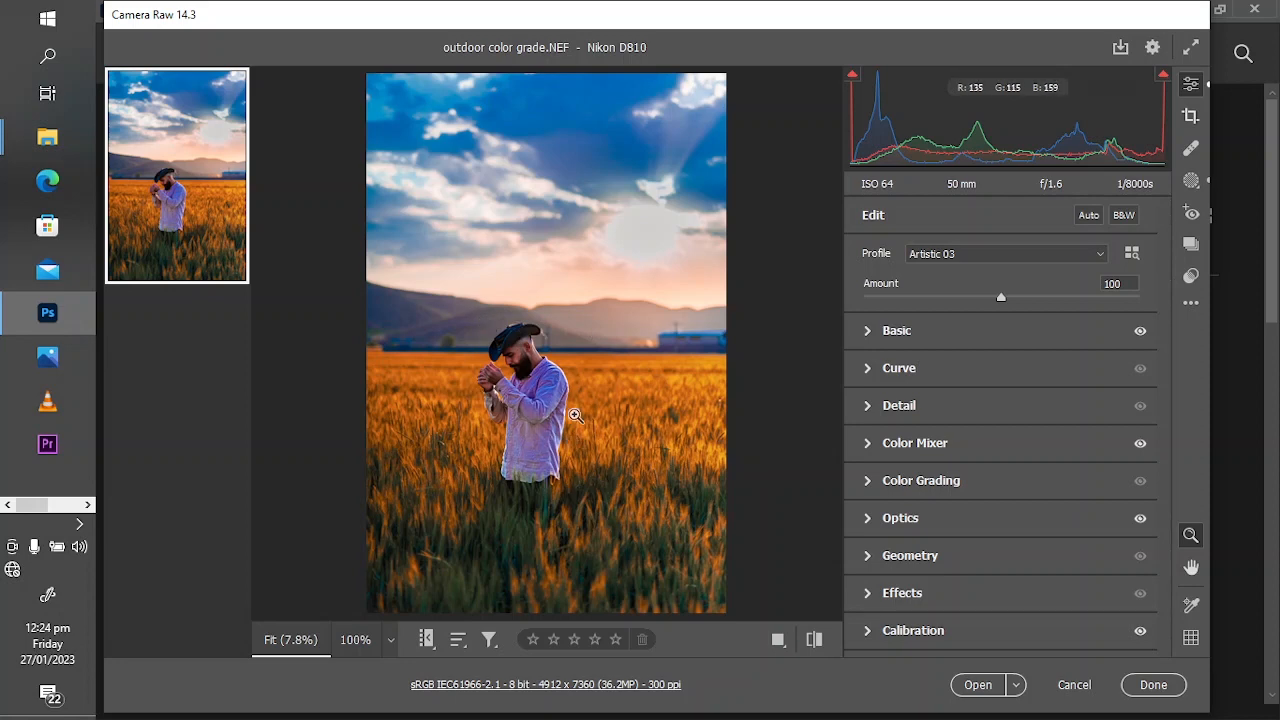
pyautogui.moveTo(548, 458)
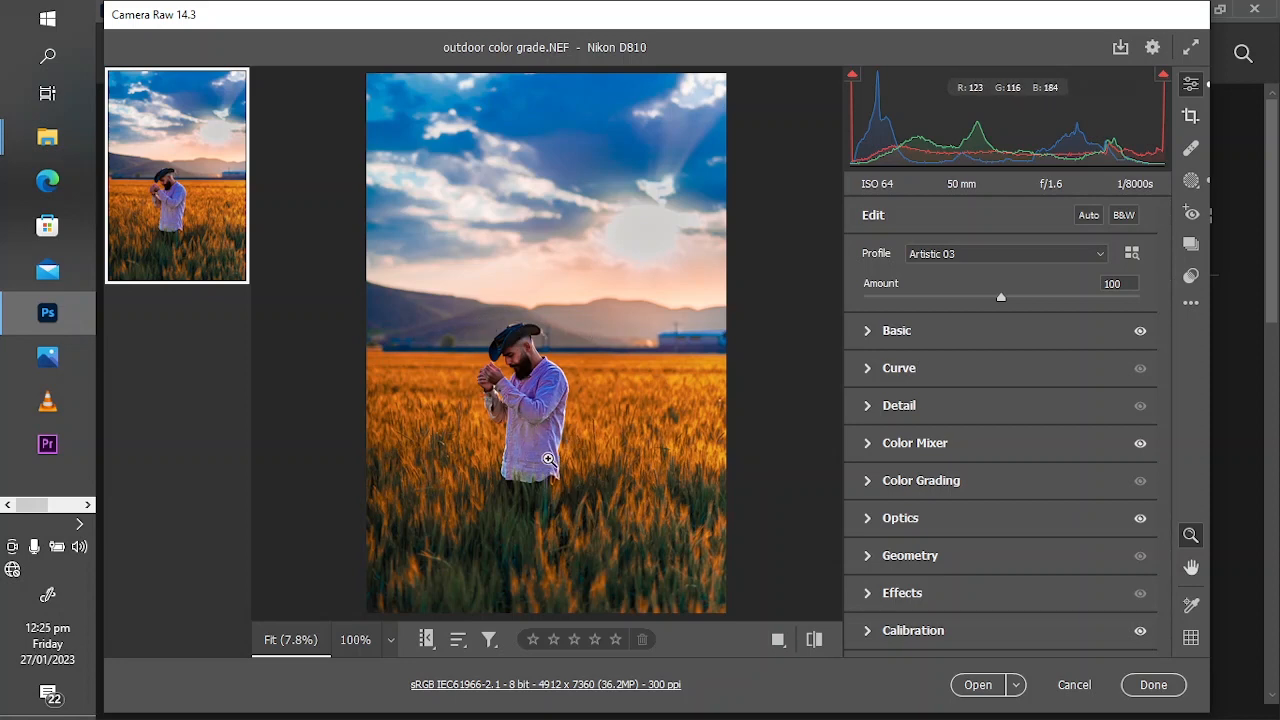
pyautogui.moveTo(552, 452)
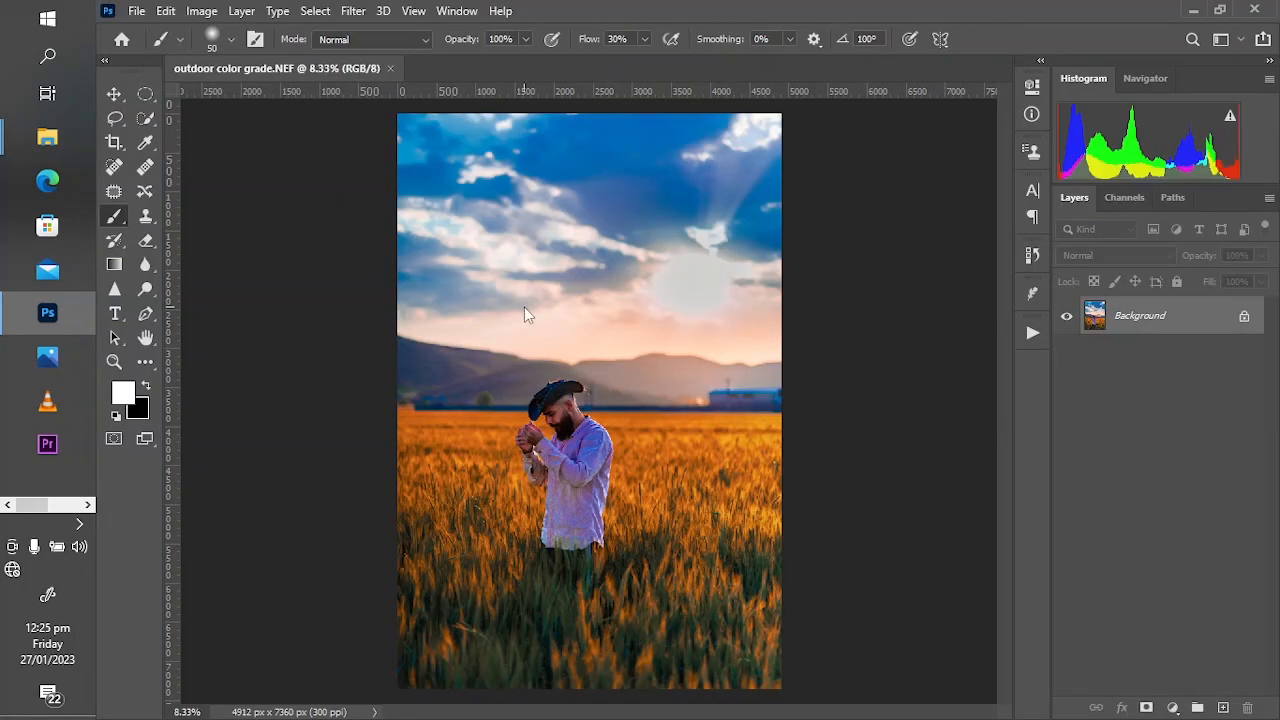
pyautogui.moveTo(30, 210)
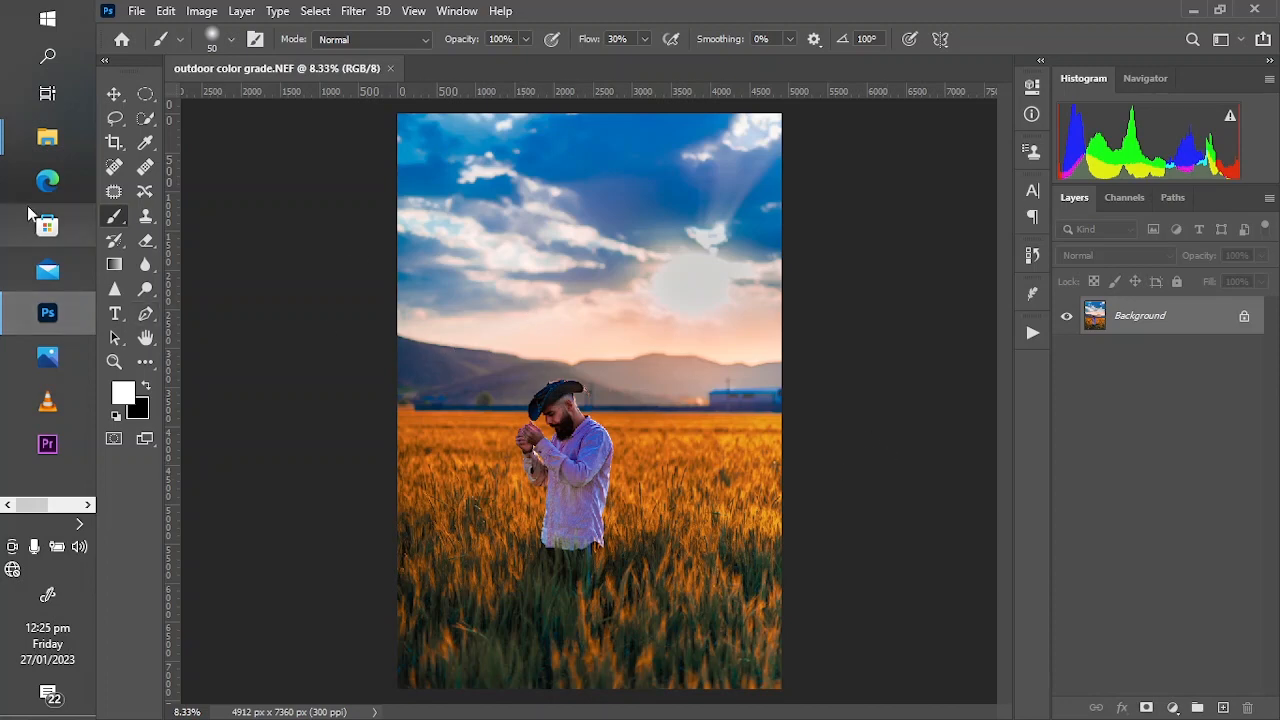
# Step: Crop the wheat field portrait to a 4:5 ratio with the Crop tool
pyautogui.click(114, 144)
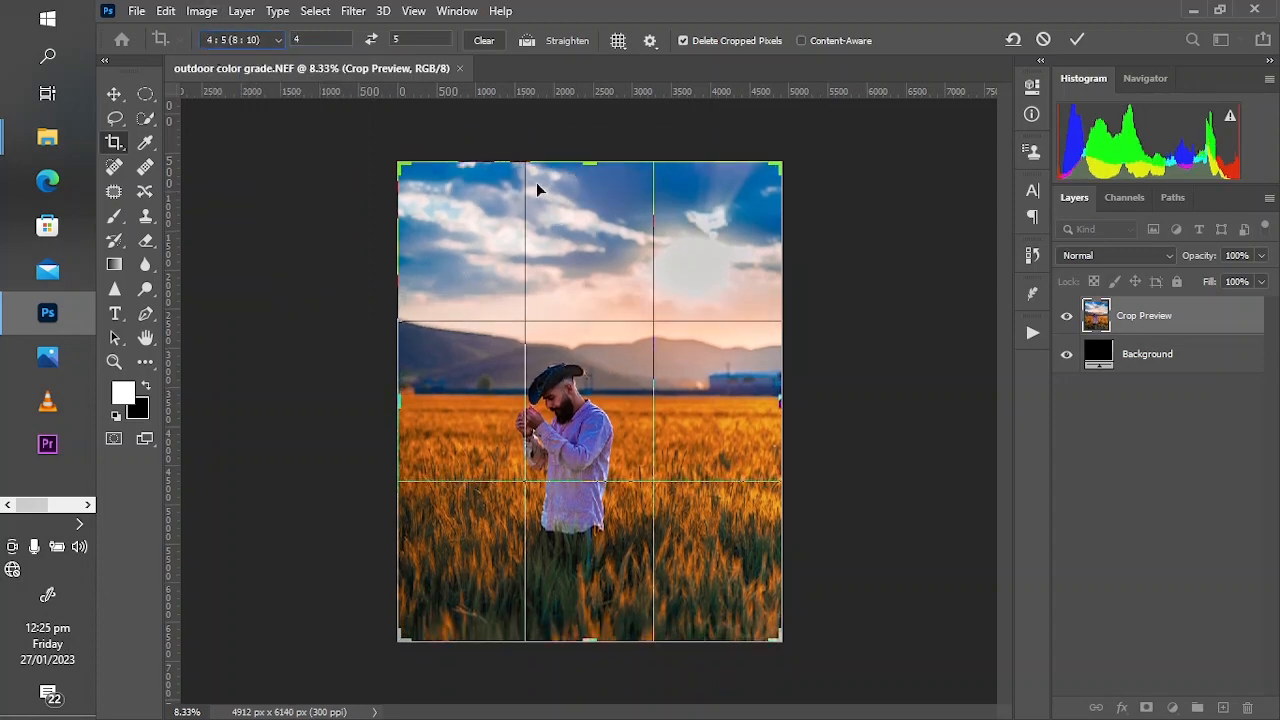
pyautogui.click(1076, 40)
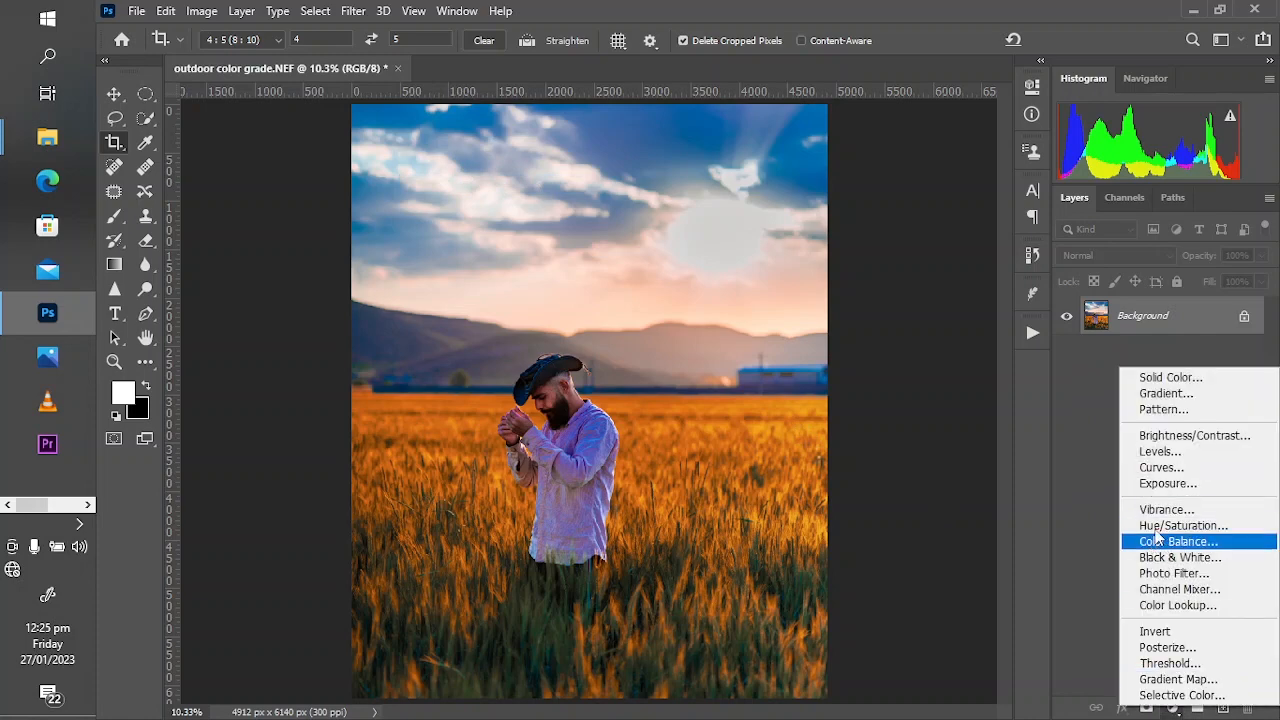
# Step: Add a Hue/Saturation layer on the Blues channel, lowering Saturation and raising Lightness
pyautogui.click(1184, 524)
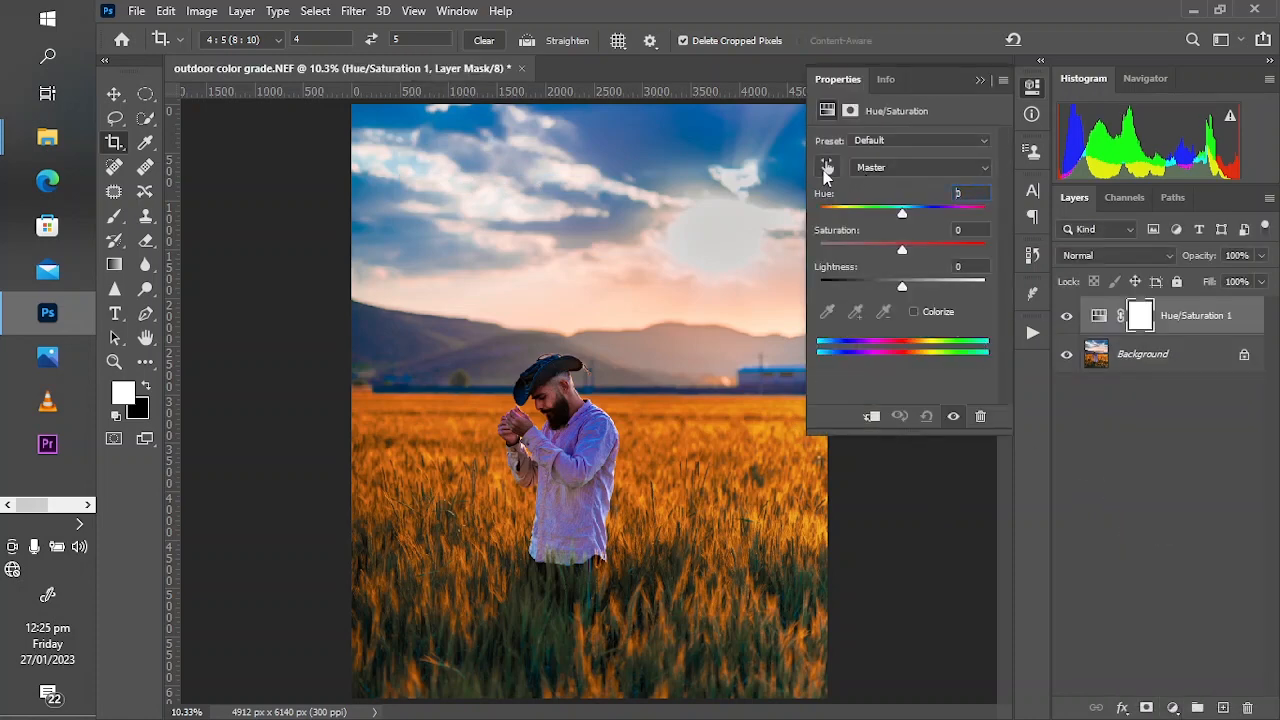
pyautogui.click(920, 168)
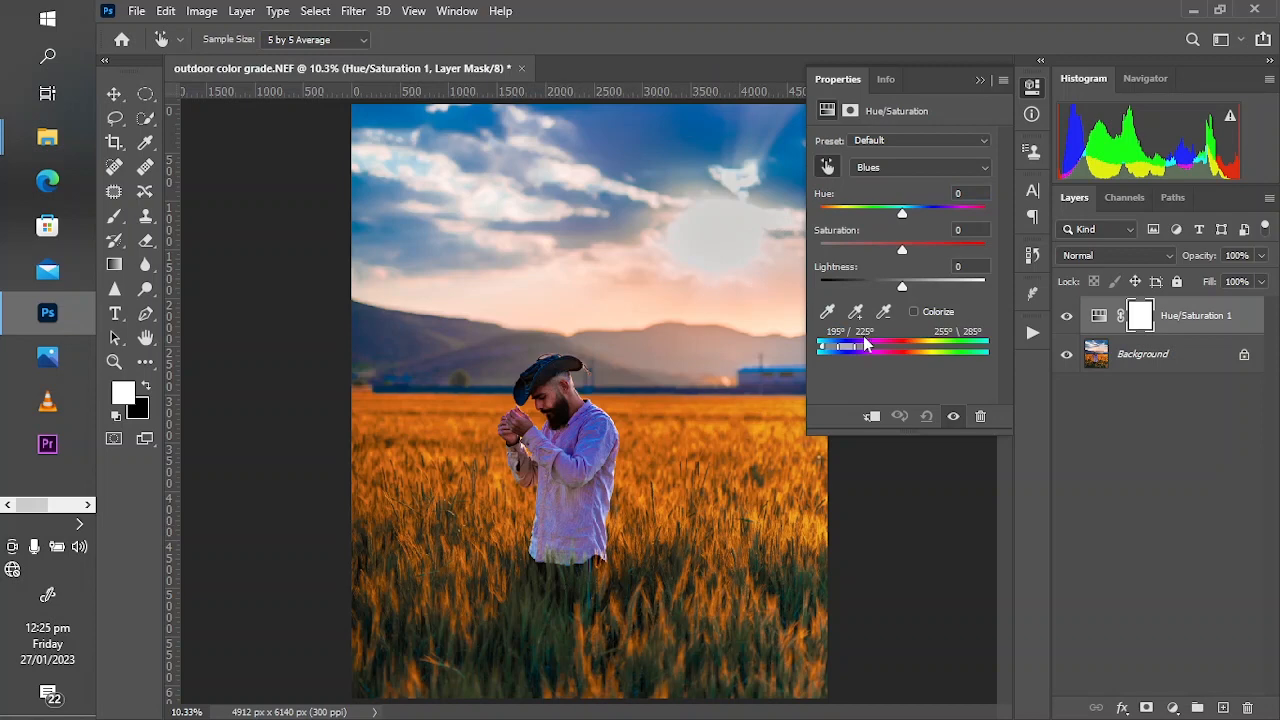
pyautogui.moveTo(902, 248); pyautogui.dragTo(868, 248)
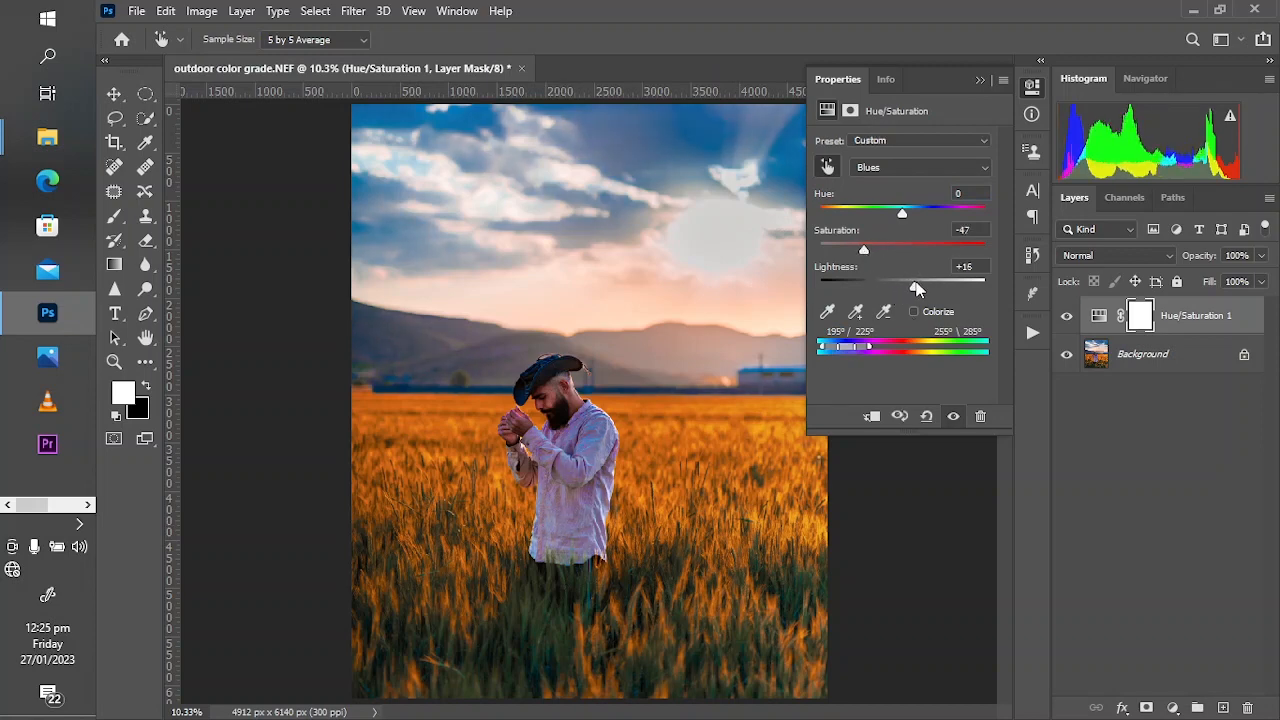
pyautogui.moveTo(912, 284); pyautogui.dragTo(918, 284)
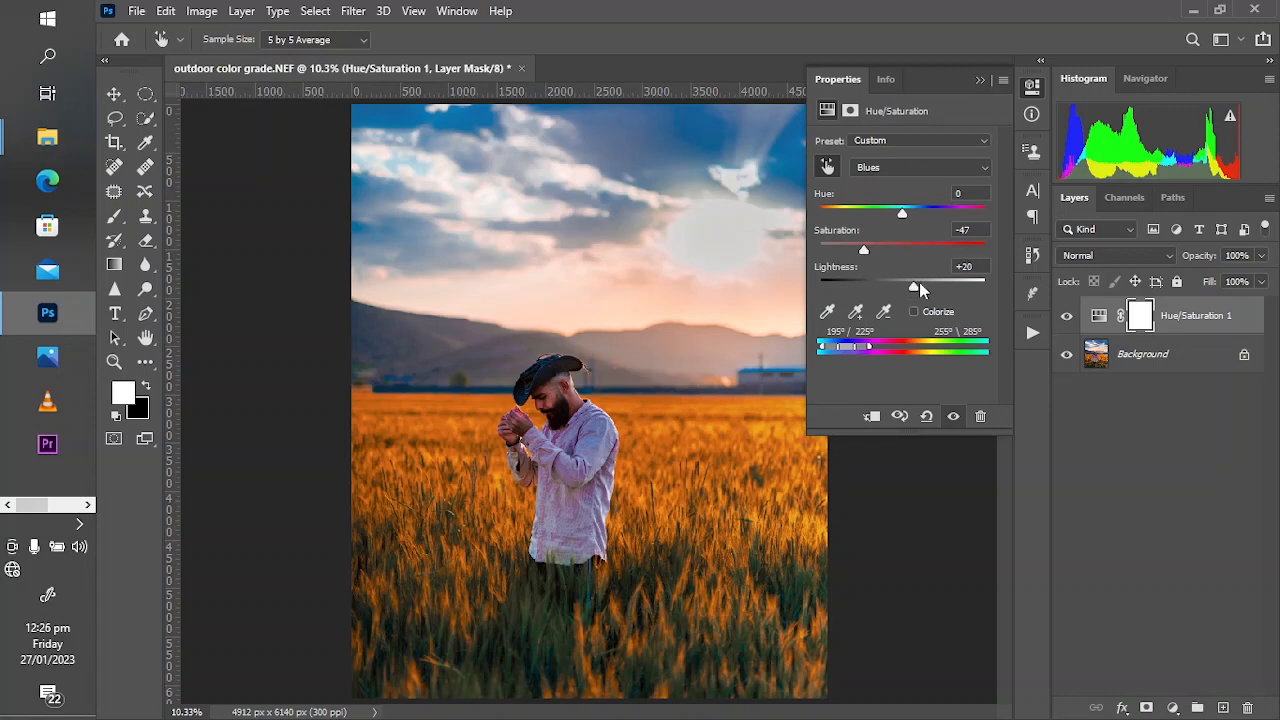
pyautogui.moveTo(862, 248); pyautogui.dragTo(838, 248)
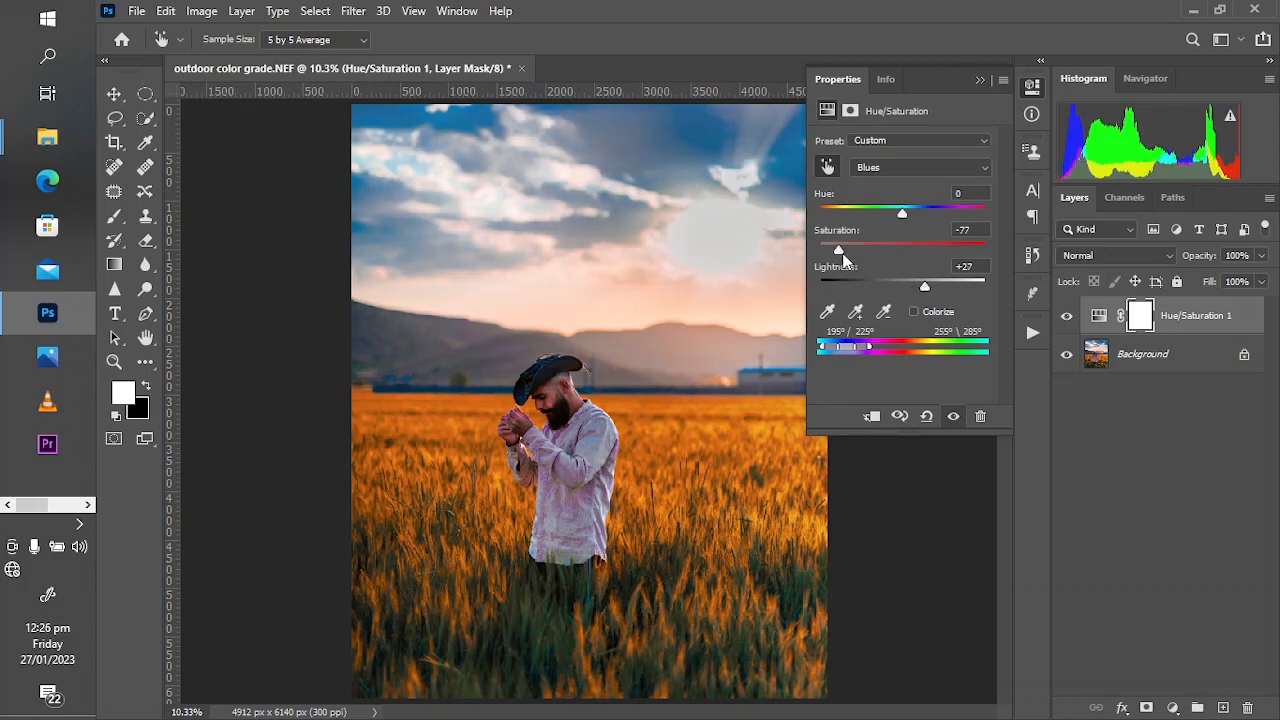
pyautogui.moveTo(838, 248); pyautogui.dragTo(856, 248)
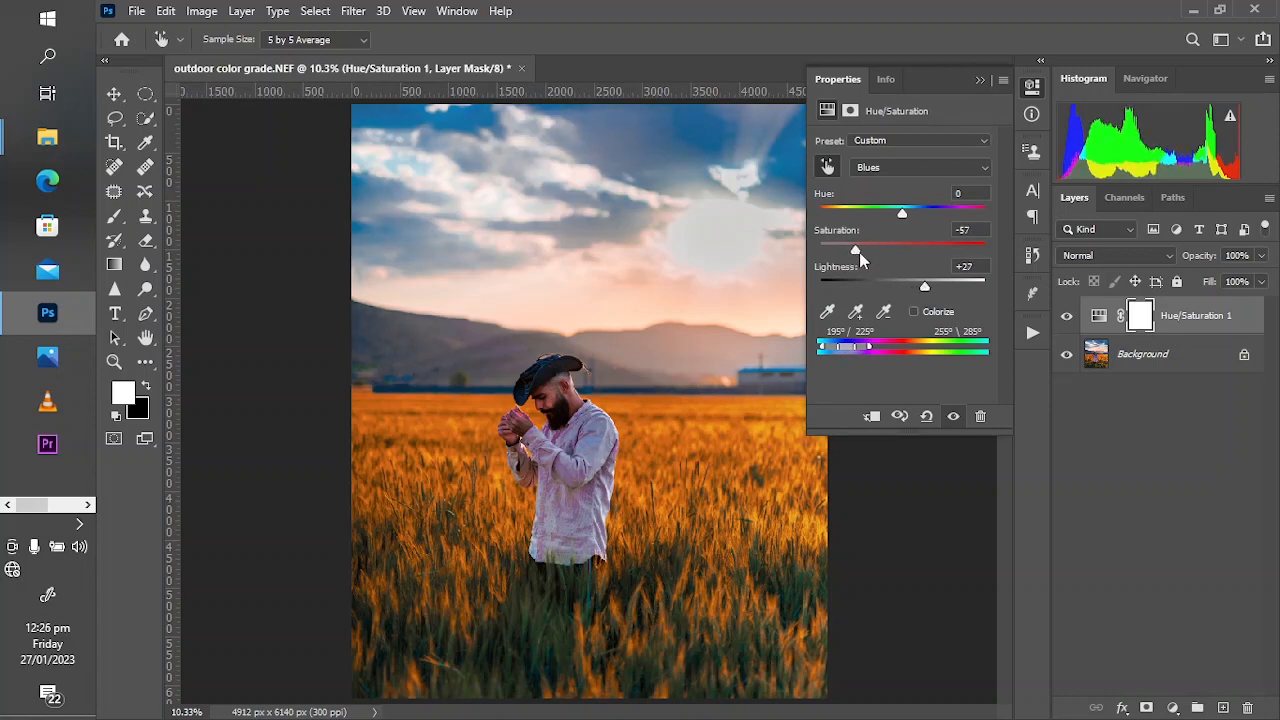
pyautogui.moveTo(924, 288); pyautogui.dragTo(930, 288)
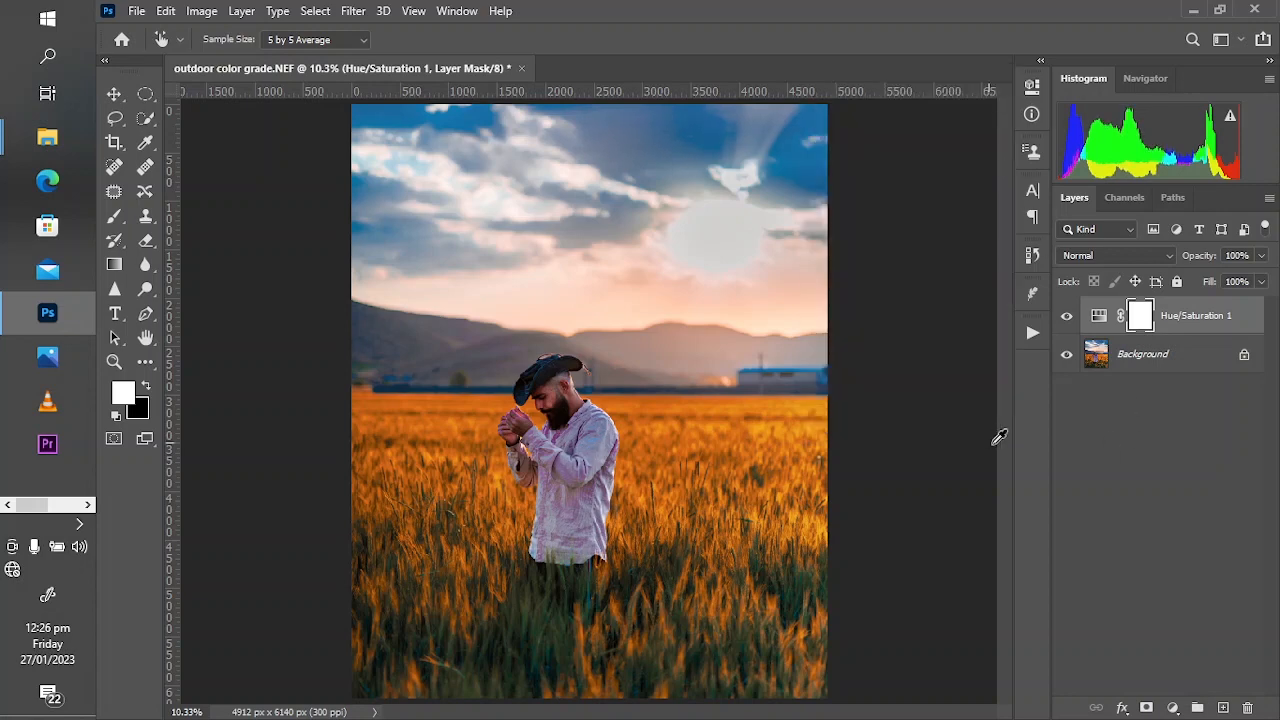
# Step: Limit the blue desaturation by painting the layer mask over the shirt, then ready an elliptical selection
pyautogui.click(1066, 316)
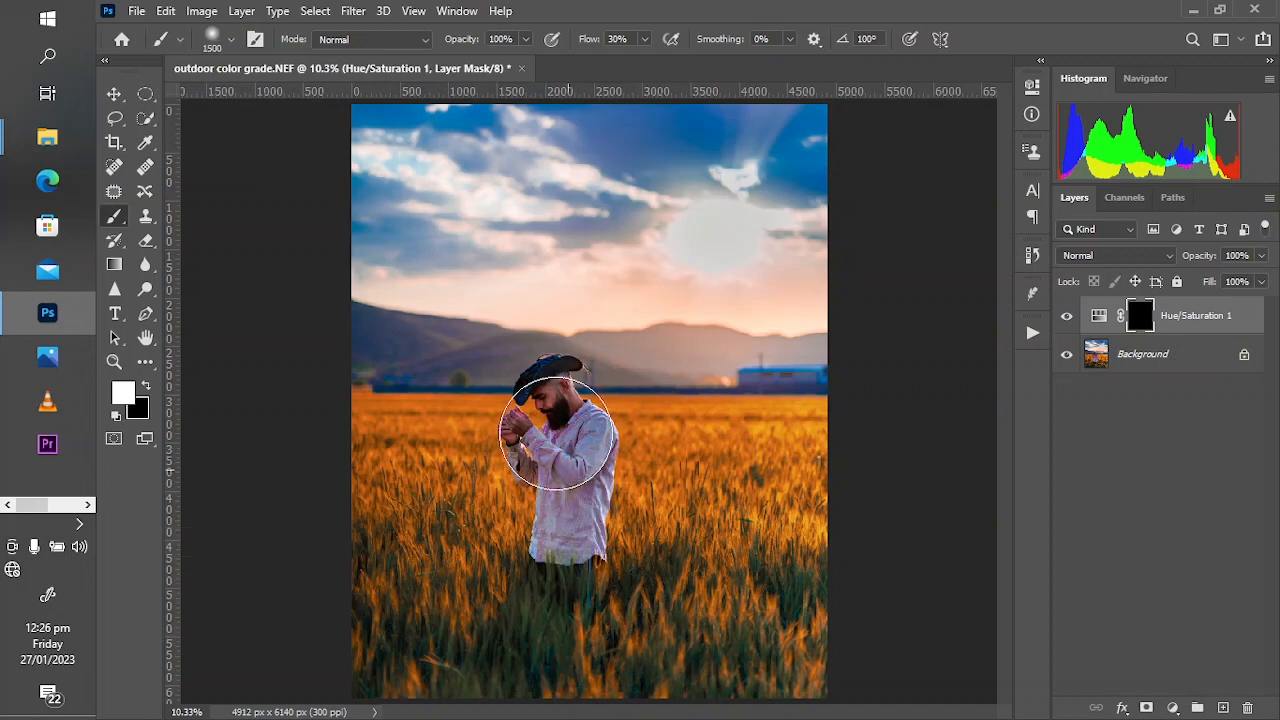
pyautogui.moveTo(560, 430); pyautogui.dragTo(600, 450)
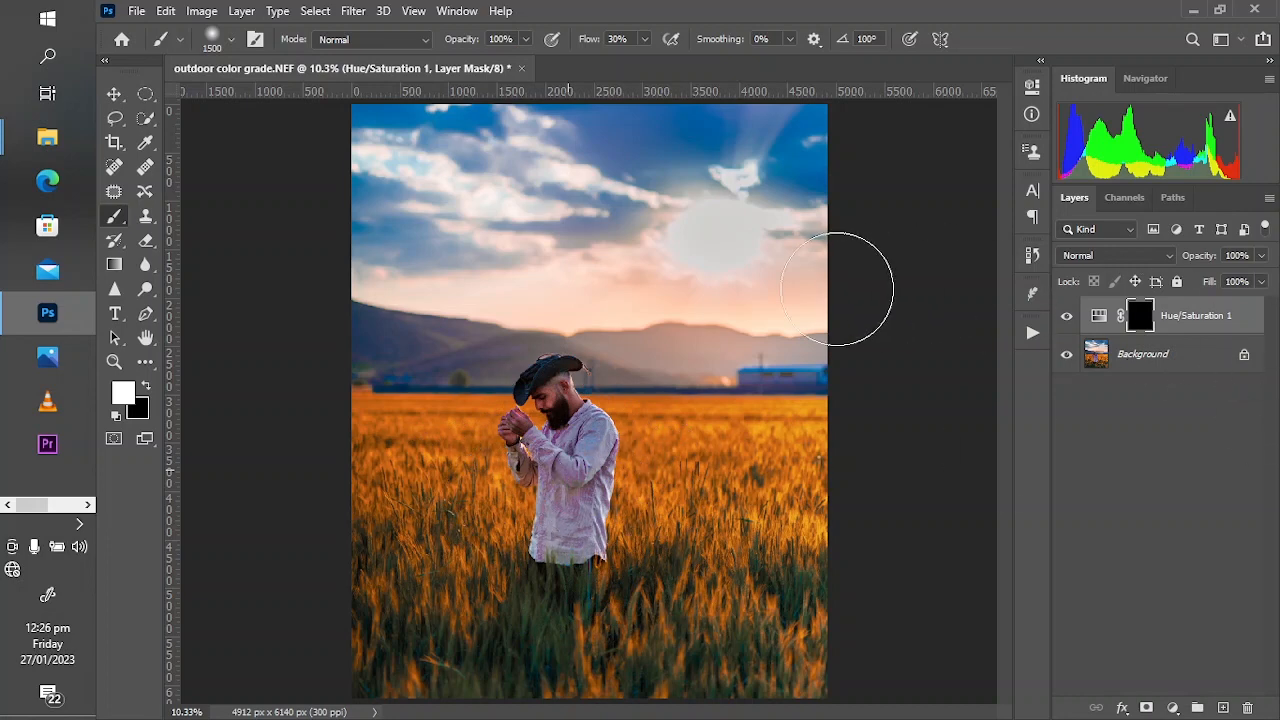
pyautogui.moveTo(370, 512)
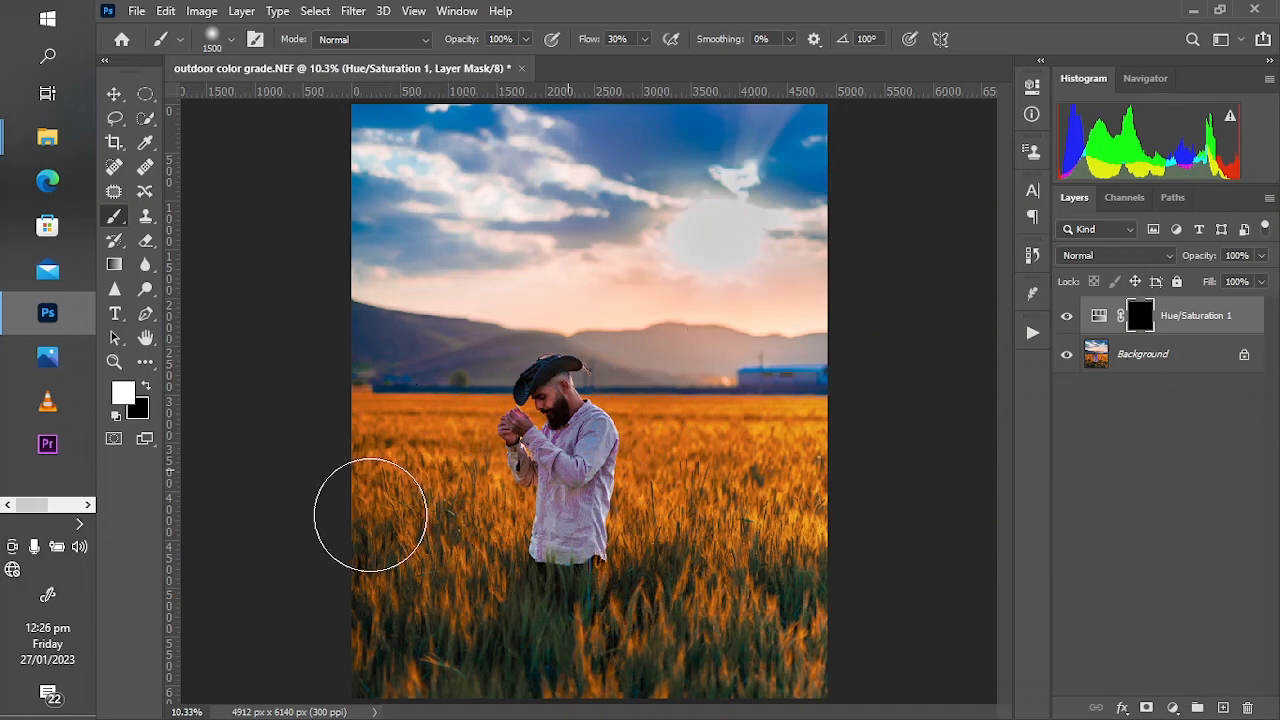
pyautogui.moveTo(668, 498)
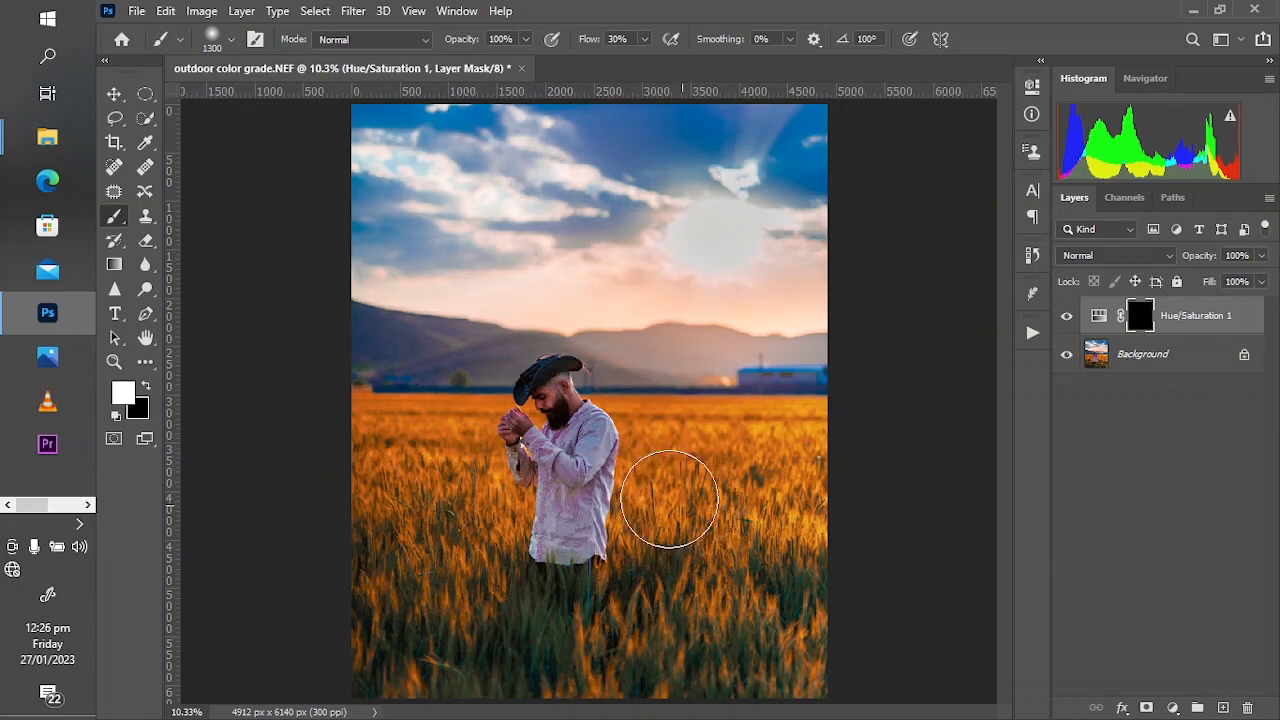
pyautogui.moveTo(932, 416)
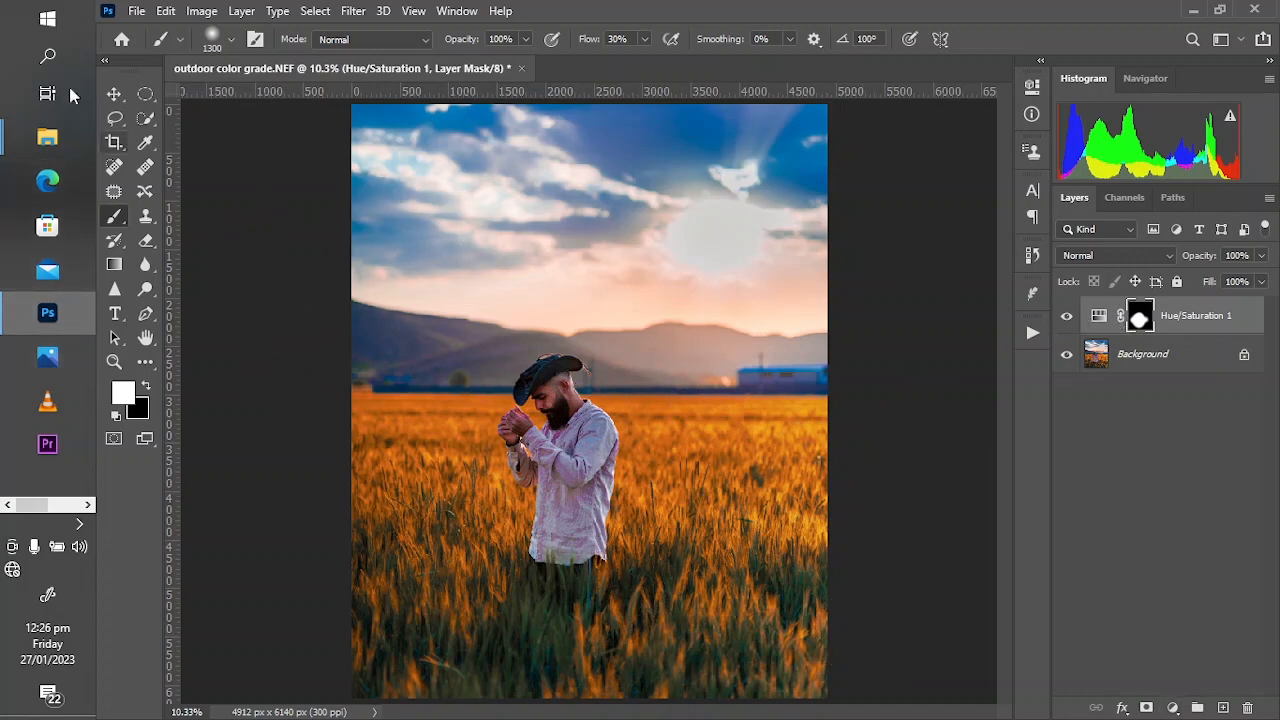
pyautogui.click(144, 94)
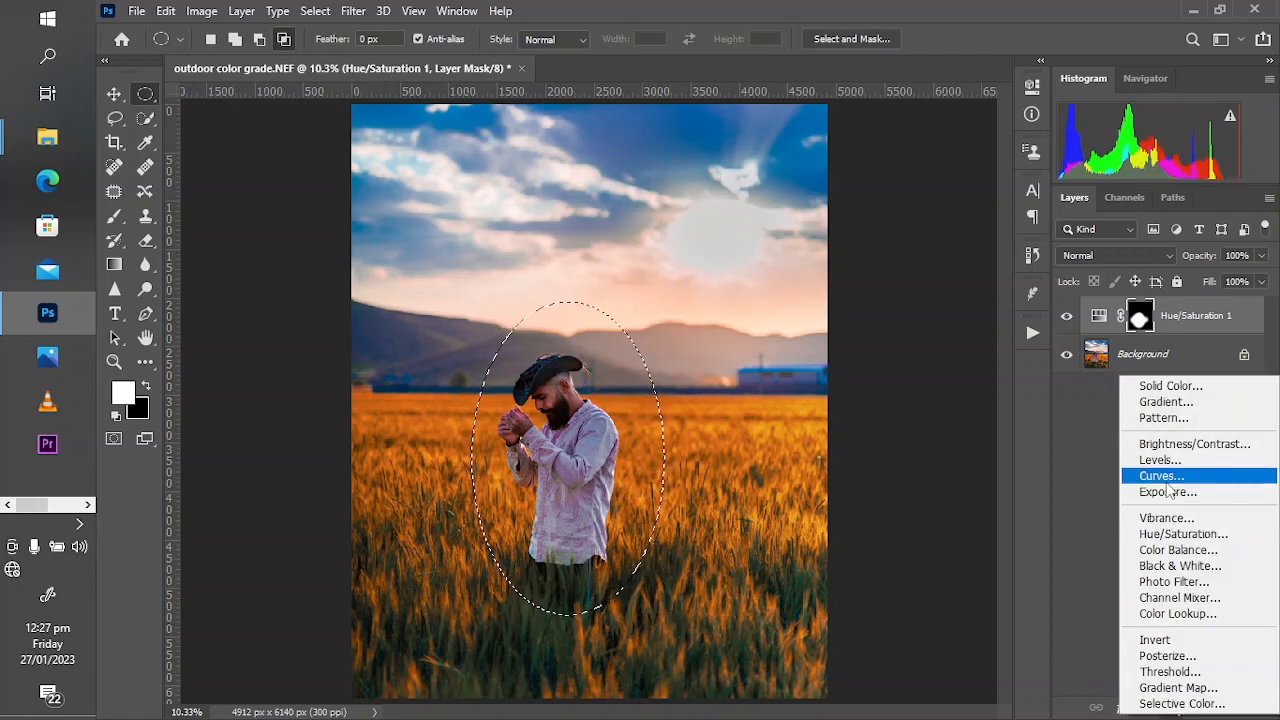
# Step: Add a Curves layer masked to the oval around the man and pull the curve down to darken
pyautogui.click(1160, 476)
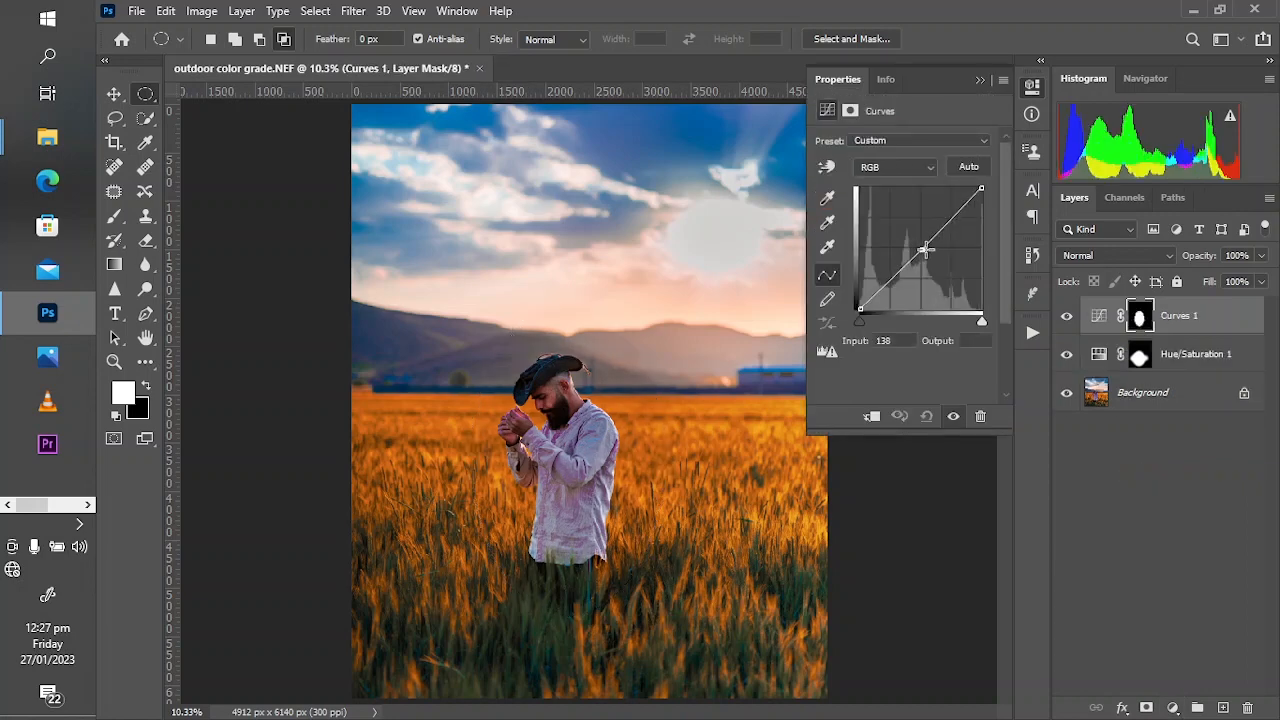
pyautogui.moveTo(924, 248); pyautogui.dragTo(940, 252)
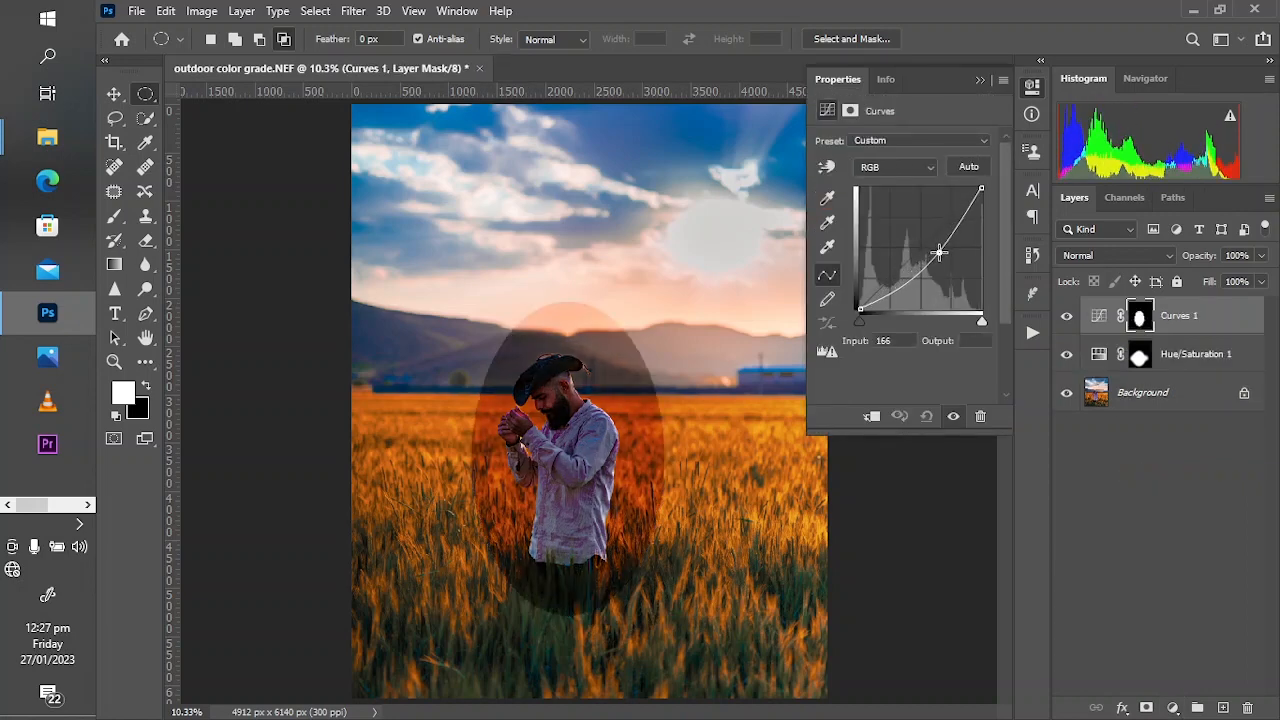
pyautogui.moveTo(938, 252); pyautogui.dragTo(938, 258)
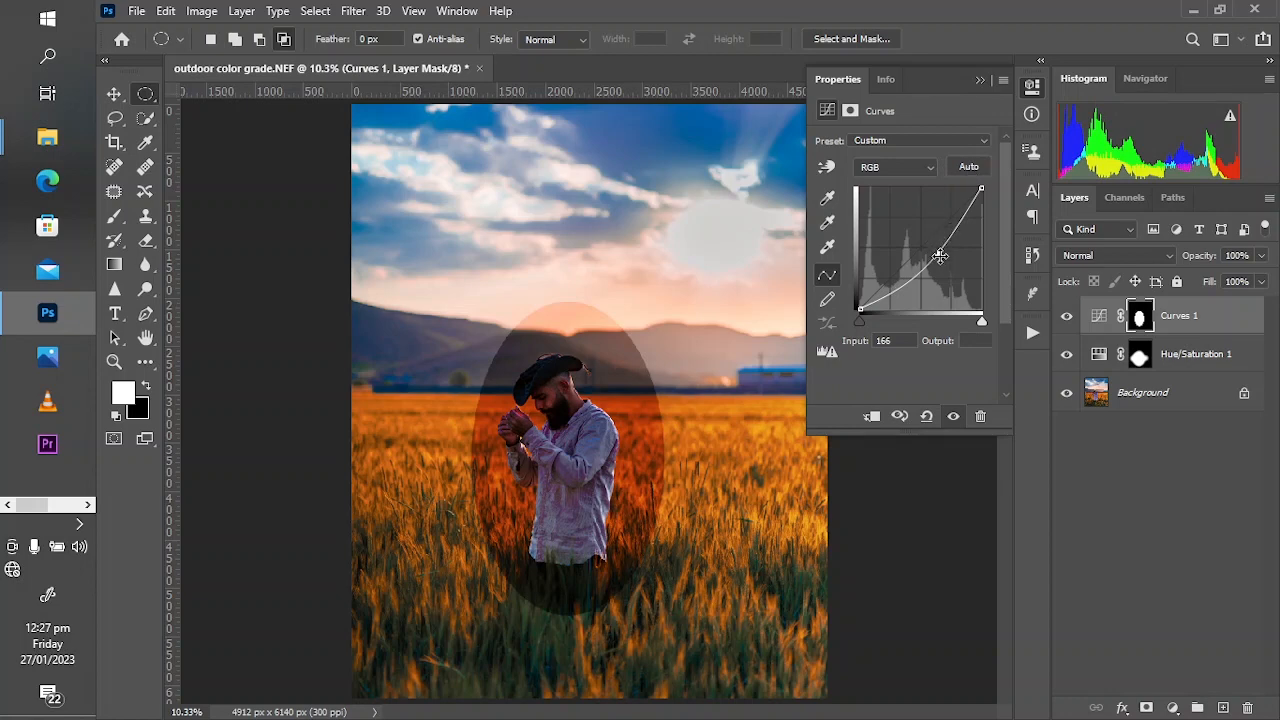
pyautogui.moveTo(940, 256); pyautogui.dragTo(932, 258)
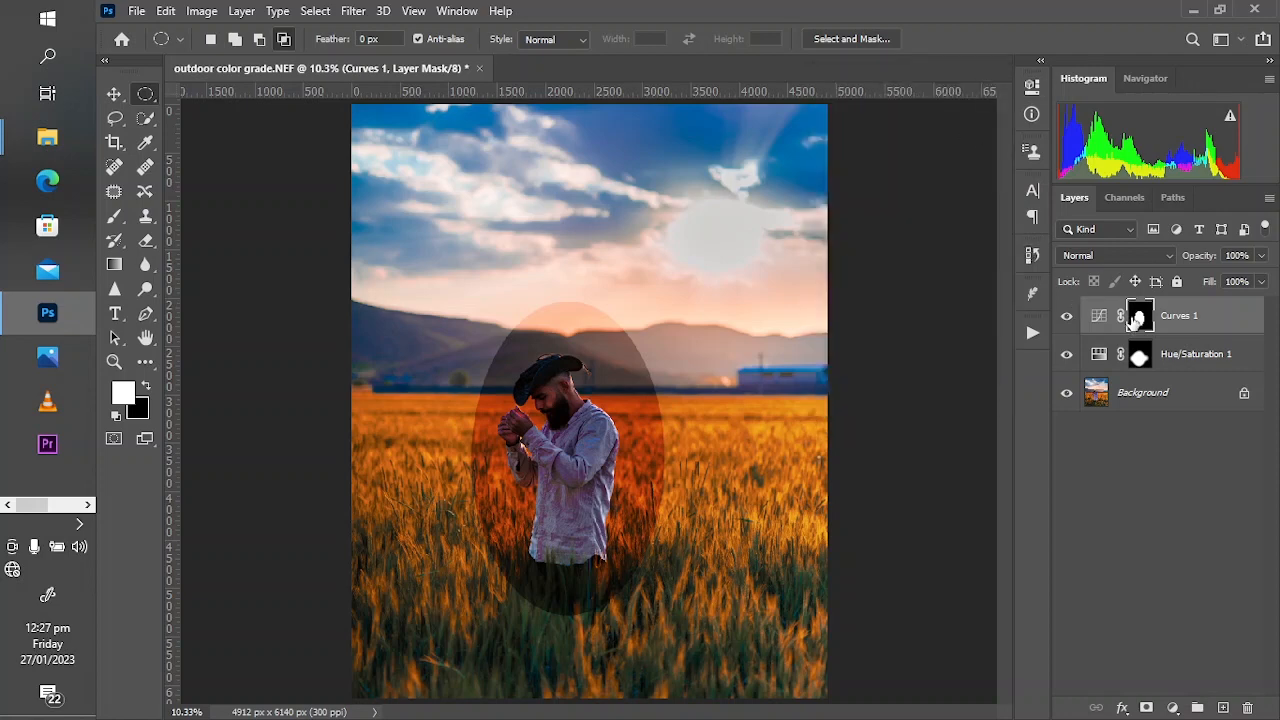
pyautogui.moveTo(1140, 318)
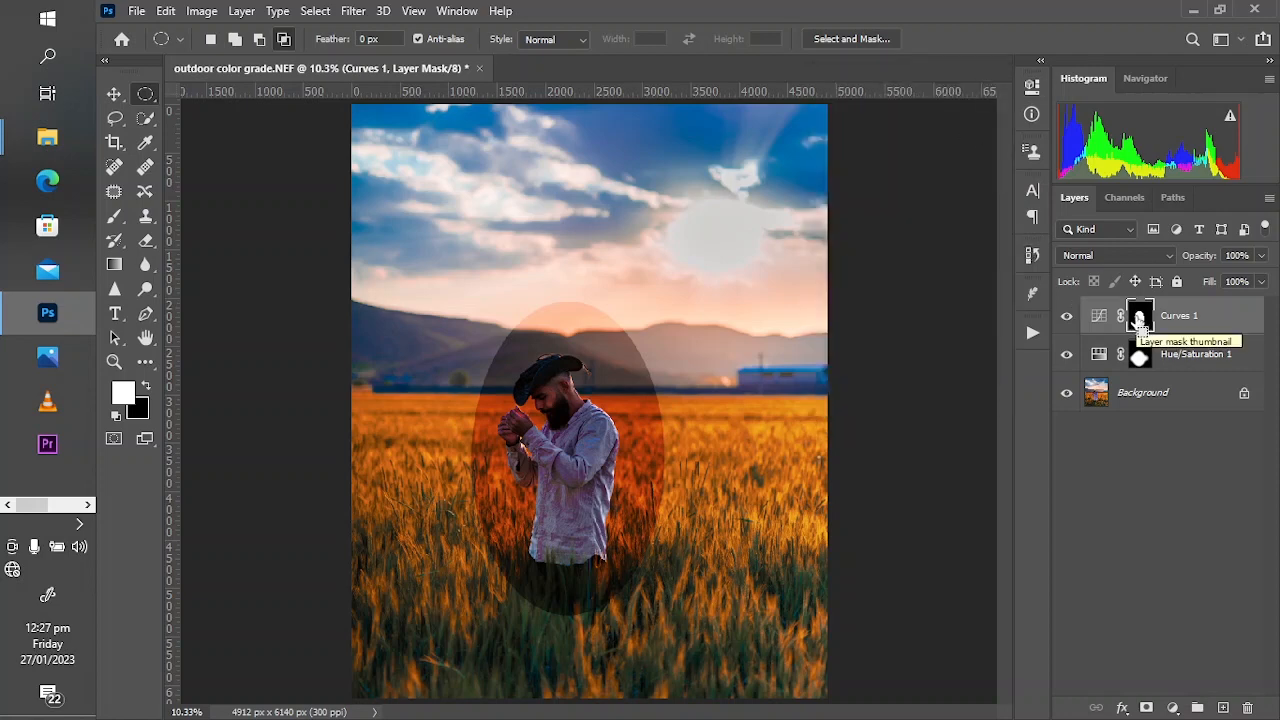
# Step: Feather the Curves vignette mask to about 184 px and toggle it to compare before and after
pyautogui.click(1140, 316)
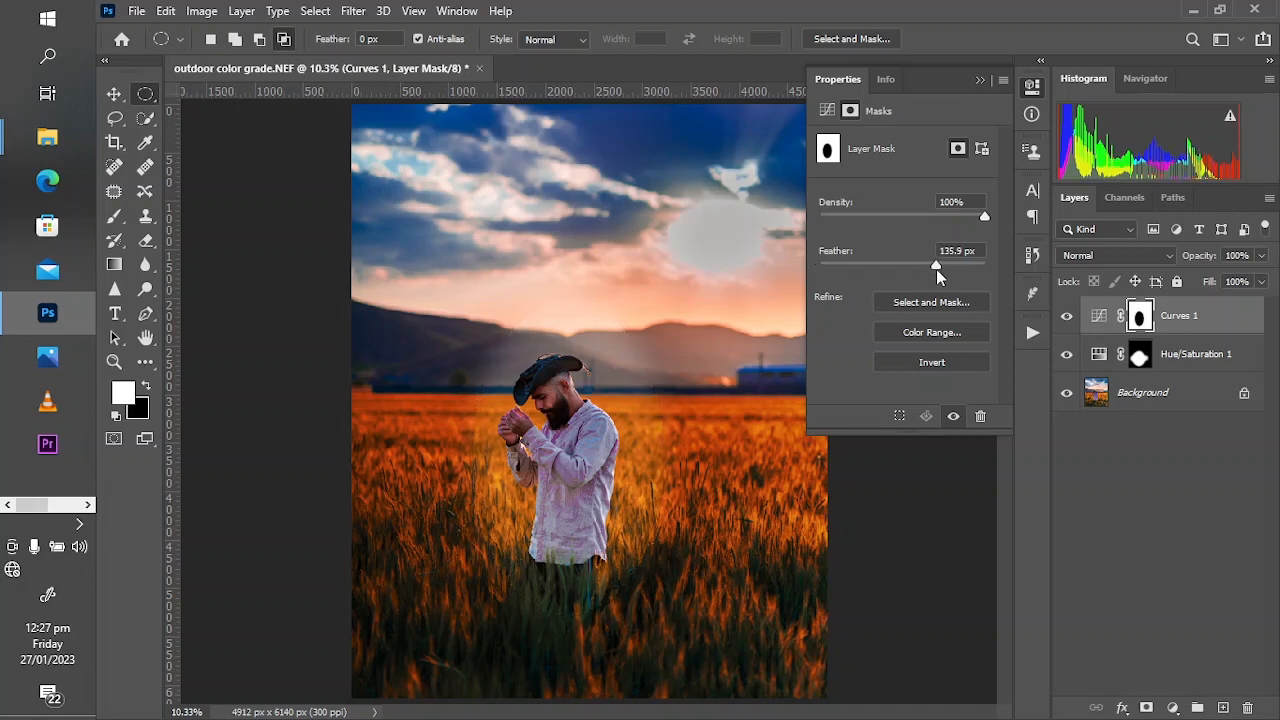
pyautogui.moveTo(936, 264); pyautogui.dragTo(944, 264)
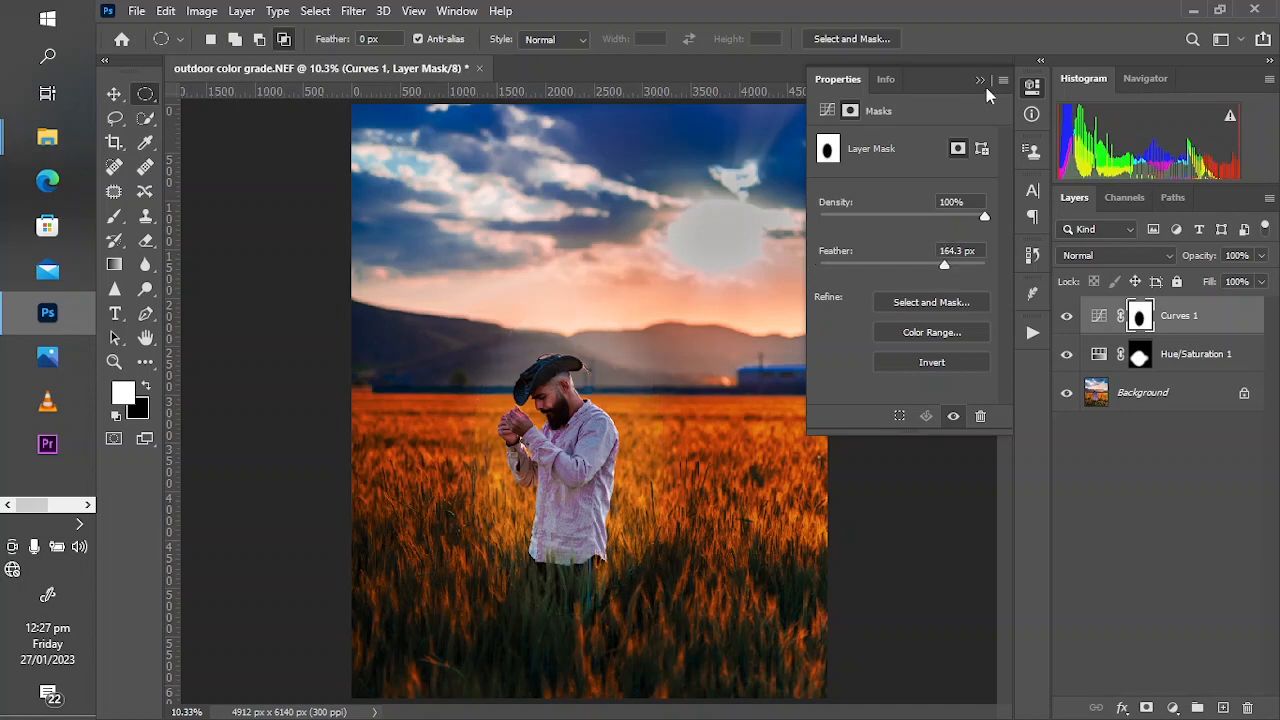
pyautogui.click(980, 80)
pyautogui.write('76')
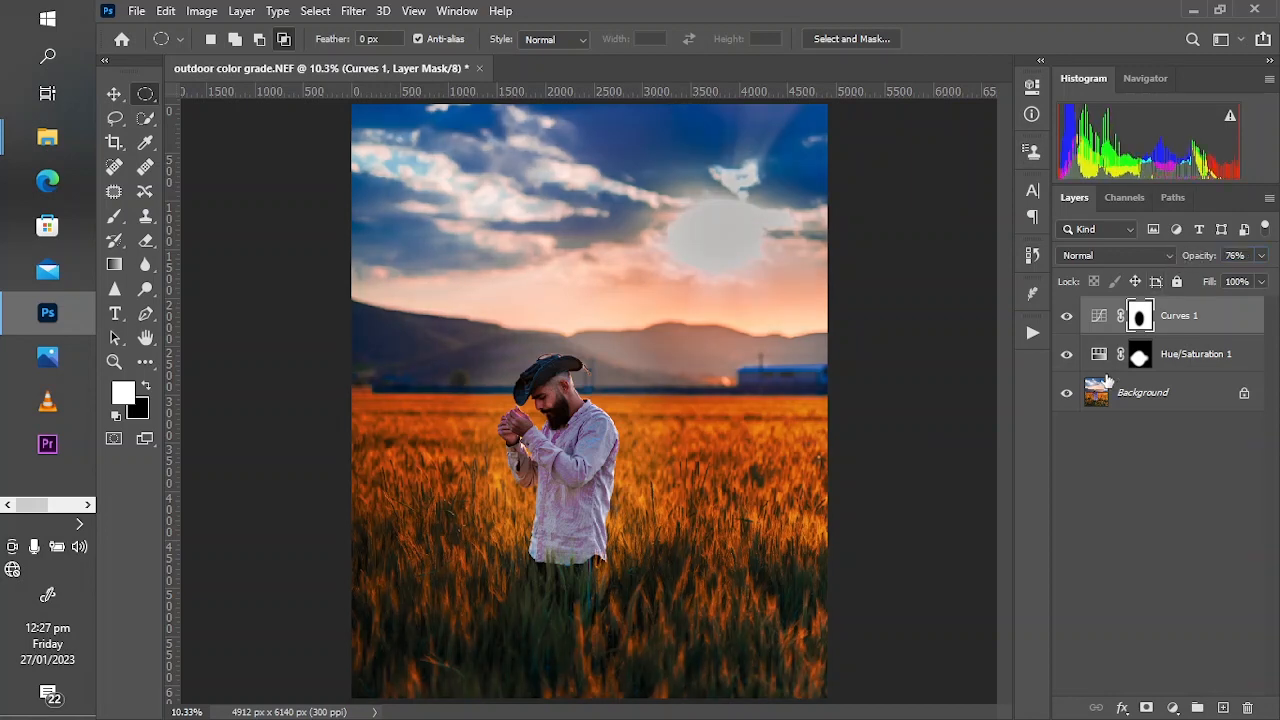
pyautogui.moveTo(1164, 600)
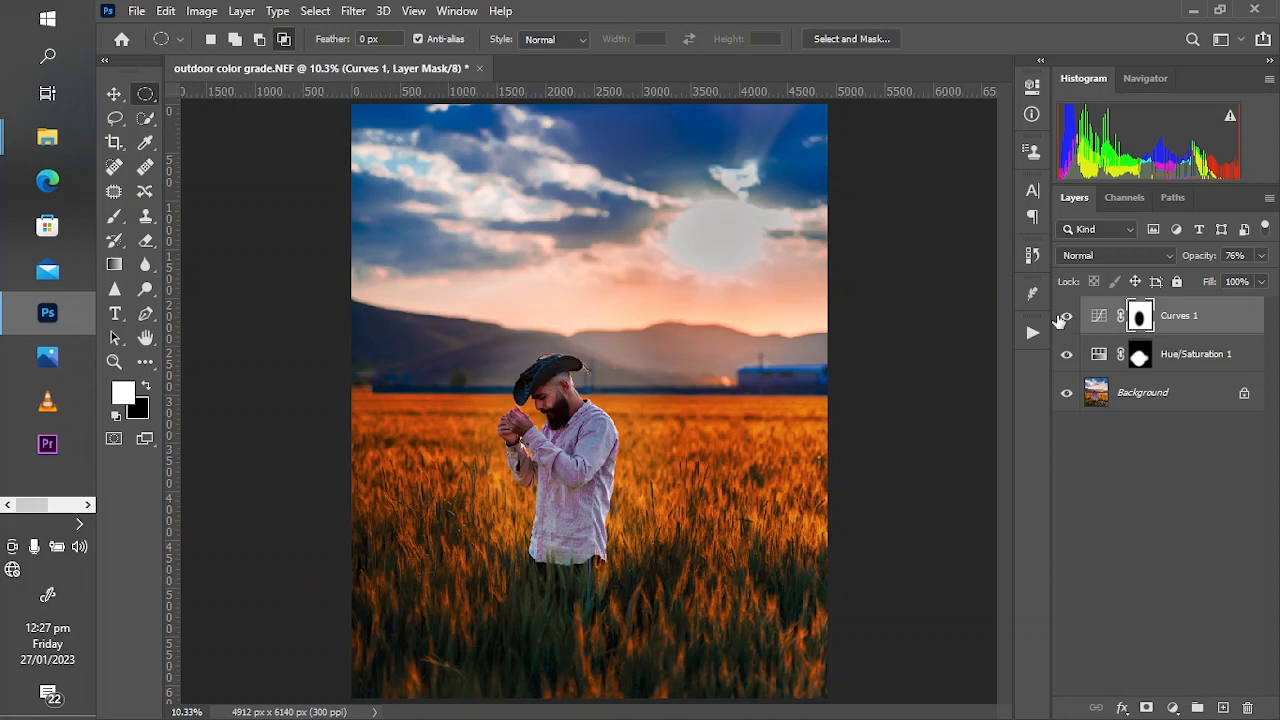
pyautogui.click(1066, 316)
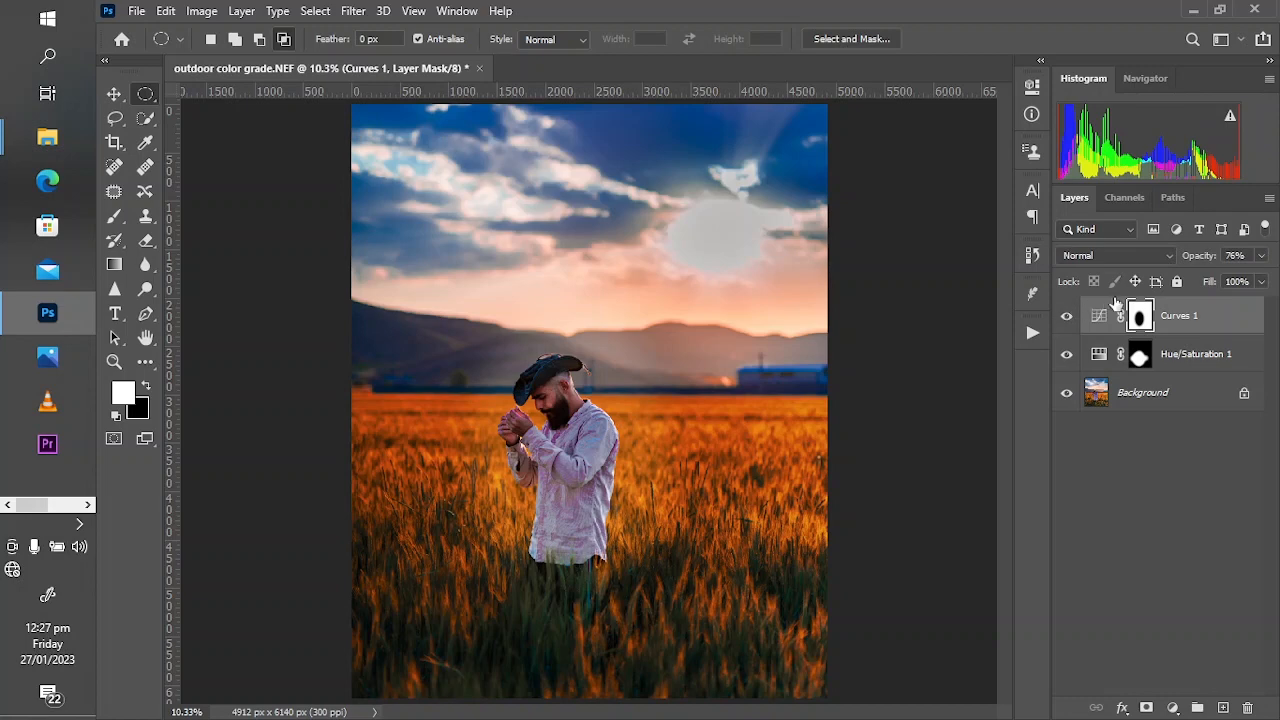